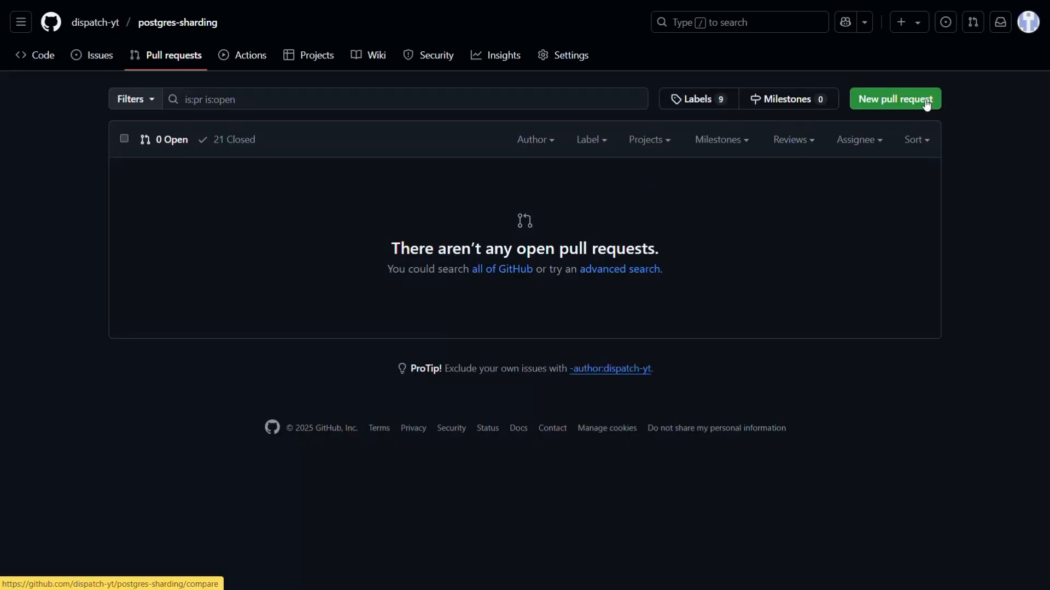
# Step: Create the pull request for the search feature and read the bot's review comments in Conversation
pyautogui.click(893, 98)
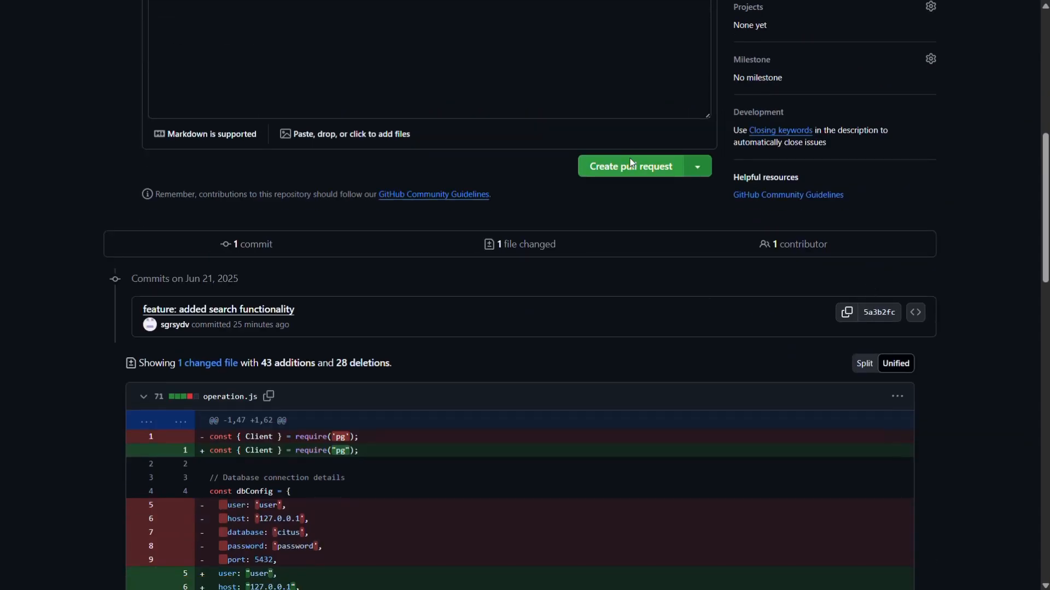
pyautogui.click(630, 166)
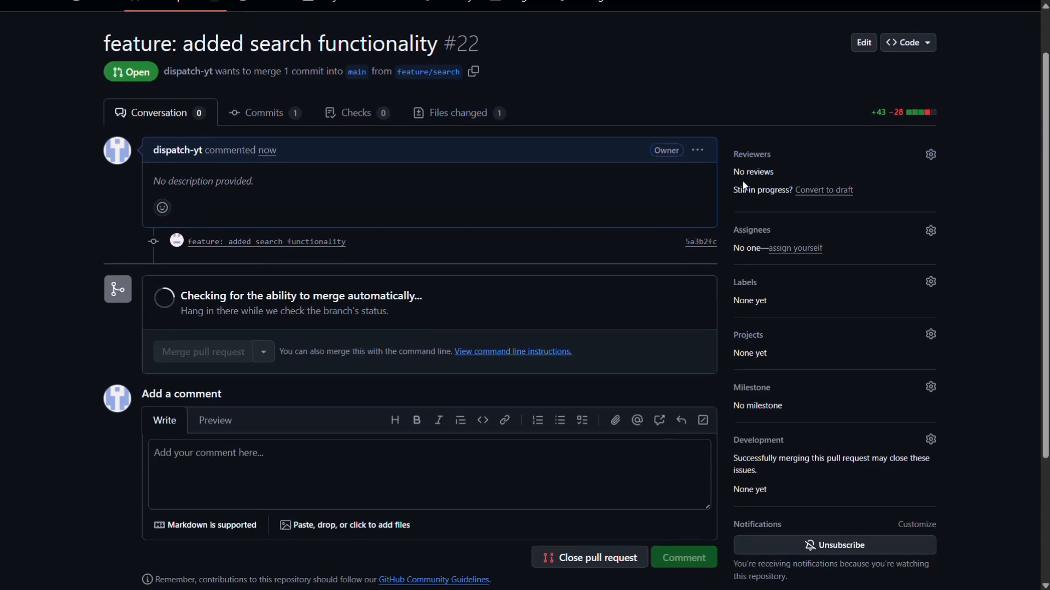
pyautogui.scroll(-3)
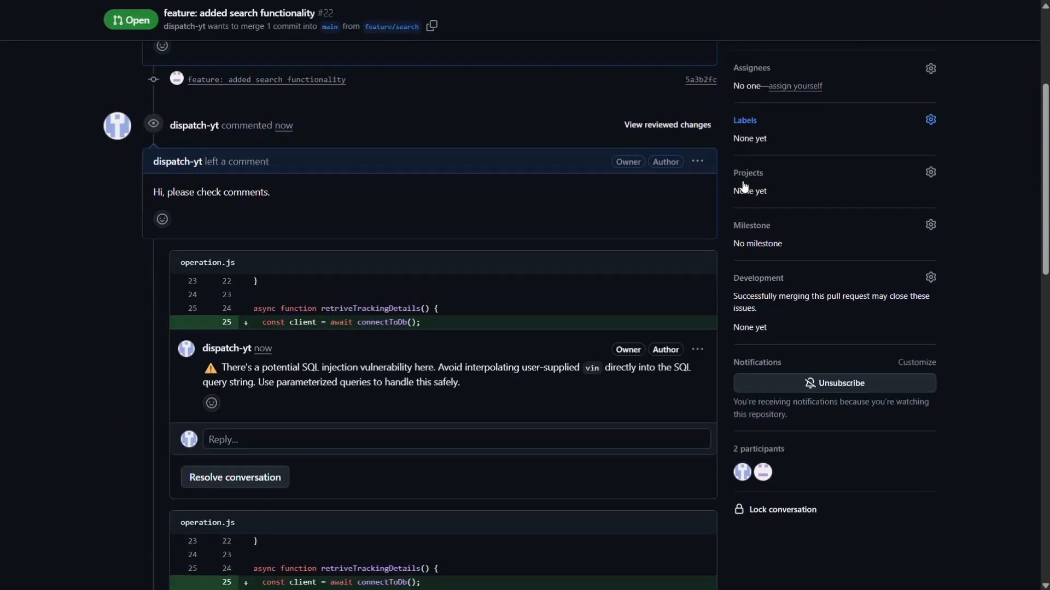
pyautogui.scroll(-3)
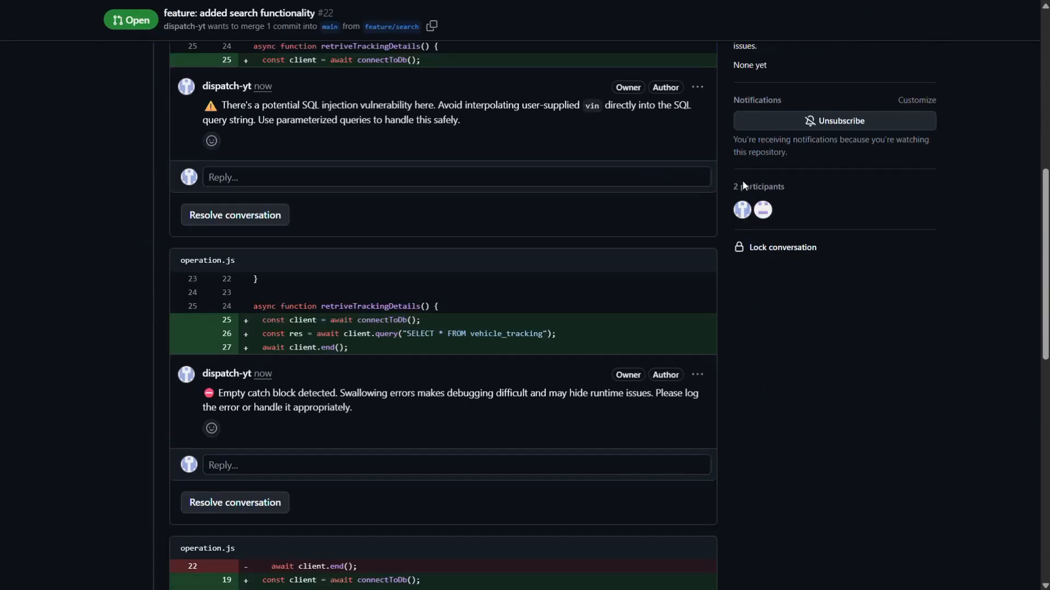
pyautogui.scroll(-3)
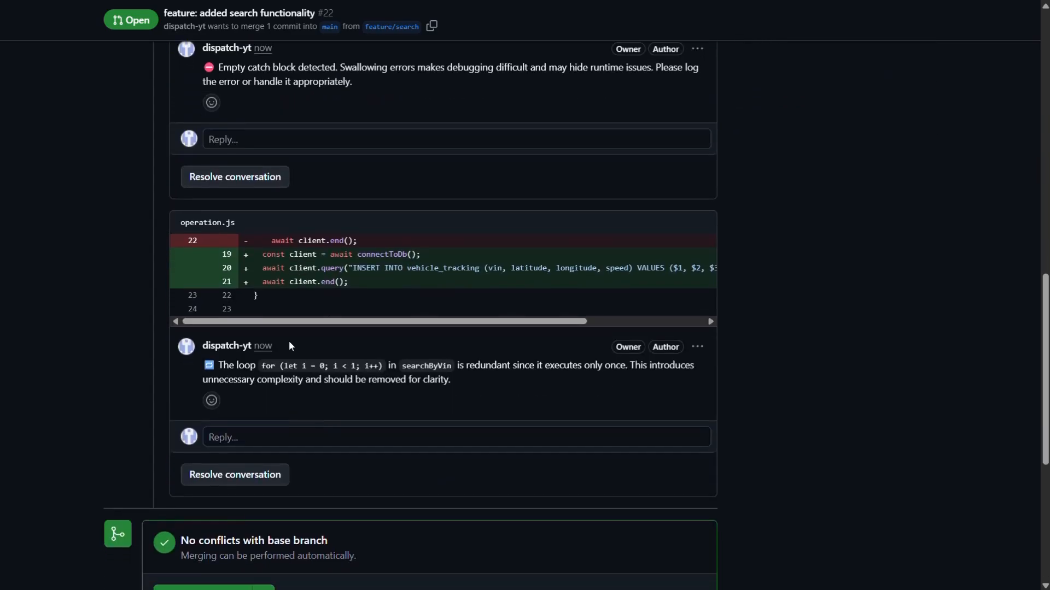
pyautogui.scroll(3)
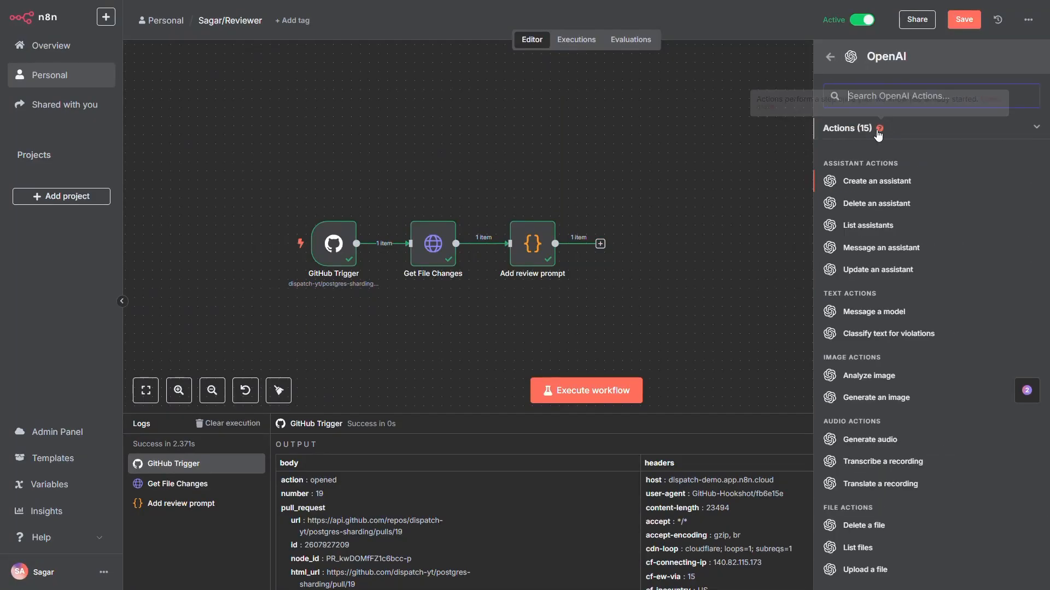
# Step: Have the OpenAI node message CHATGPT-4O-LATEST with {{ $json.reviewPrompt }} and JSON output
pyautogui.click(874, 312)
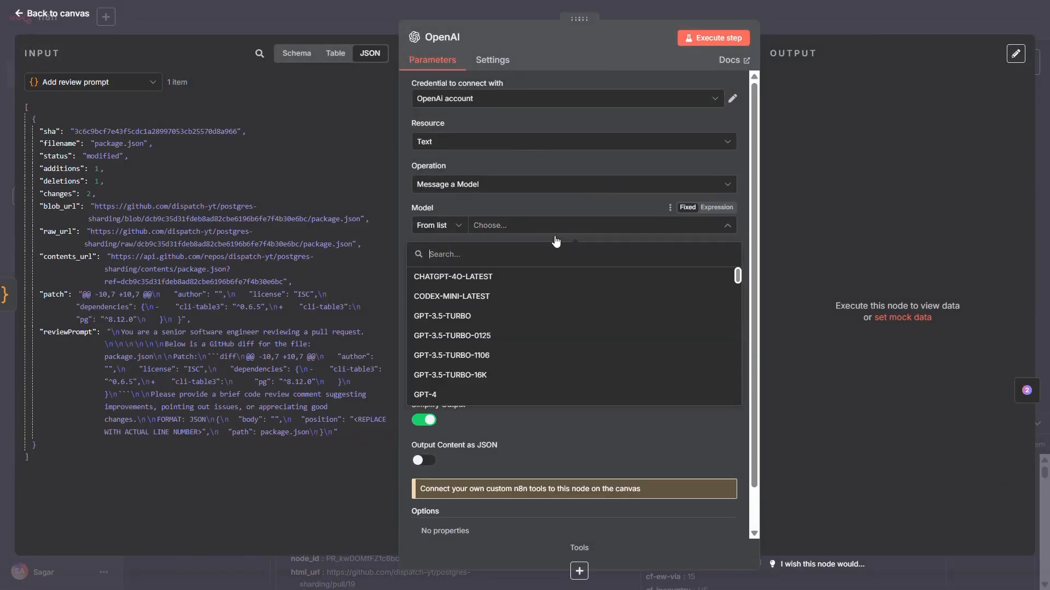
pyautogui.click(452, 277)
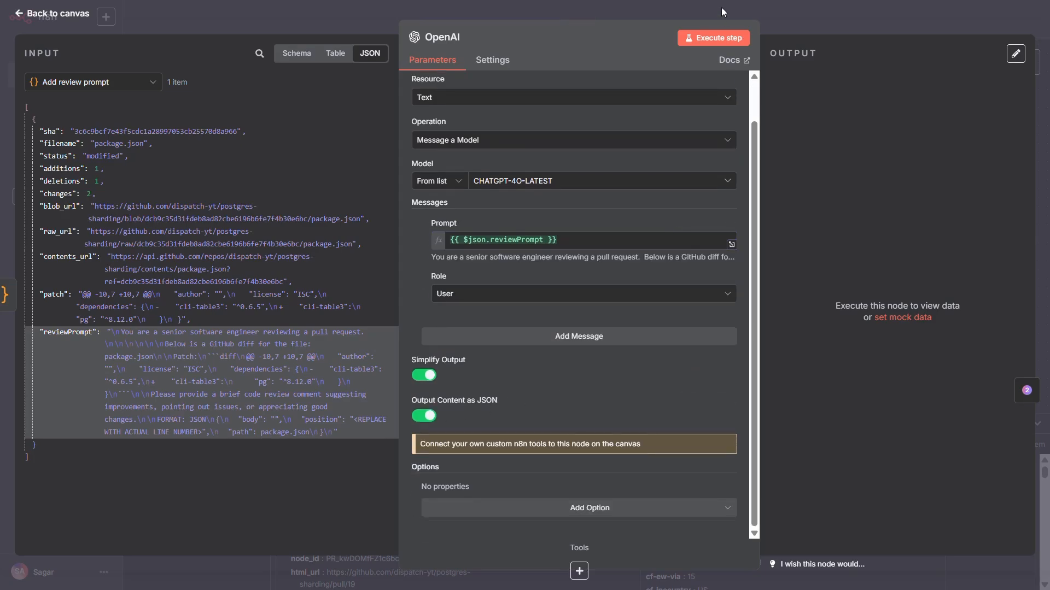
pyautogui.click(712, 37)
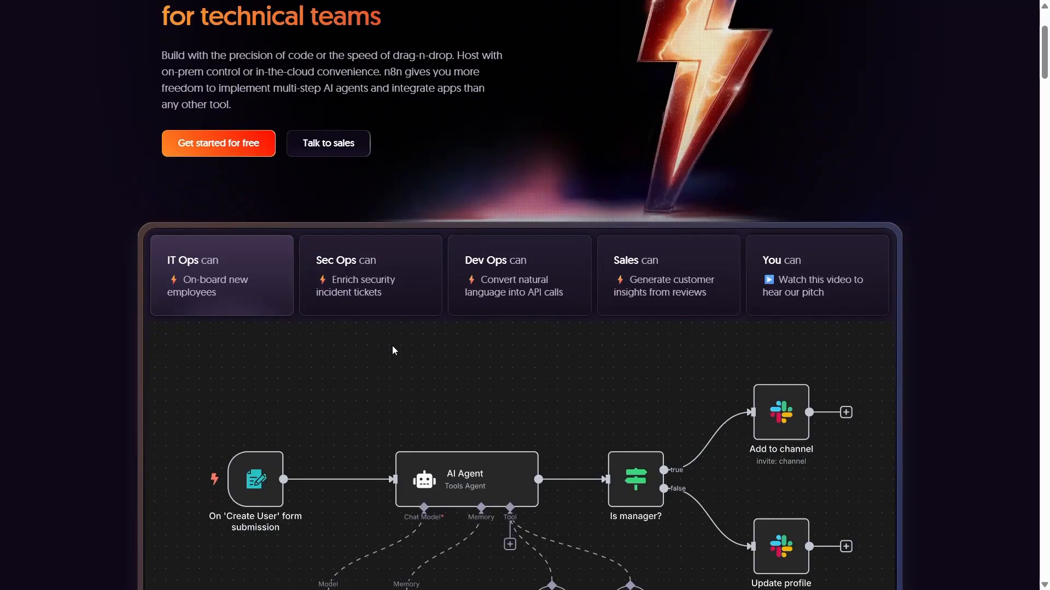
# Step: Look at the n8n.io demo onboarding workflow, then return to the reviewer workflow editor
pyautogui.scroll(-3)
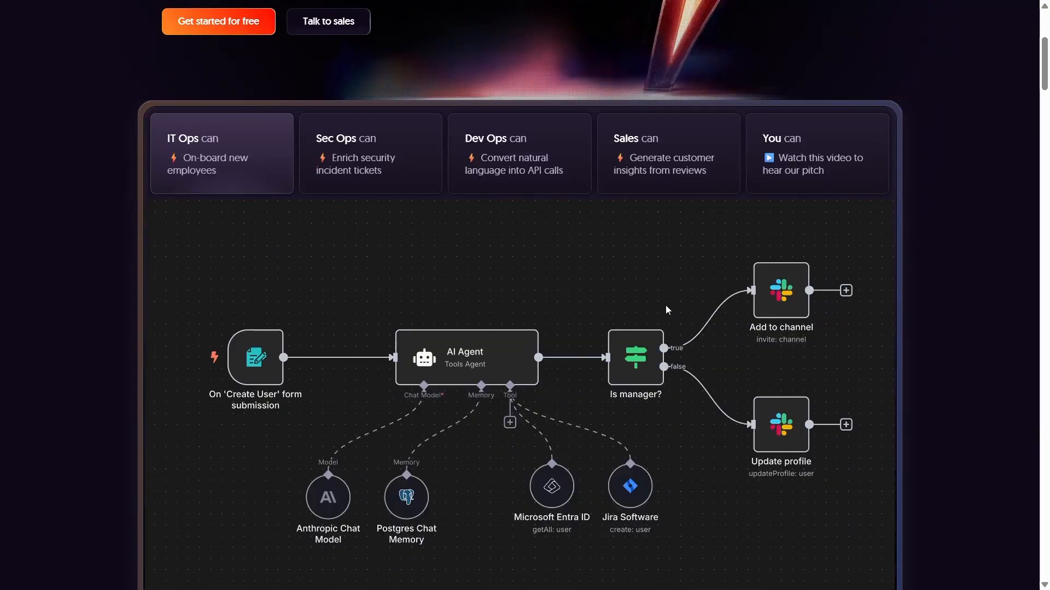
pyautogui.moveTo(474, 361)
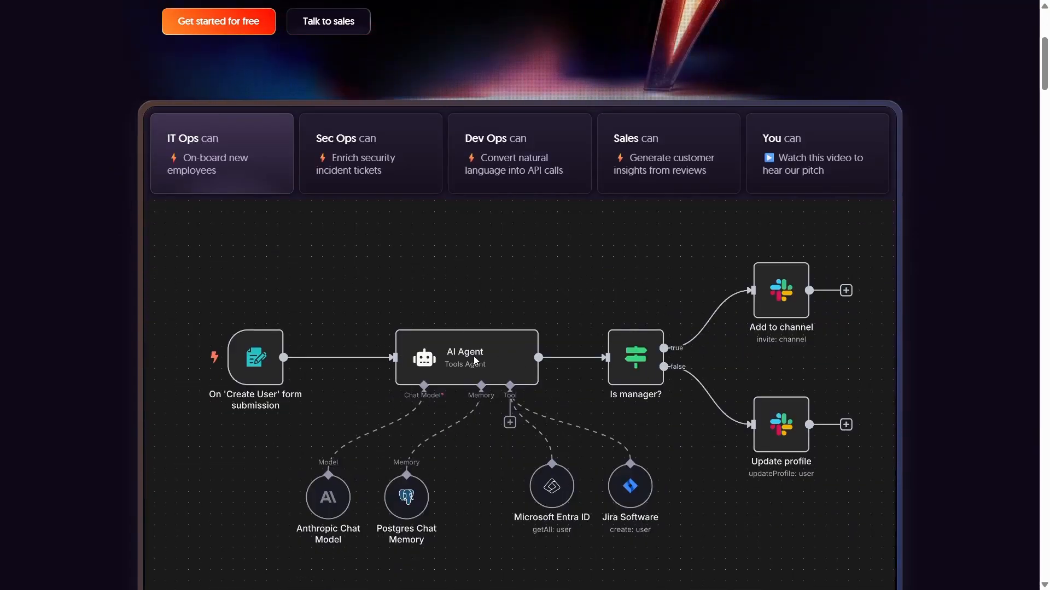
pyautogui.moveTo(401, 470)
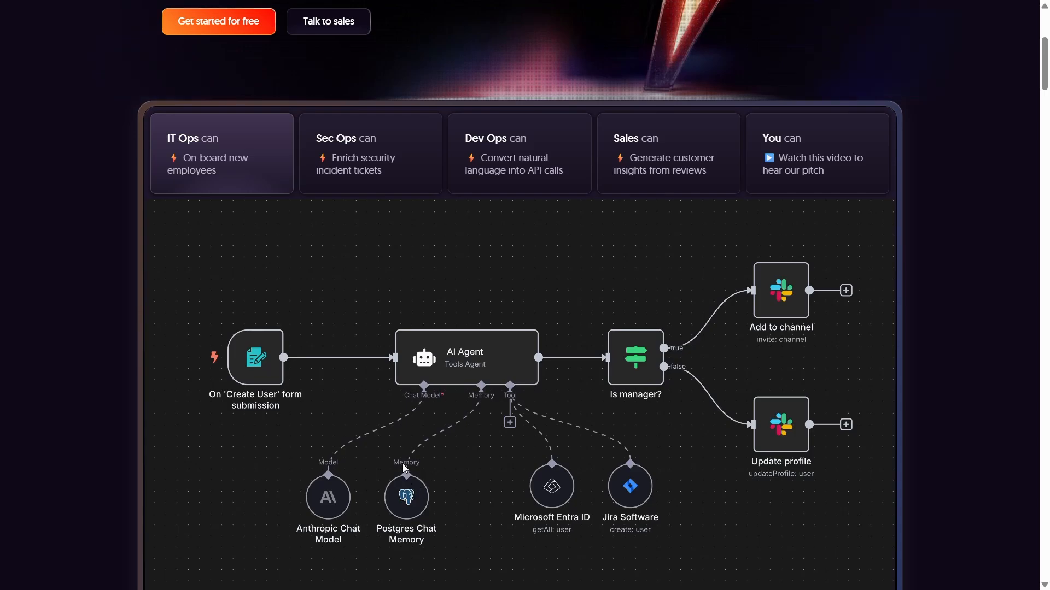
pyautogui.click(371, 154)
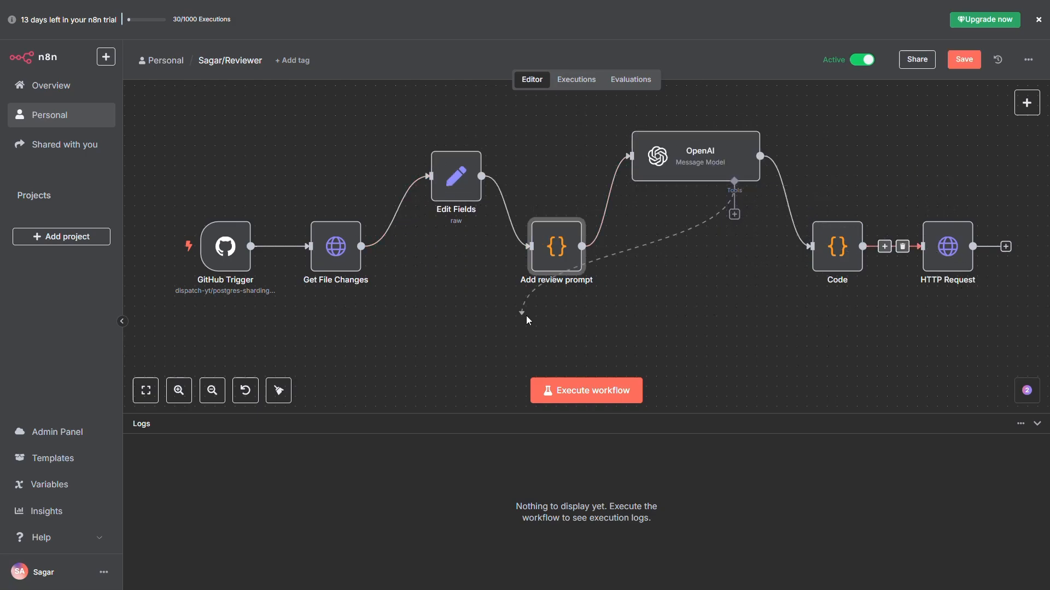
pyautogui.moveTo(576, 256)
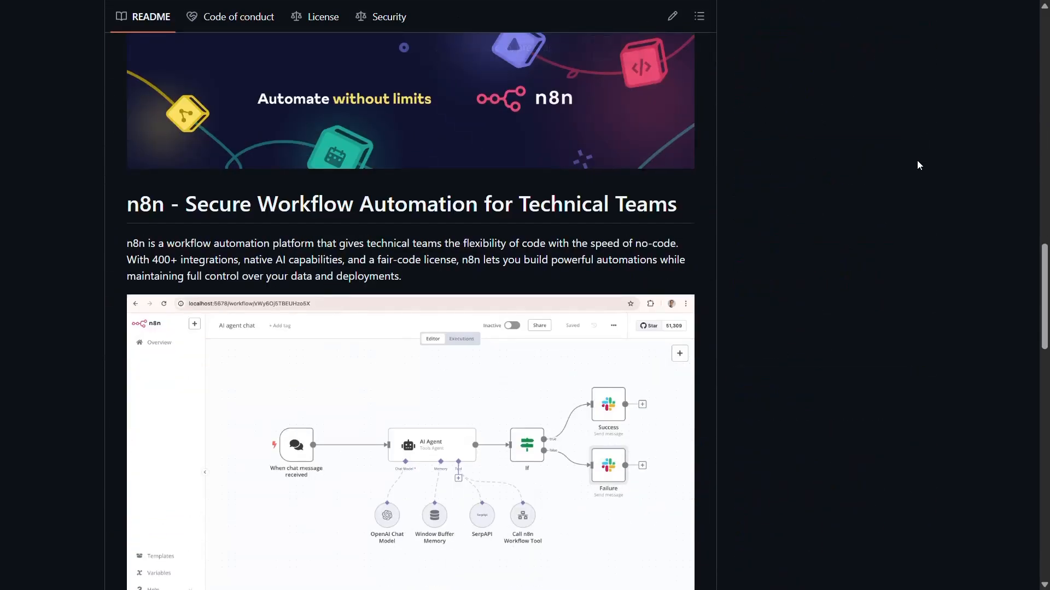
# Step: Browse the n8n integrations catalogue down to the AI vector stores, then return to the workflow Overview
pyautogui.scroll(-3)
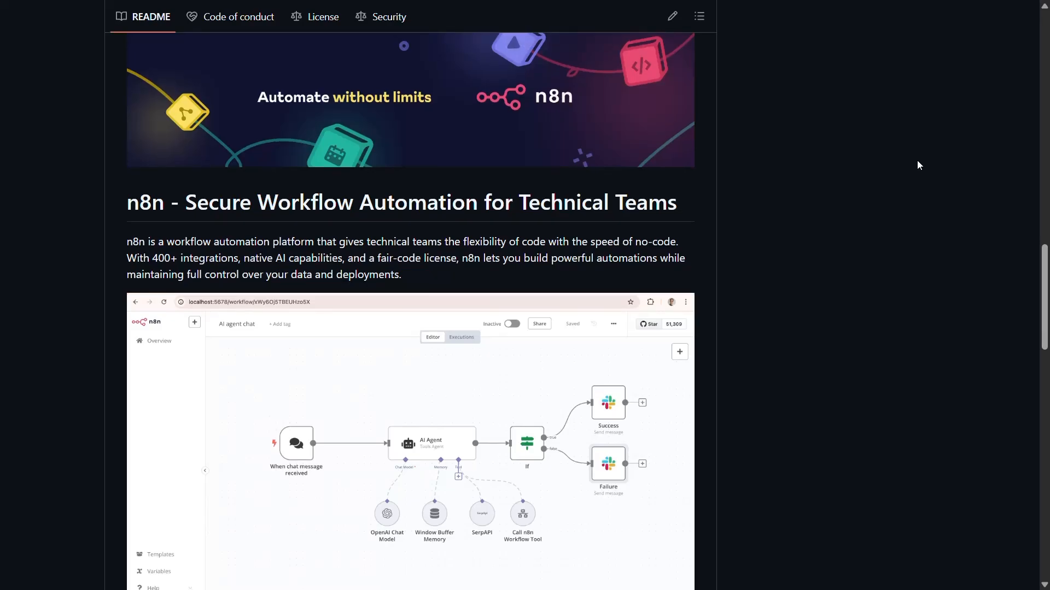
pyautogui.click(138, 97)
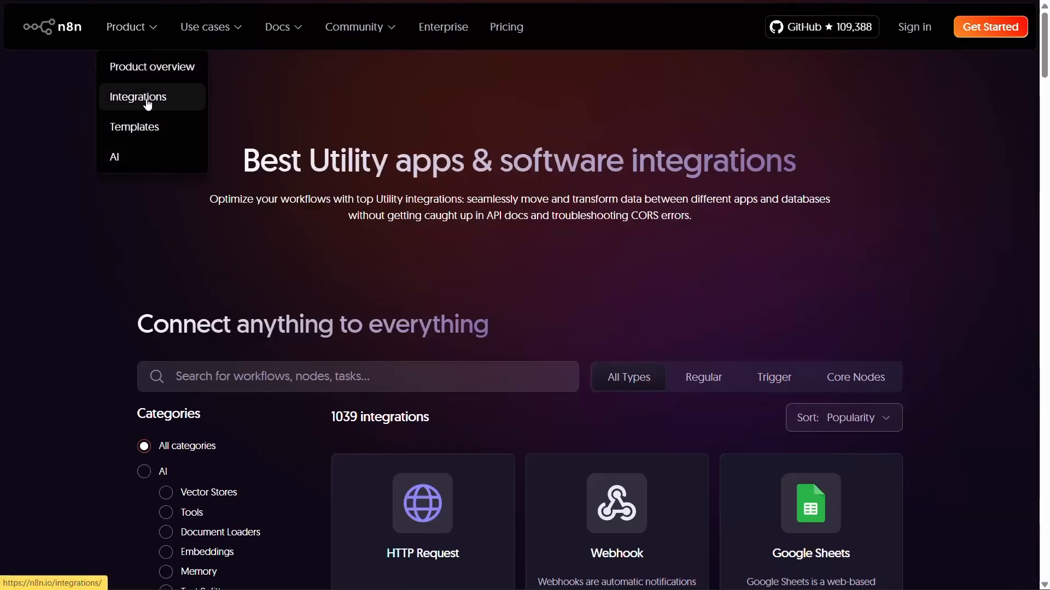
pyautogui.scroll(-3)
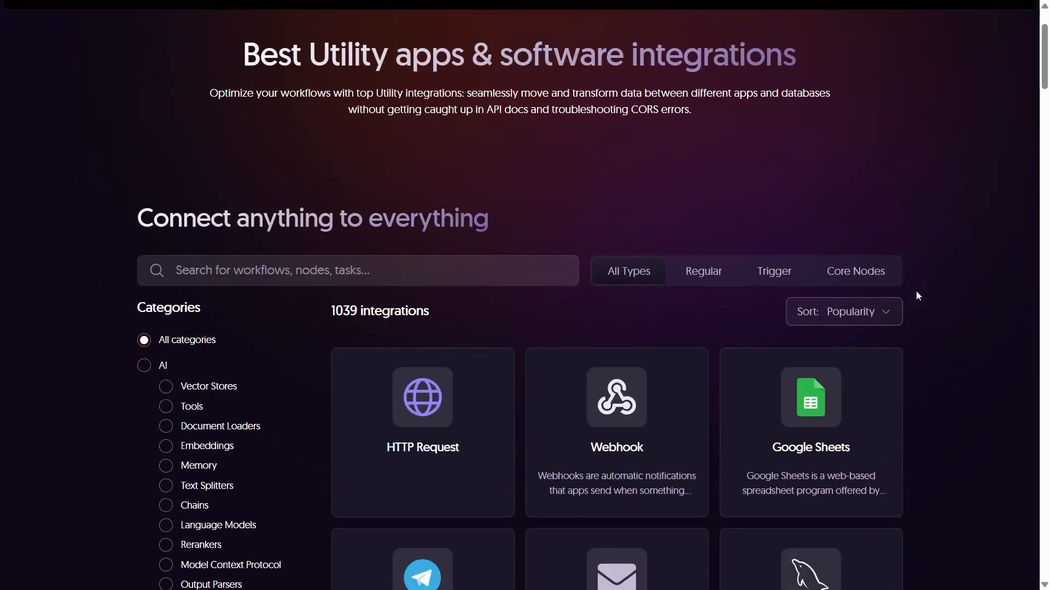
pyautogui.scroll(-3)
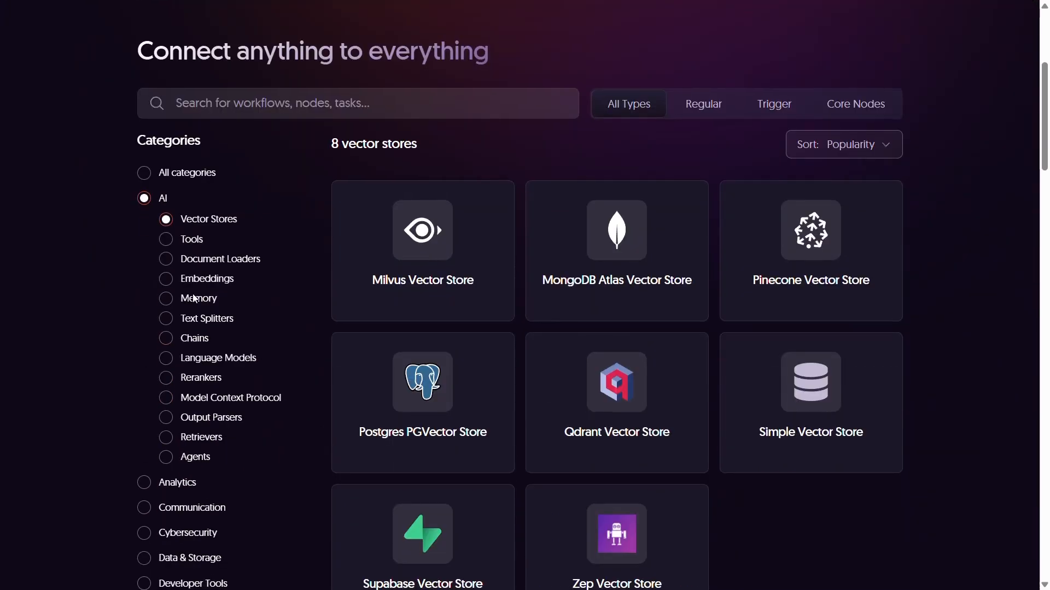
pyautogui.scroll(-3)
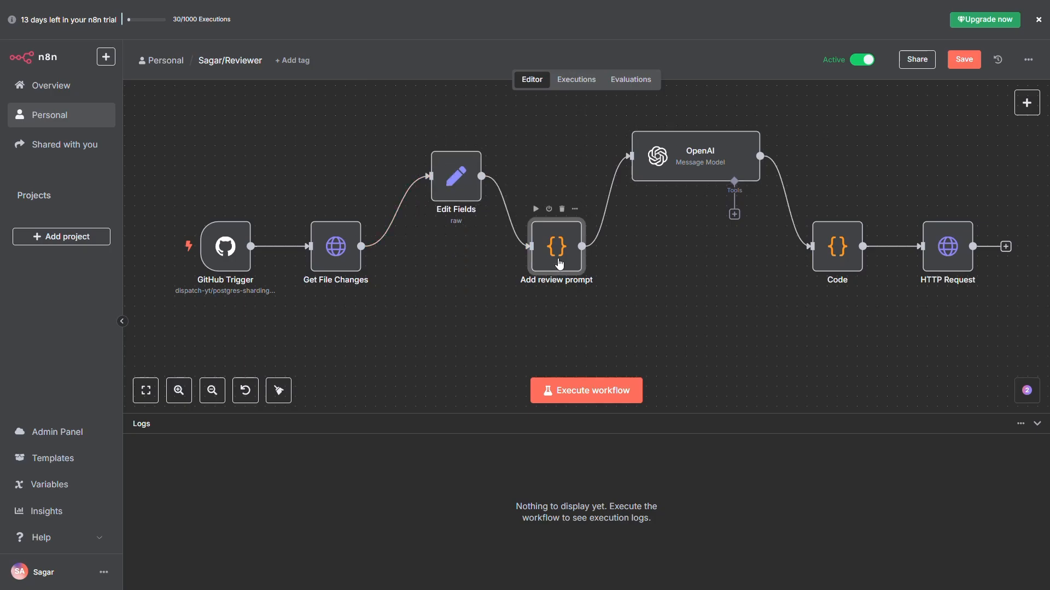
pyautogui.moveTo(520, 183)
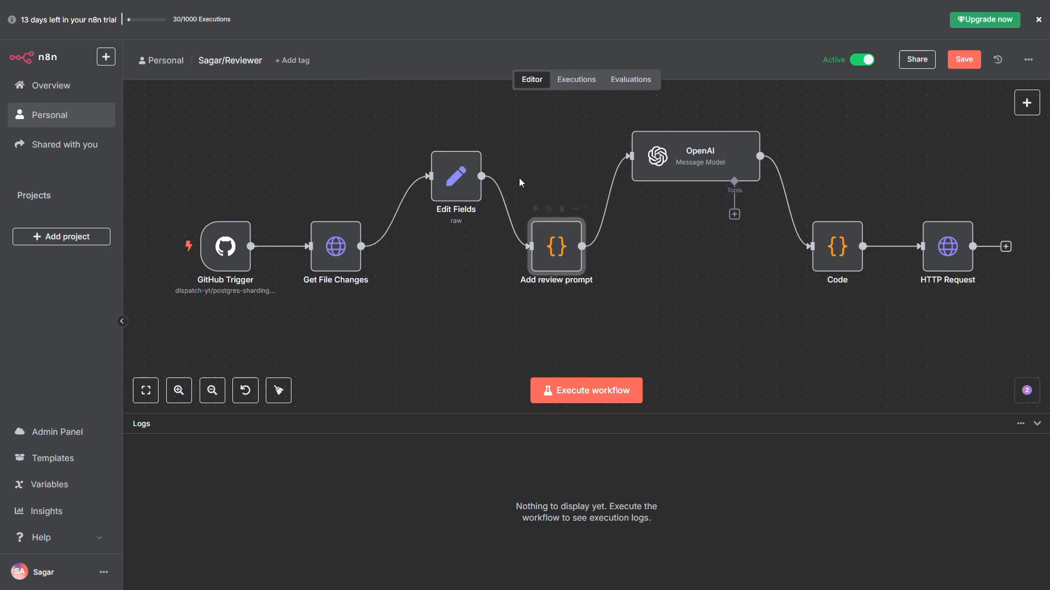
pyautogui.click(105, 57)
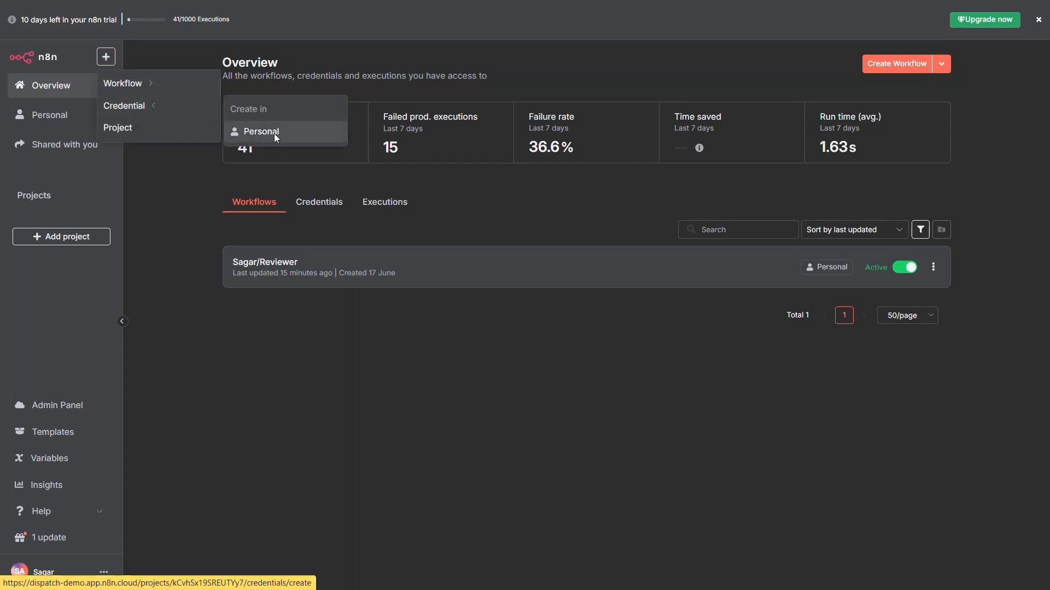
# Step: Start a personal GitHub API credential with user 'ispatch-yt', then back out to the app picker
pyautogui.click(262, 131)
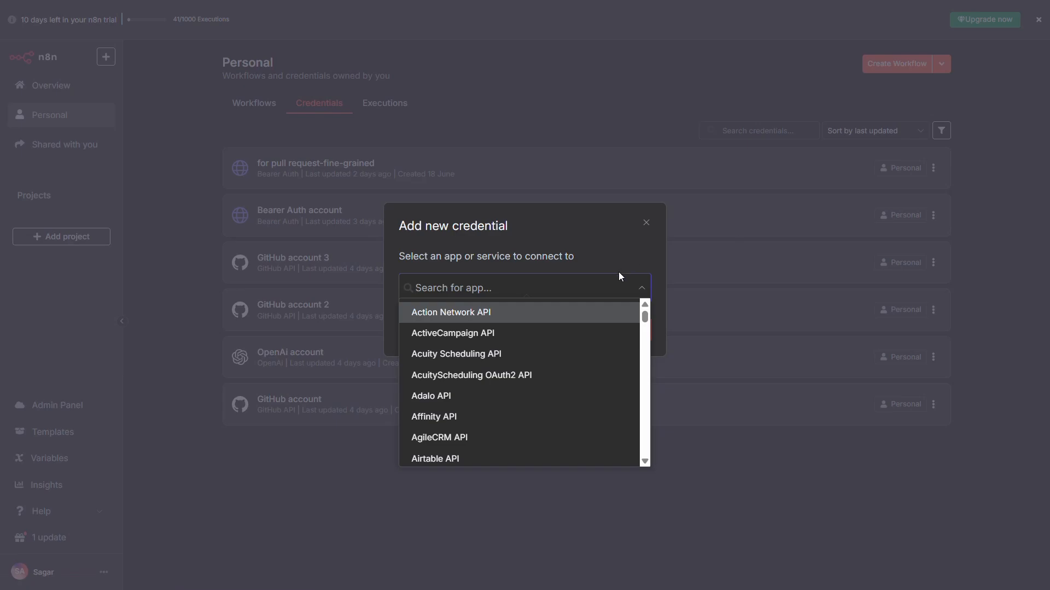
pyautogui.write('gith')
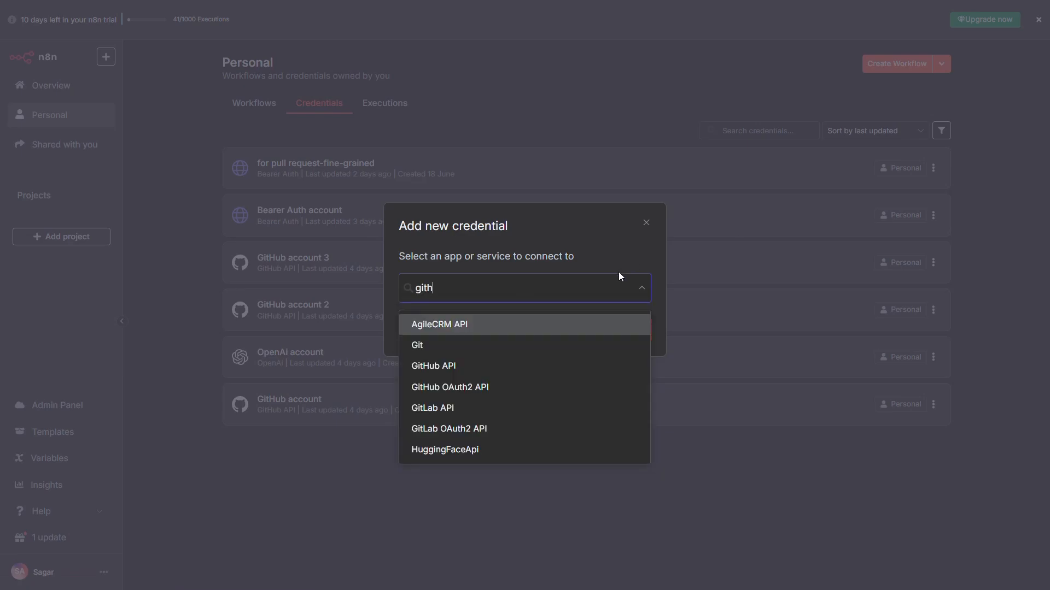
pyautogui.click(433, 365)
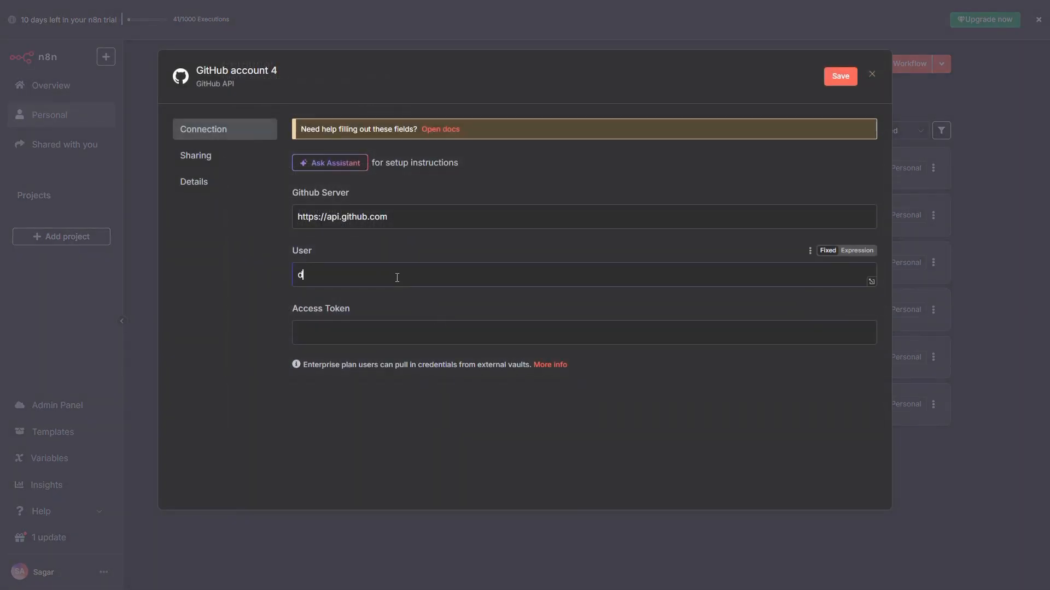
pyautogui.write('ispatch-yt')
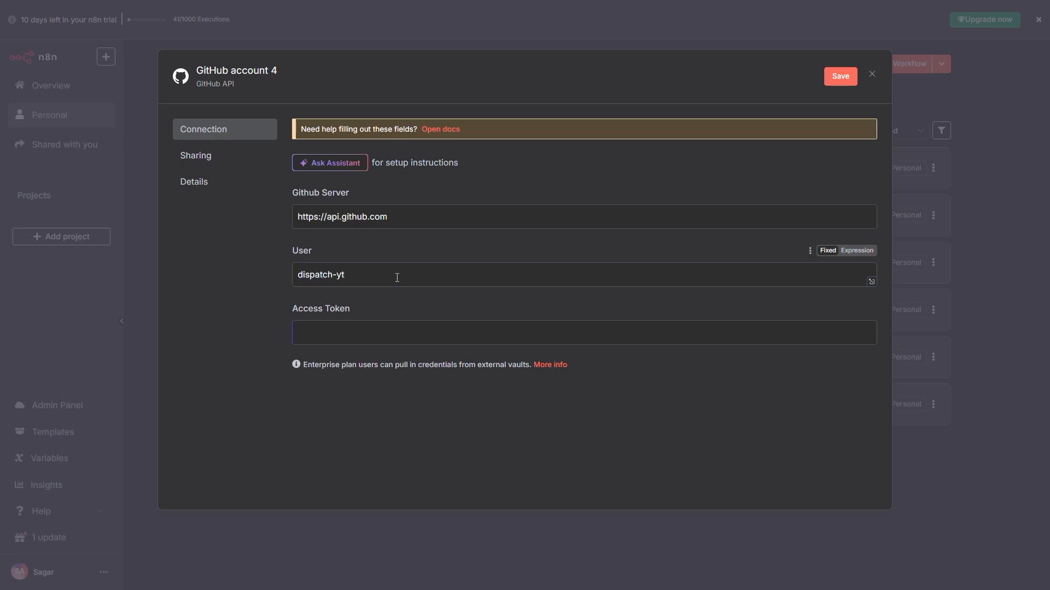
pyautogui.click(871, 73)
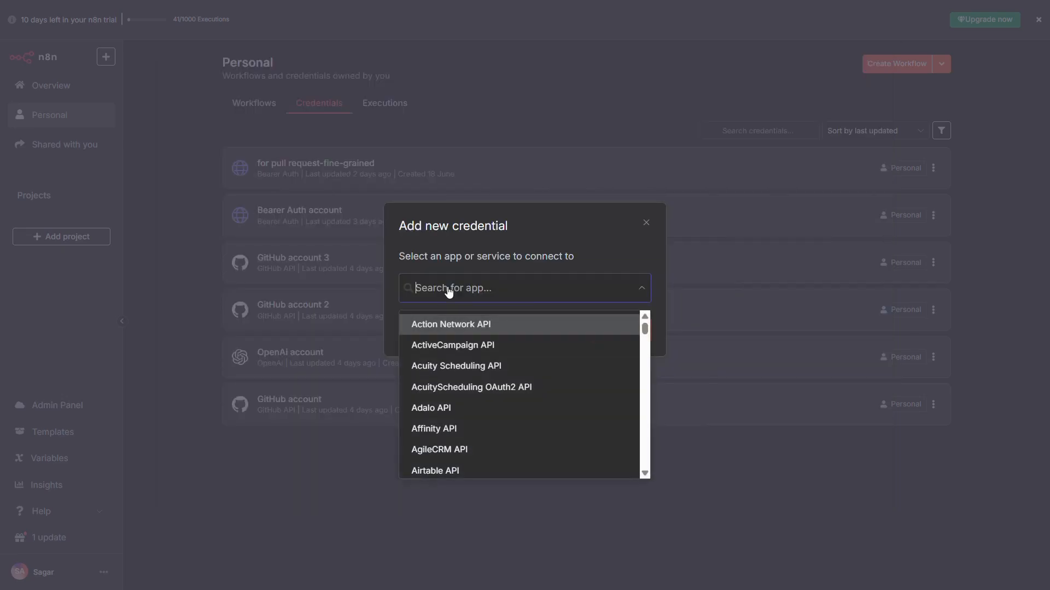
# Step: Add an OpenAI credential with its API key and save it
pyautogui.write('openai')
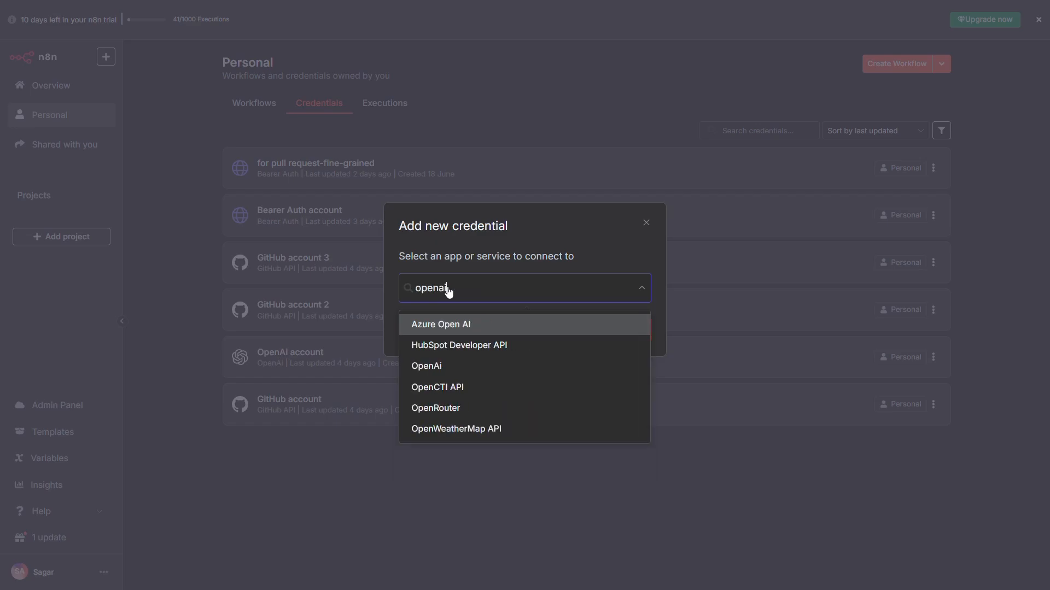
pyautogui.click(426, 365)
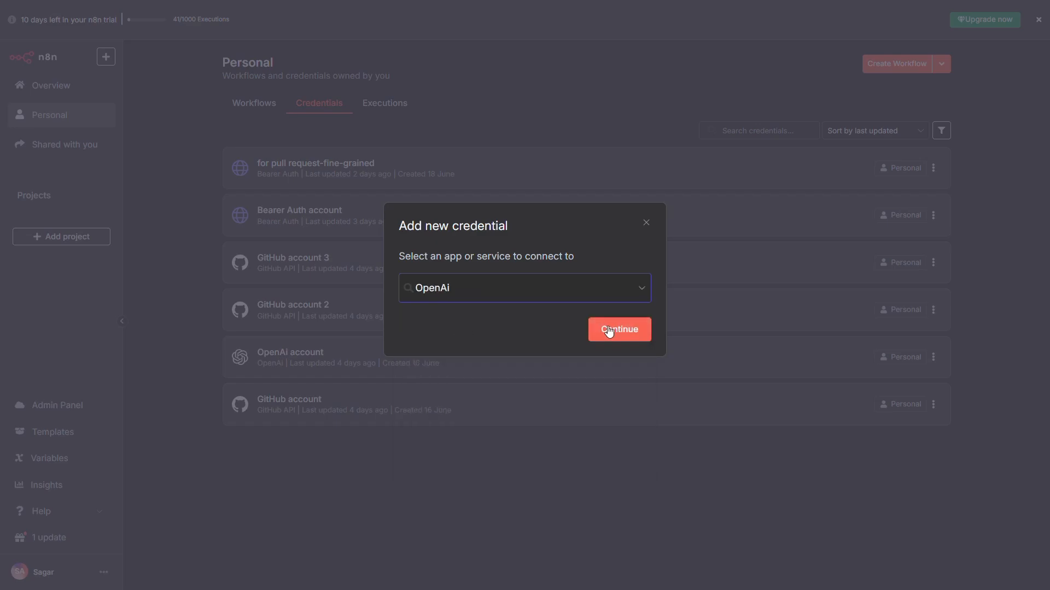
pyautogui.click(617, 329)
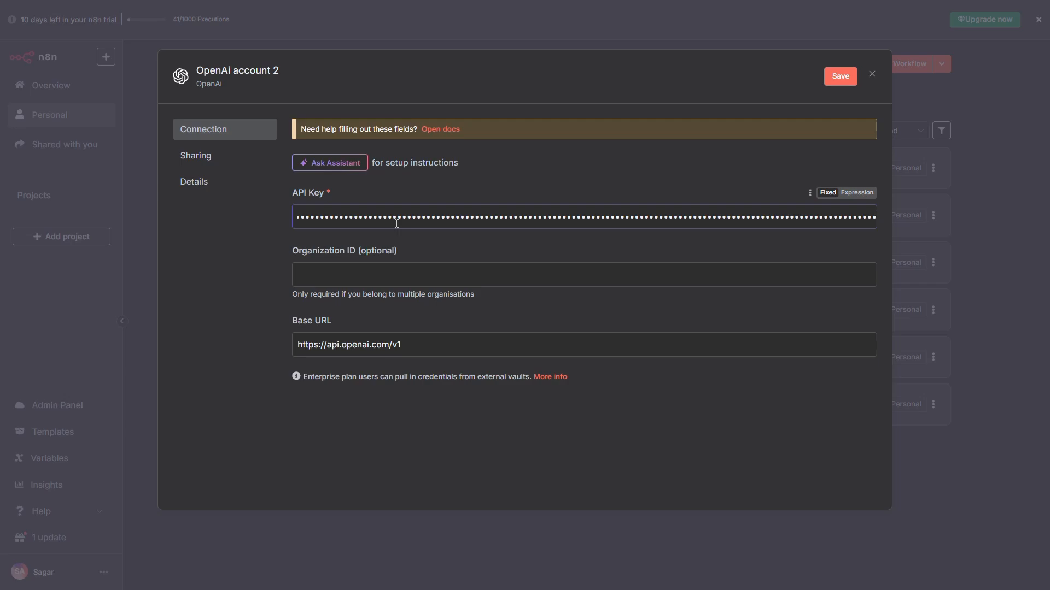
pyautogui.click(872, 73)
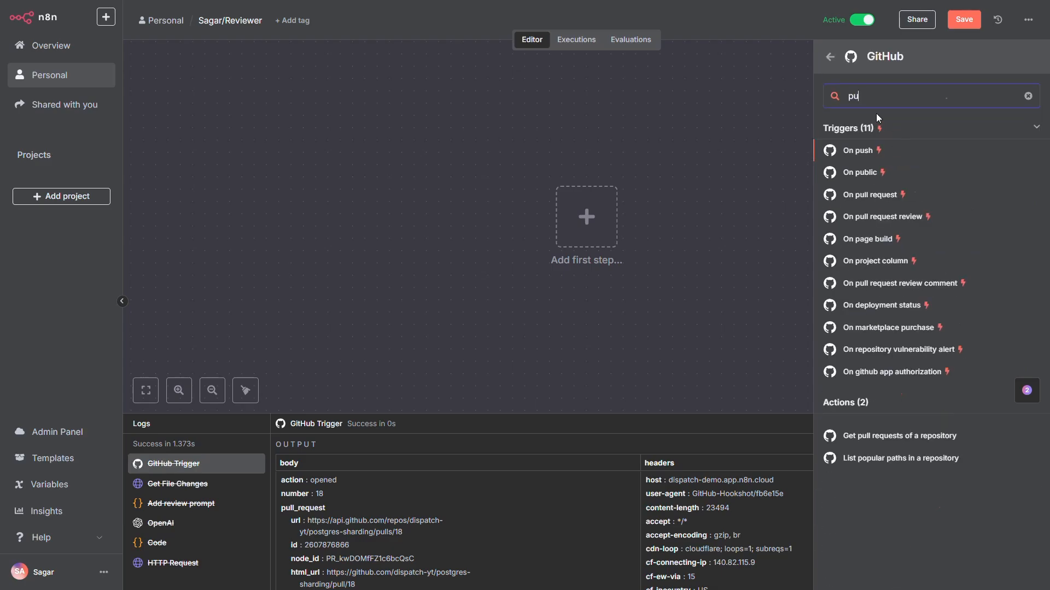
# Step: Add the GitHub 'On pull request' trigger with repository owner dispatch-yt by name
pyautogui.write('ll')
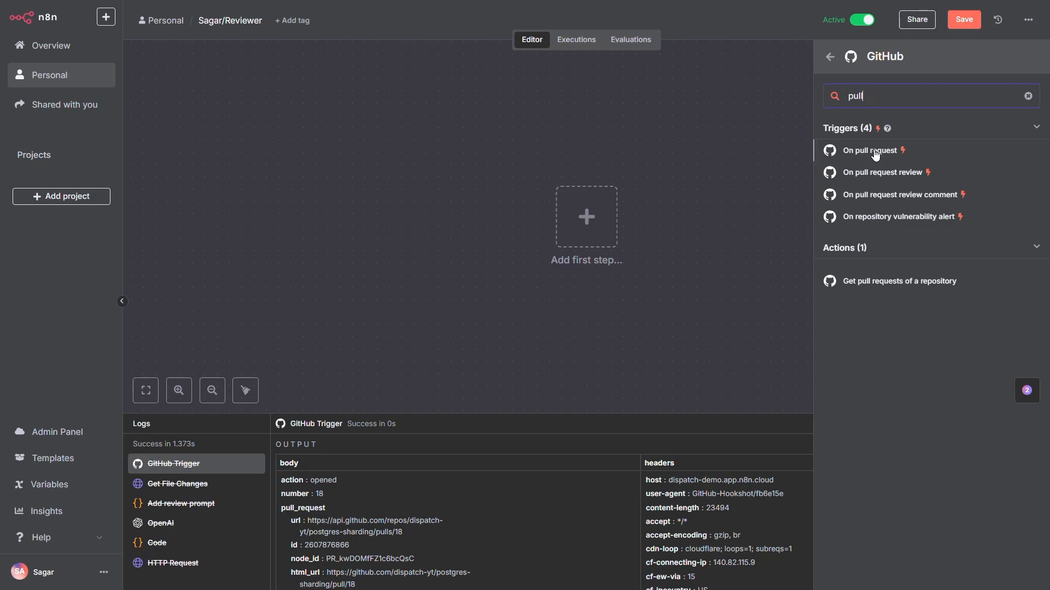
pyautogui.click(871, 150)
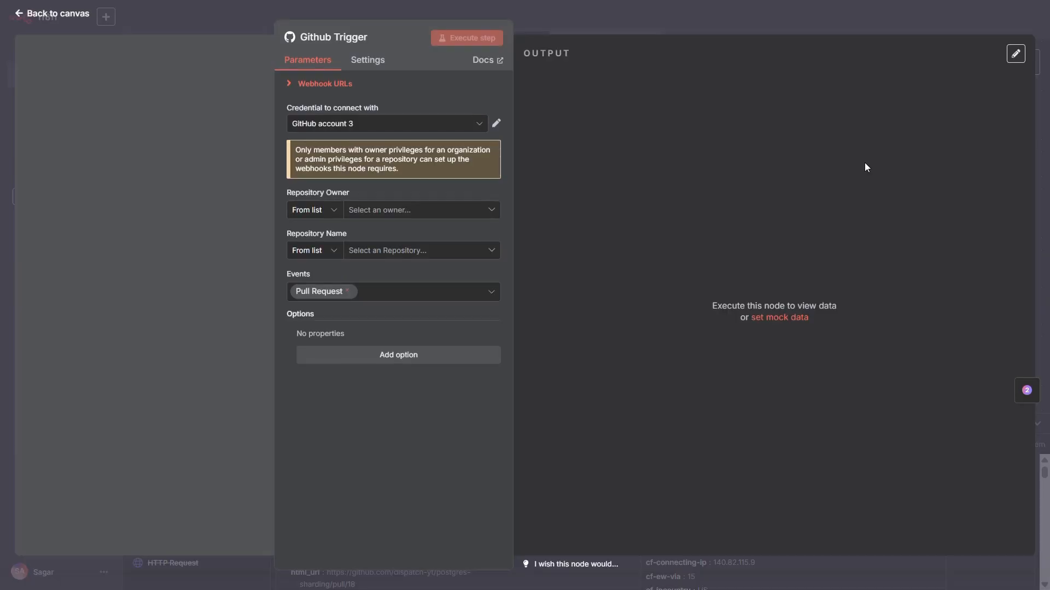
pyautogui.moveTo(375, 210)
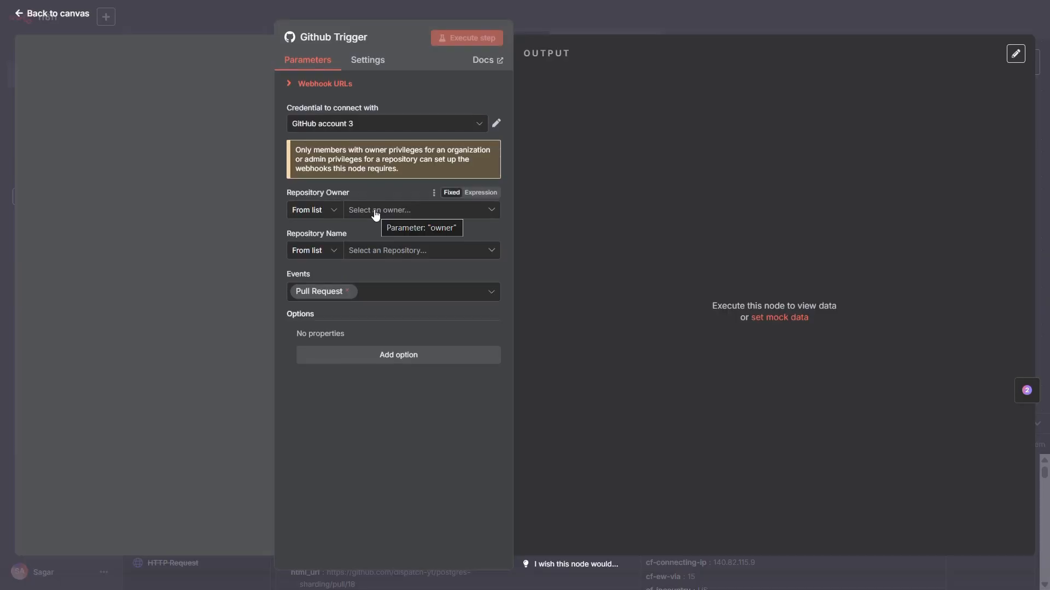
pyautogui.click(313, 210)
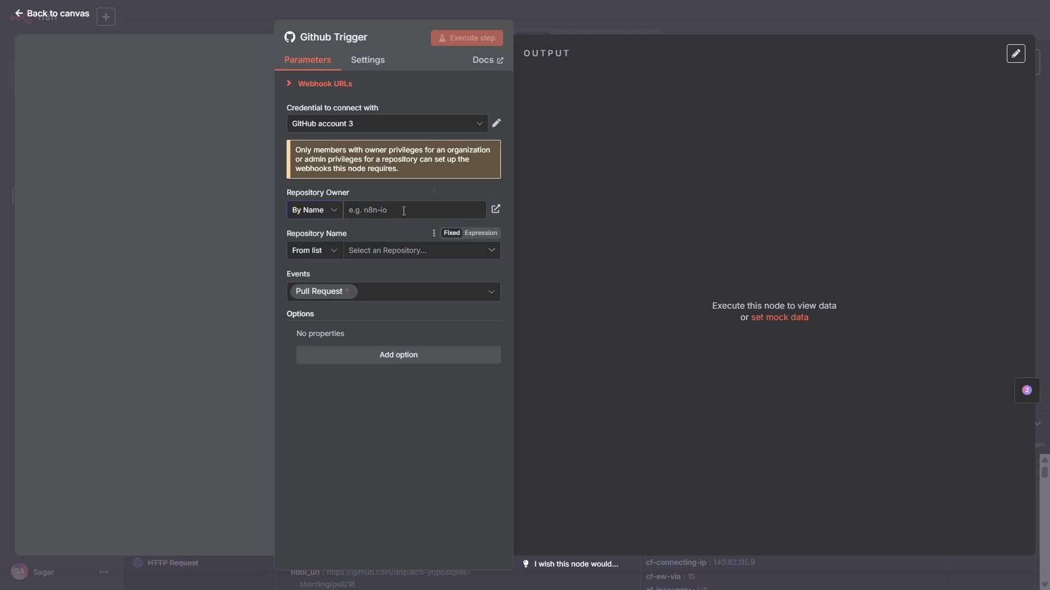
pyautogui.write('dispatc')
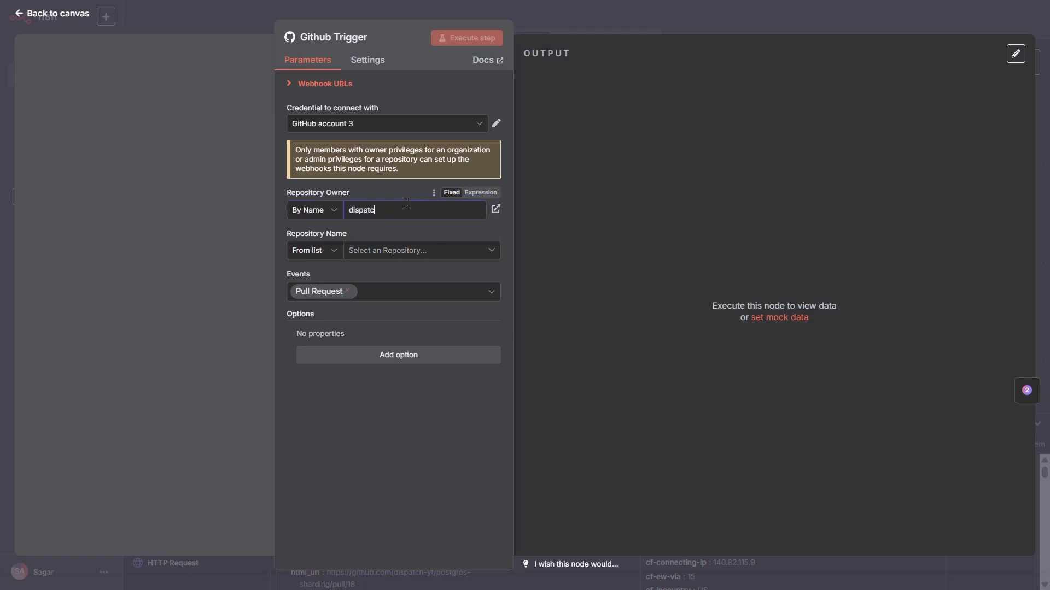
pyautogui.write('h-yt')
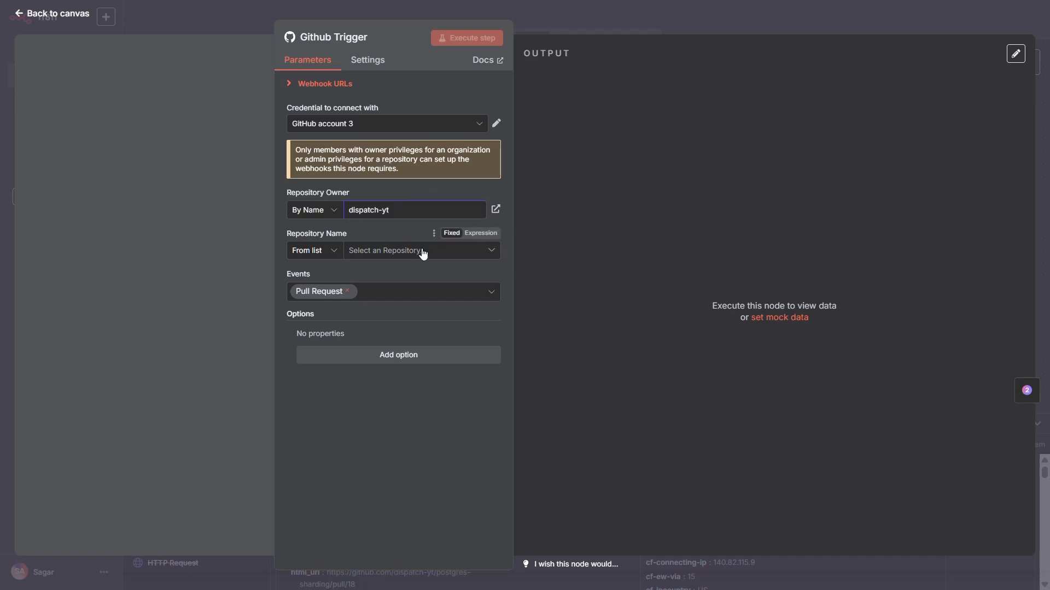
# Step: Select the postgres-sharding repository for the trigger and return to the canvas
pyautogui.click(420, 251)
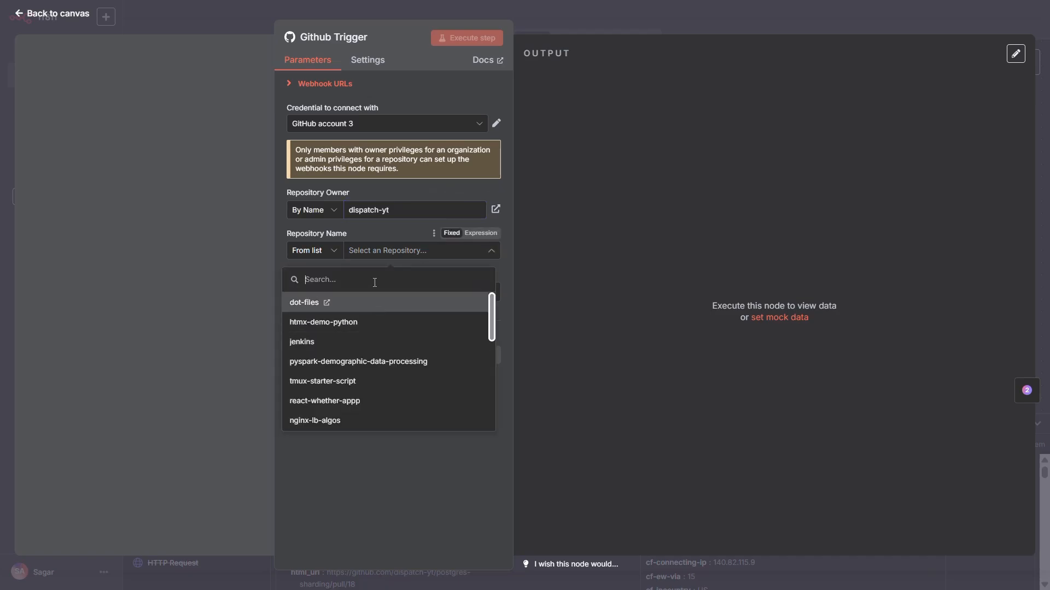
pyautogui.write('shar')
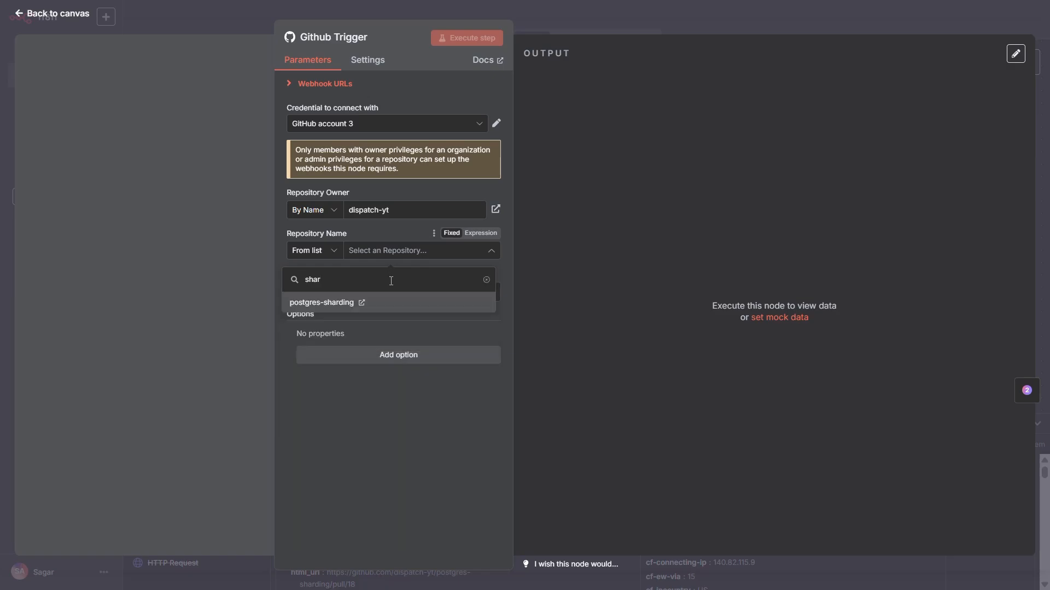
pyautogui.click(322, 301)
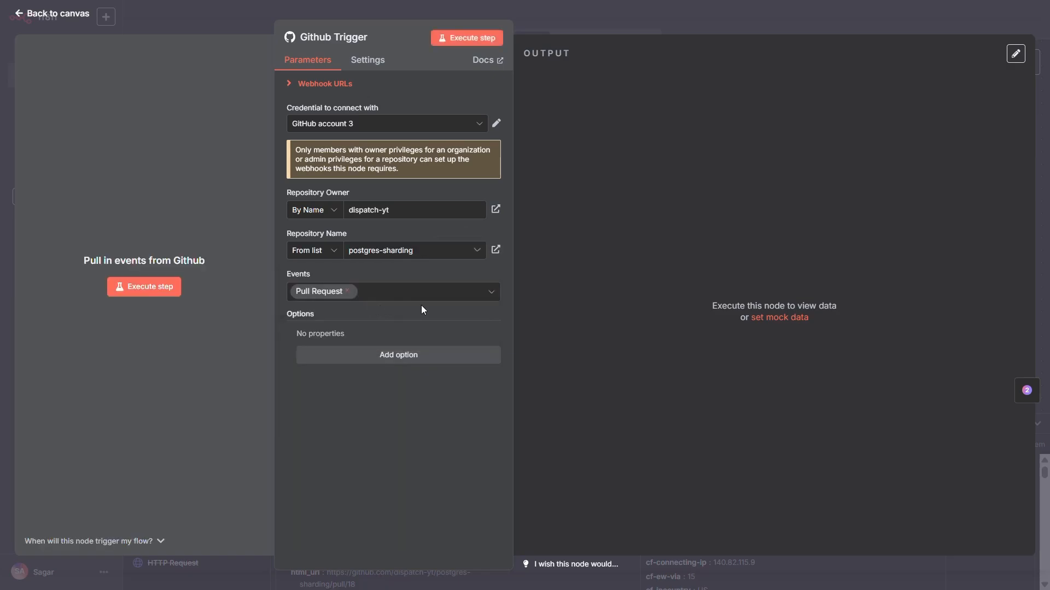
pyautogui.click(55, 13)
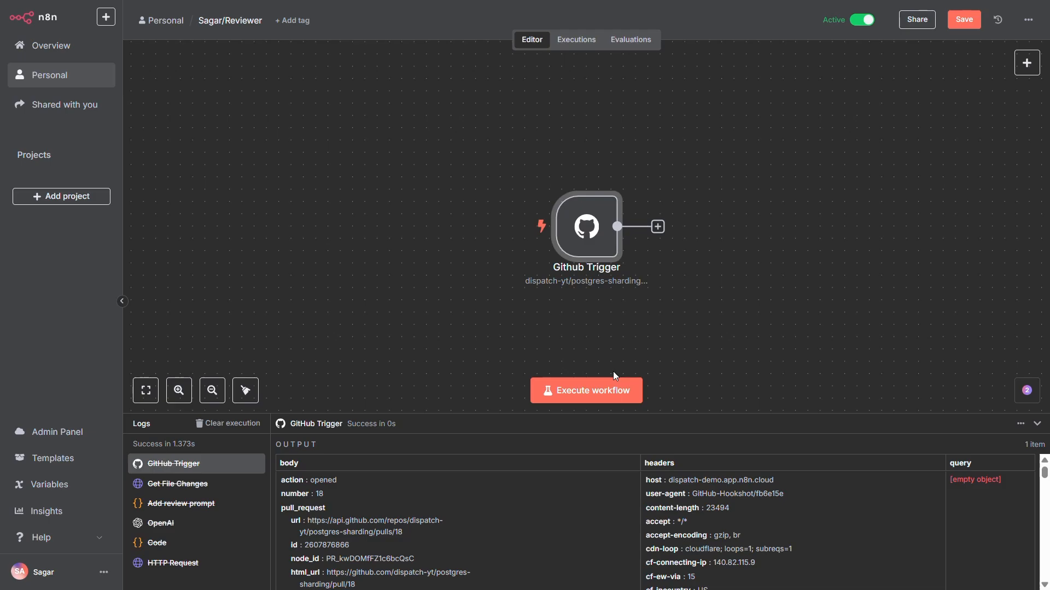
# Step: Execute the workflow, raise a pull request on GitHub, and inspect the trigger's captured PR #19 data
pyautogui.click(585, 391)
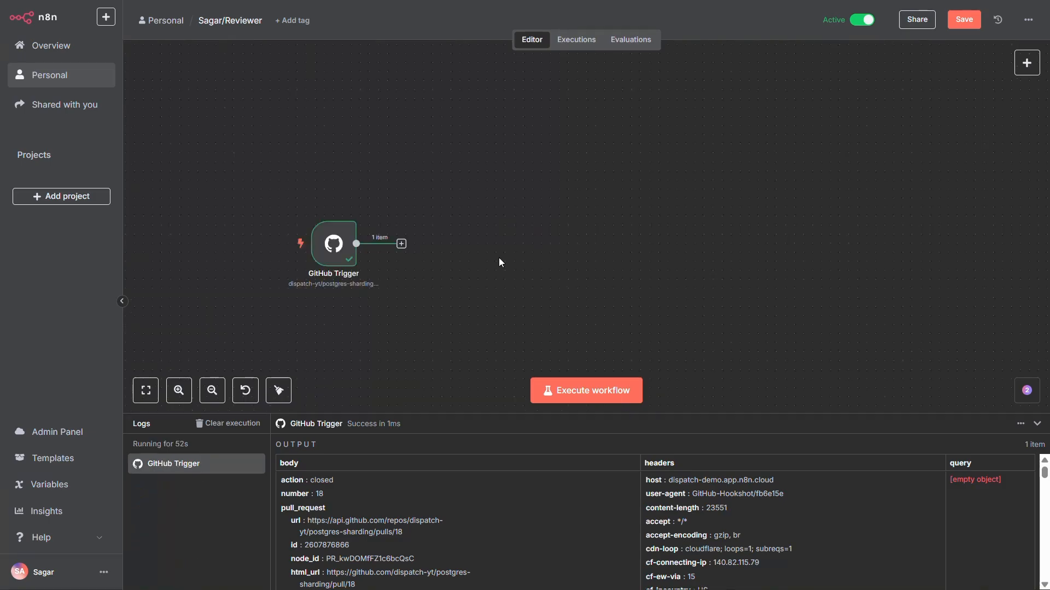
pyautogui.click(585, 391)
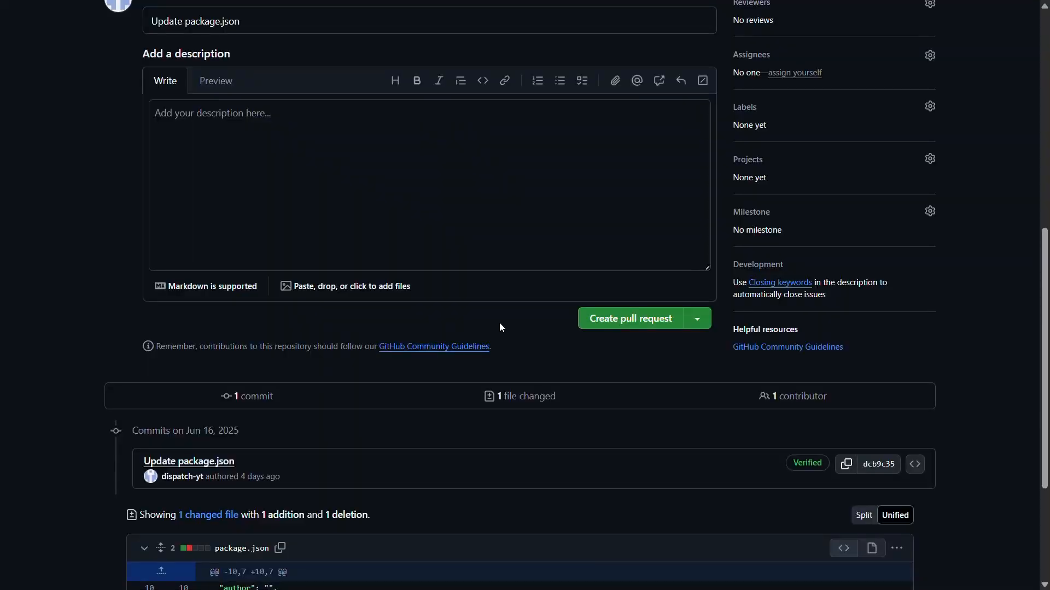
pyautogui.moveTo(617, 328)
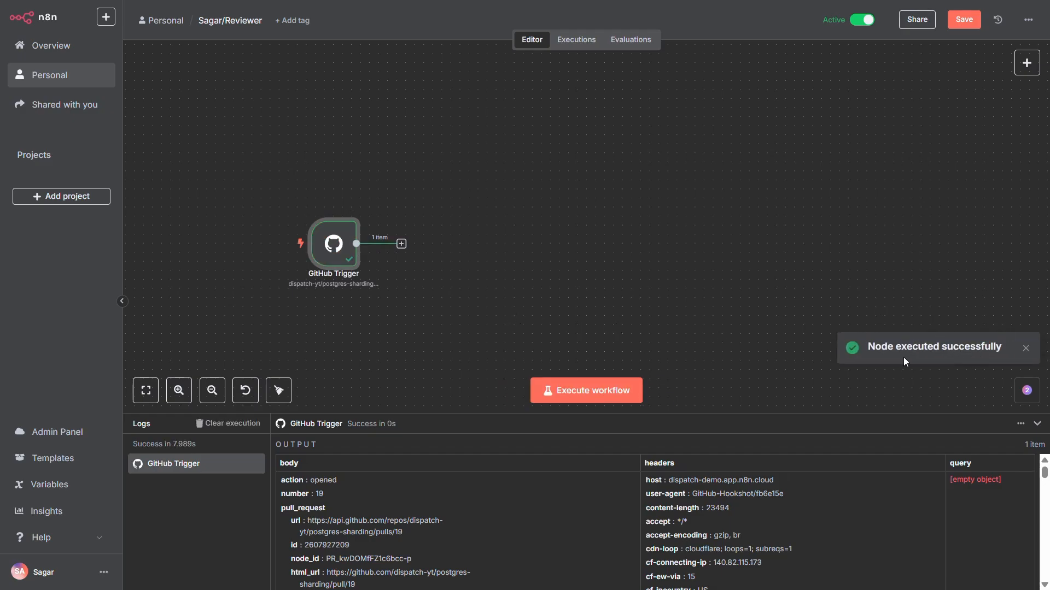
pyautogui.moveTo(346, 249)
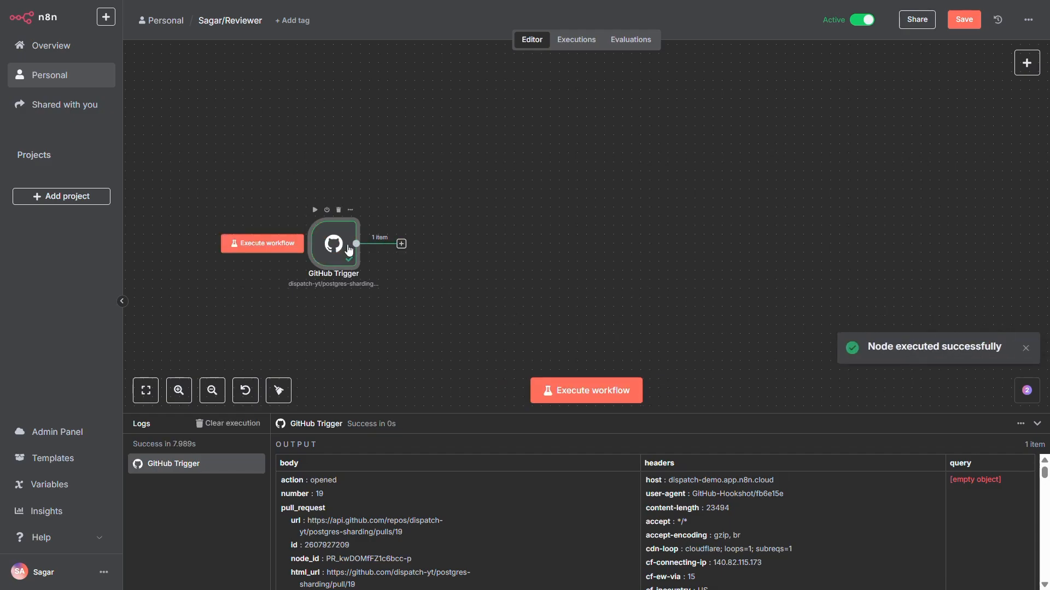
pyautogui.doubleClick(333, 243)
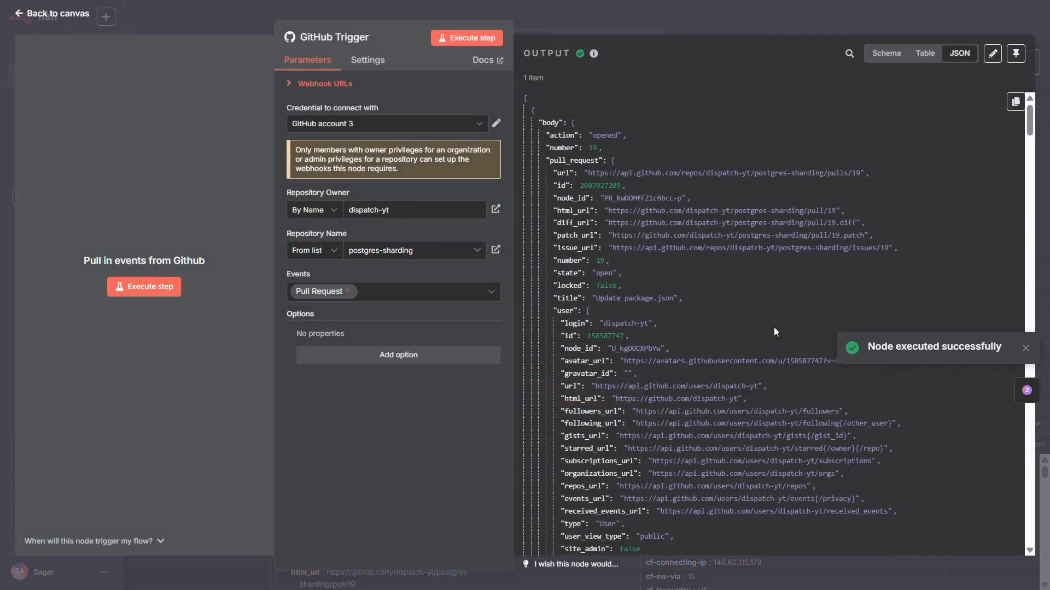
pyautogui.click(50, 13)
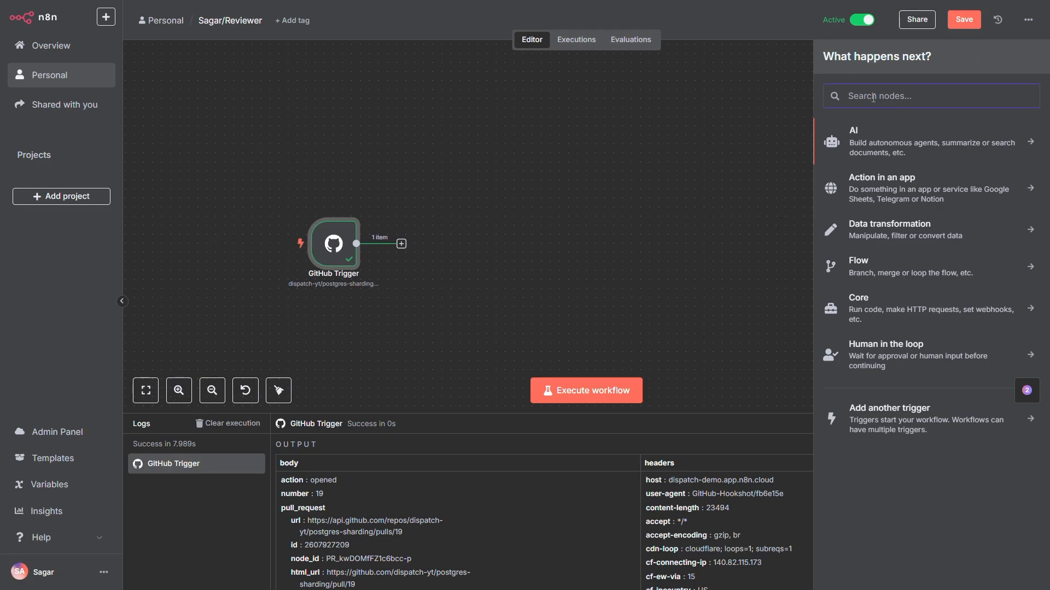
# Step: Add an HTTP Request node with URL {{ $json.body.pull_request.url }}/files
pyautogui.write('api')
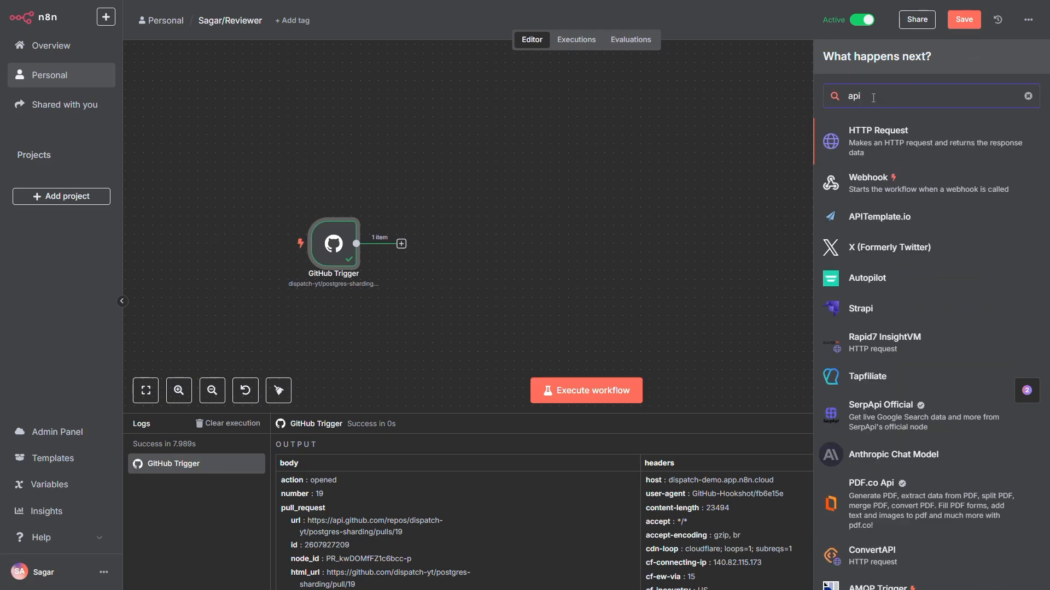
pyautogui.click(878, 142)
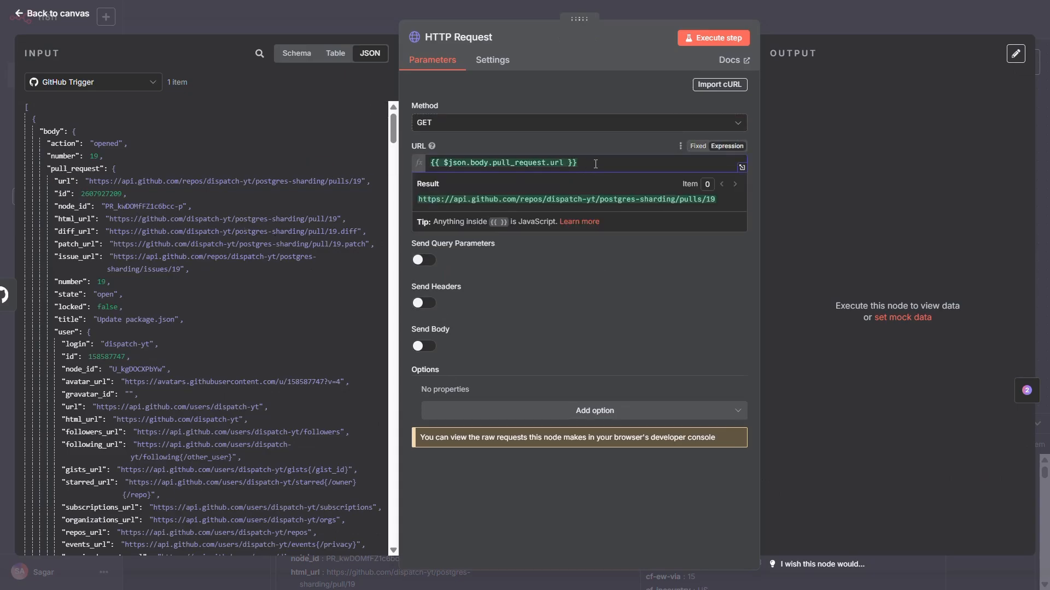
pyautogui.write('/files')
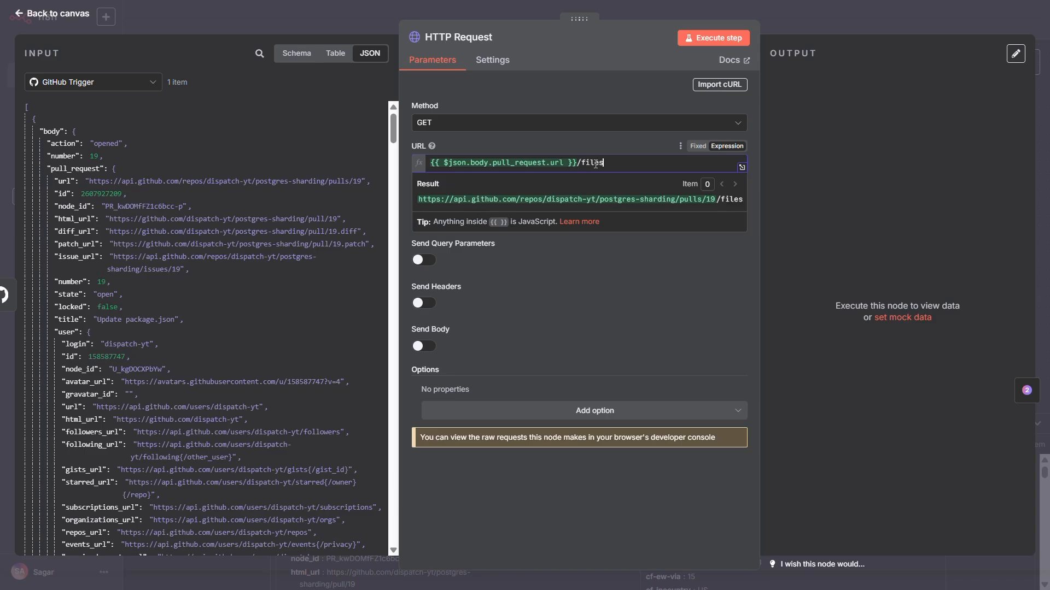
pyautogui.moveTo(522, 273)
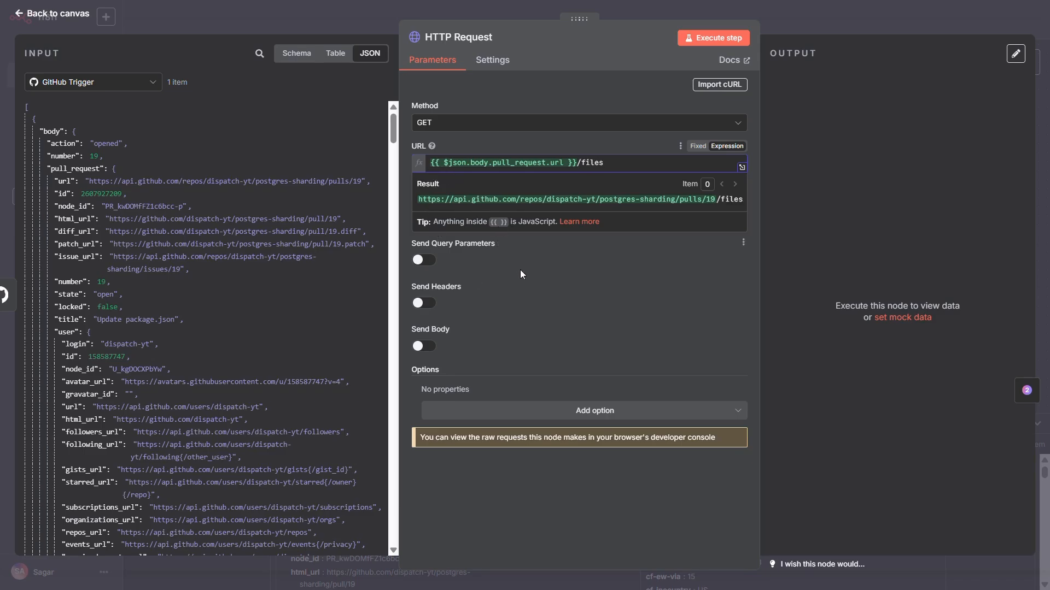
# Step: Authenticate it with a Generic Credential Type using Bearer Auth and execute the step successfully
pyautogui.click(577, 219)
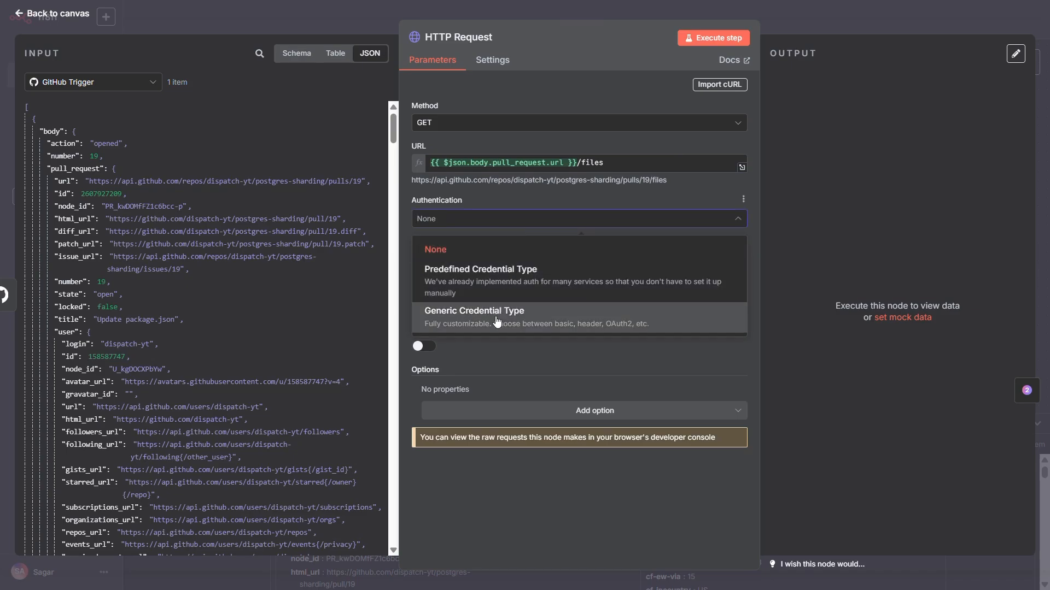
pyautogui.click(472, 311)
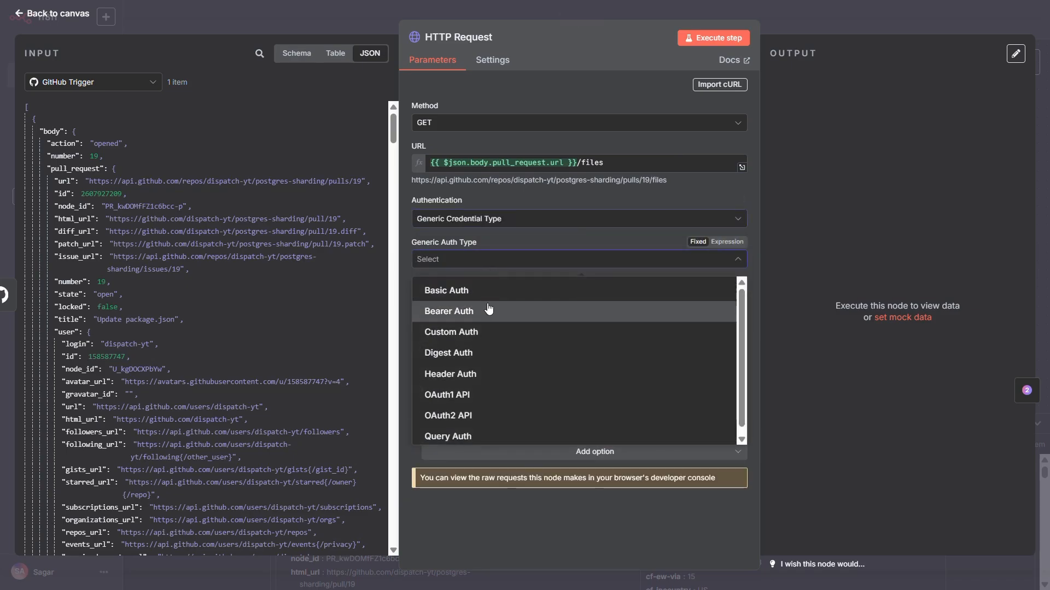
pyautogui.click(448, 311)
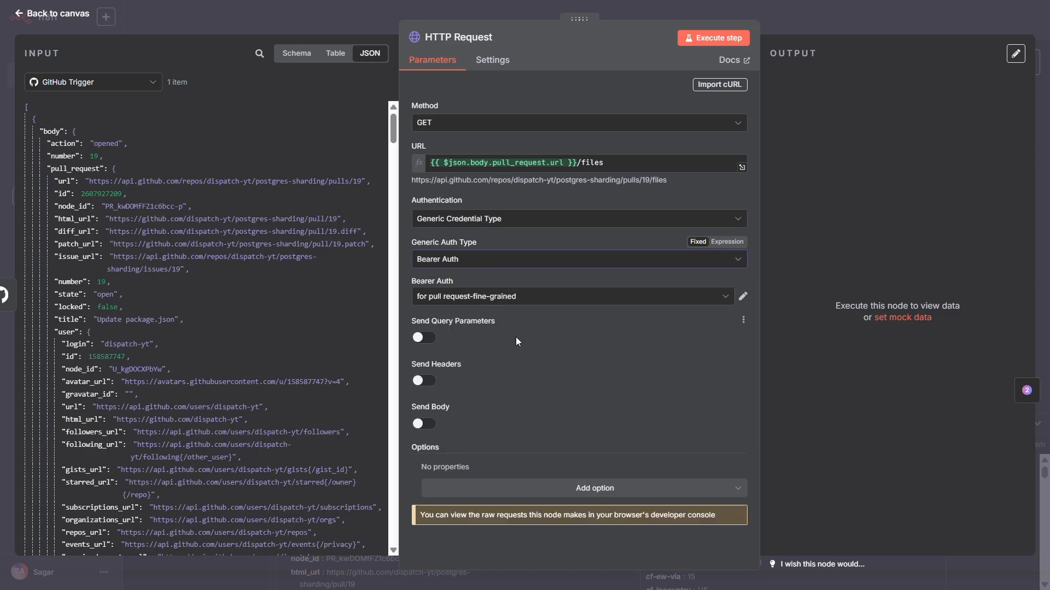
pyautogui.click(711, 38)
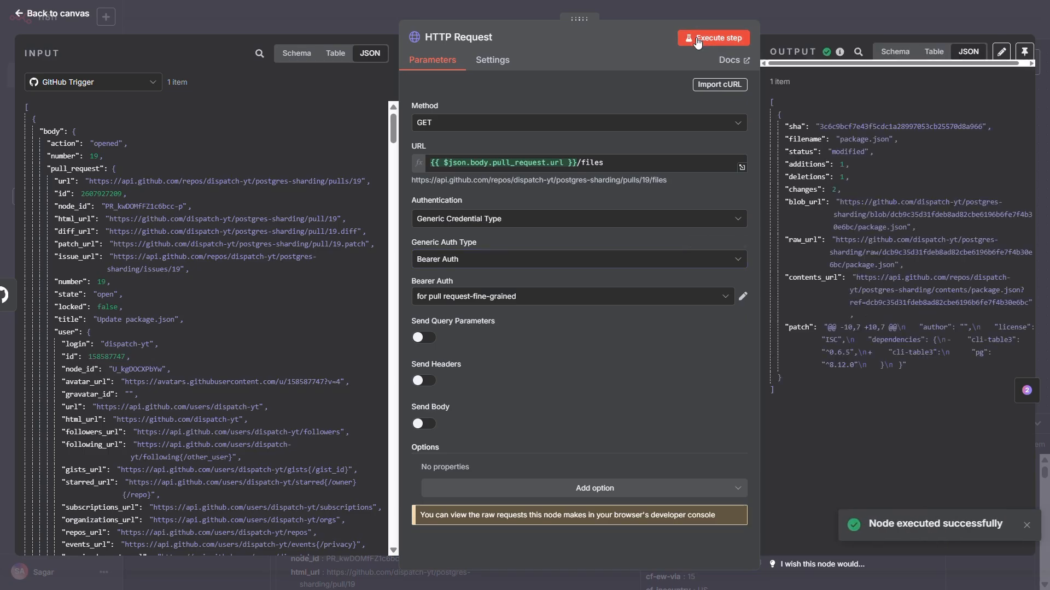
pyautogui.moveTo(929, 374)
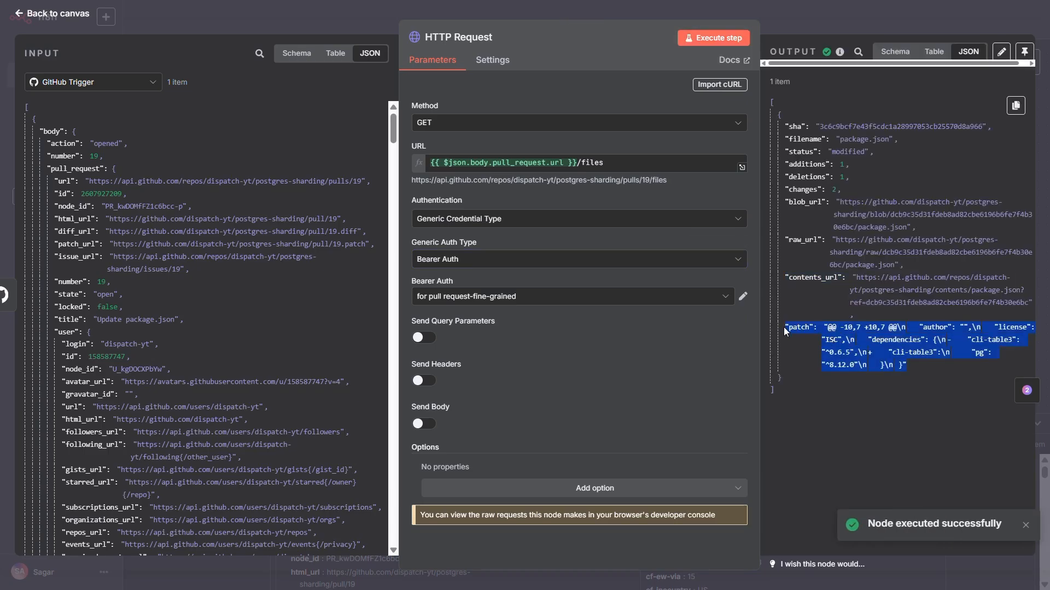
pyautogui.click(56, 13)
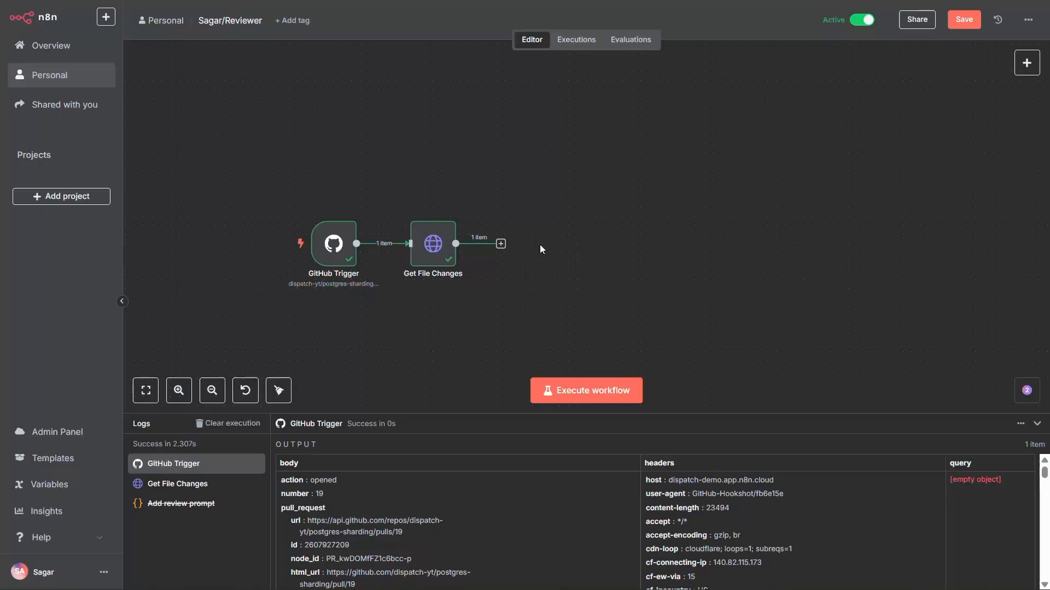
# Step: Add a Code node after Get File Changes and paste in the review-prompt script
pyautogui.click(500, 243)
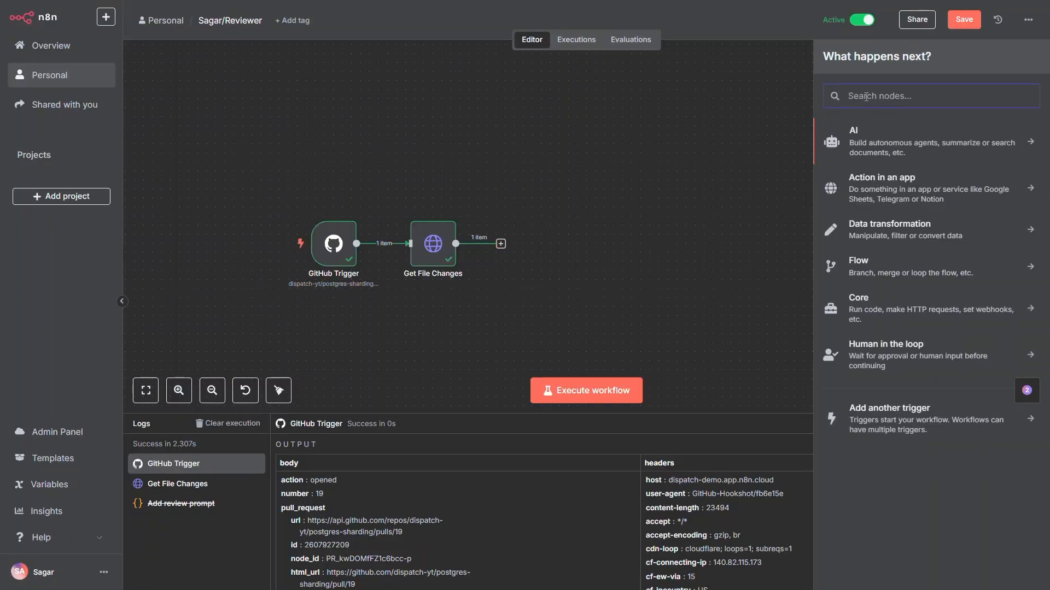
pyautogui.write('code')
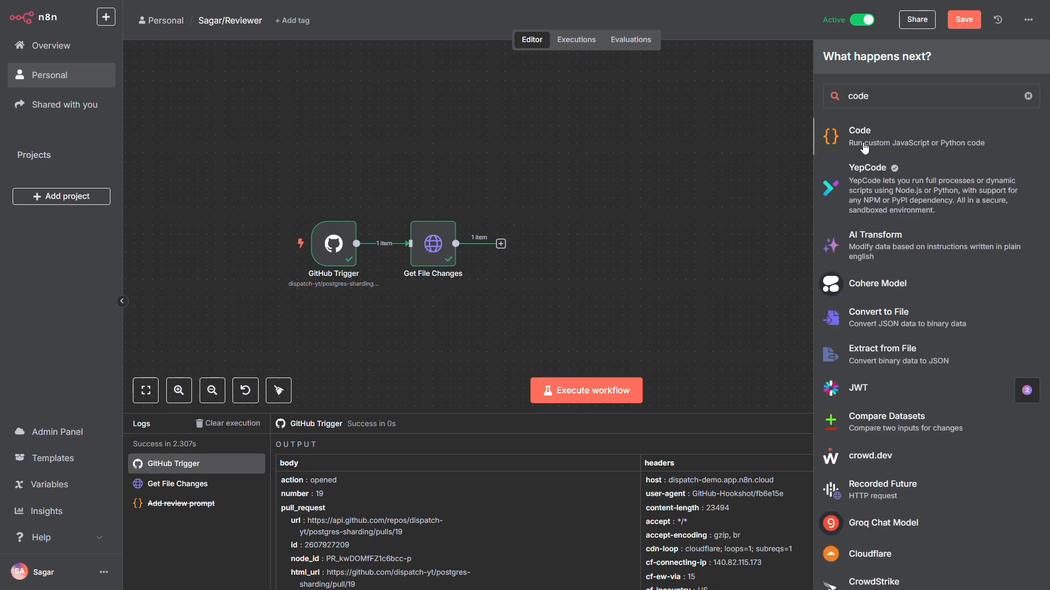
pyautogui.click(859, 135)
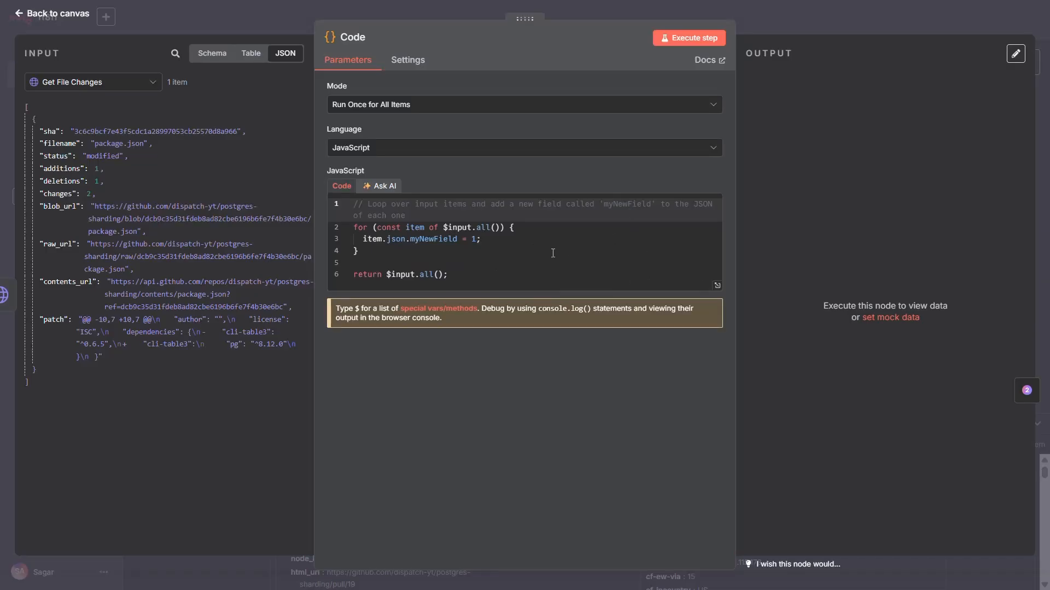
pyautogui.press('ctrl+a')
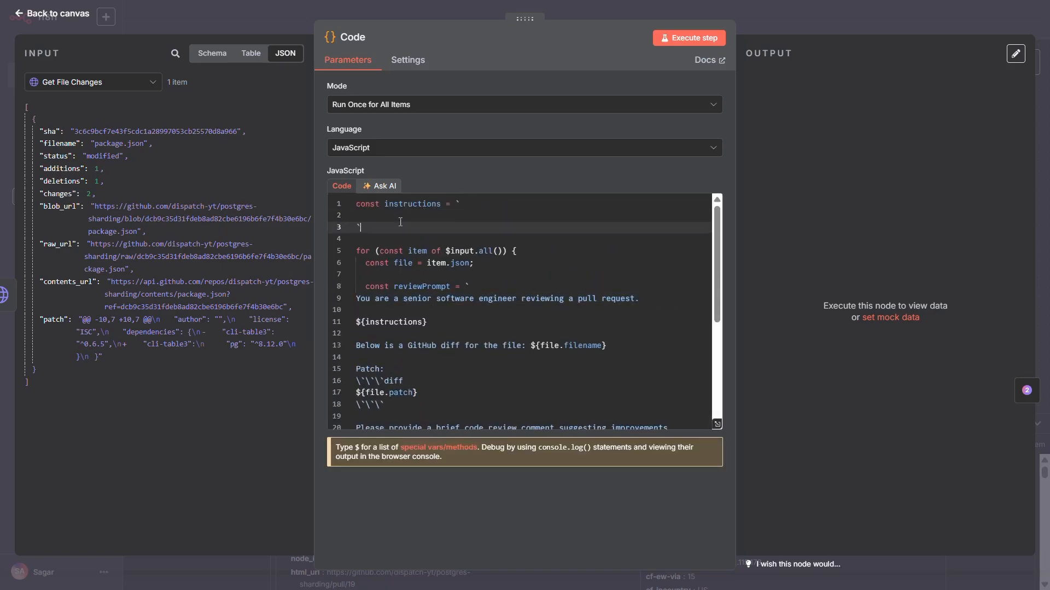
pyautogui.scroll(-3)
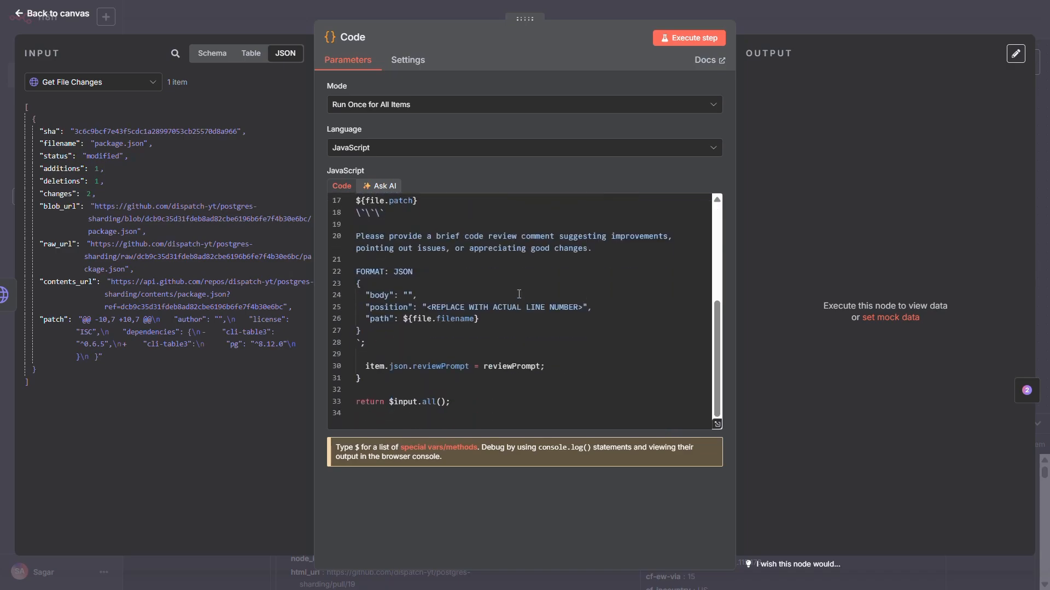
# Step: Execute the Code step and inspect the generated reviewPrompt output, then return to the canvas
pyautogui.click(688, 37)
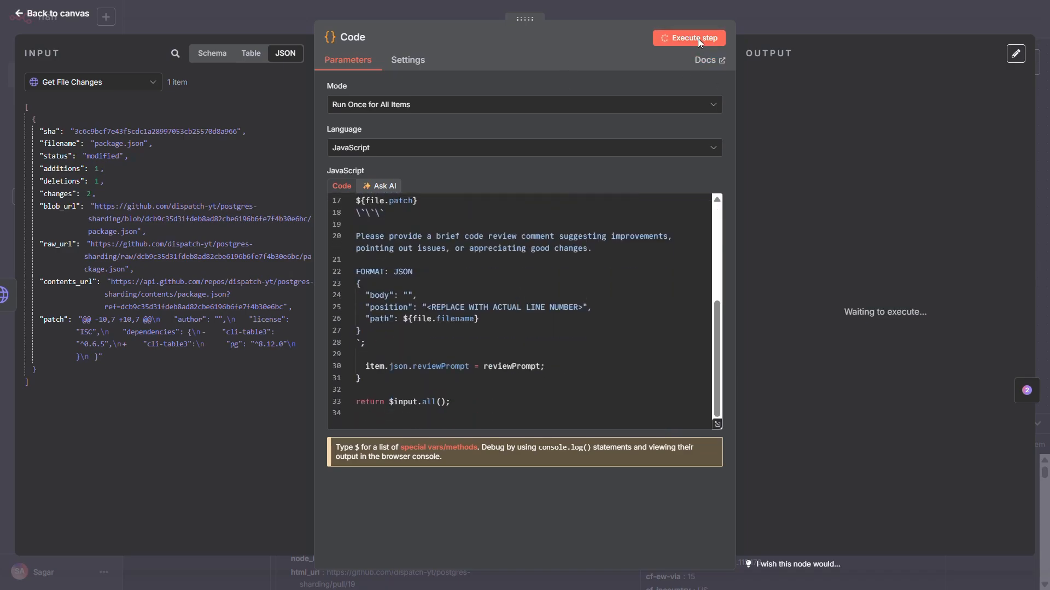
pyautogui.click(689, 37)
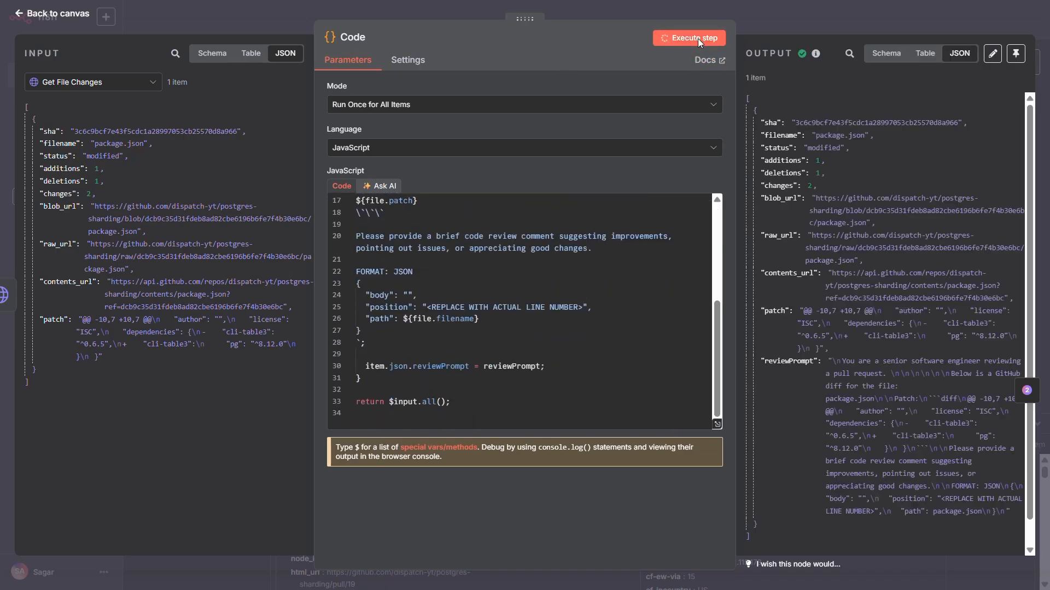
pyautogui.click(688, 37)
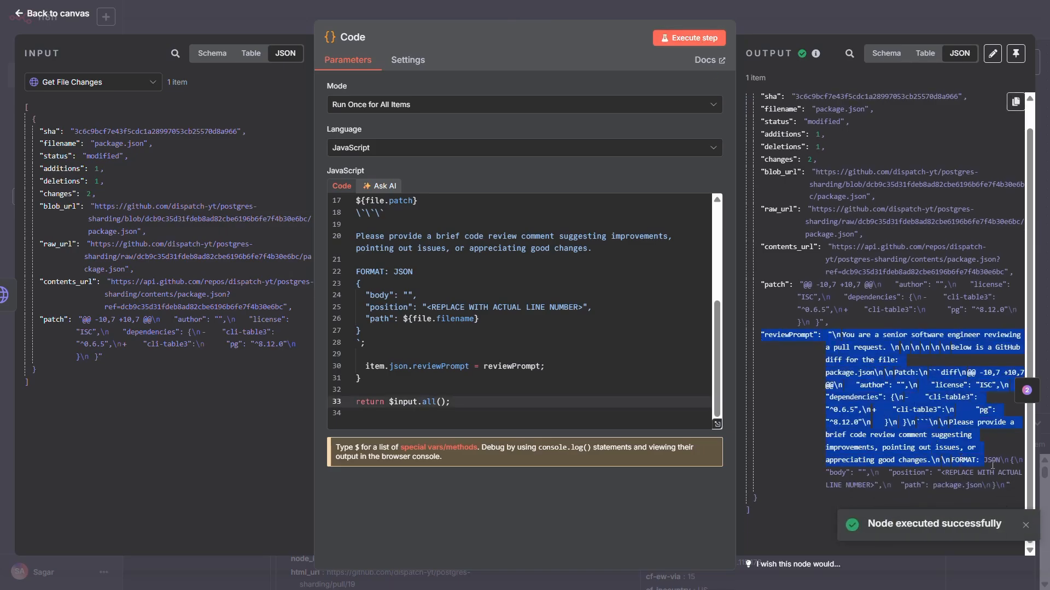
pyautogui.scroll(-3)
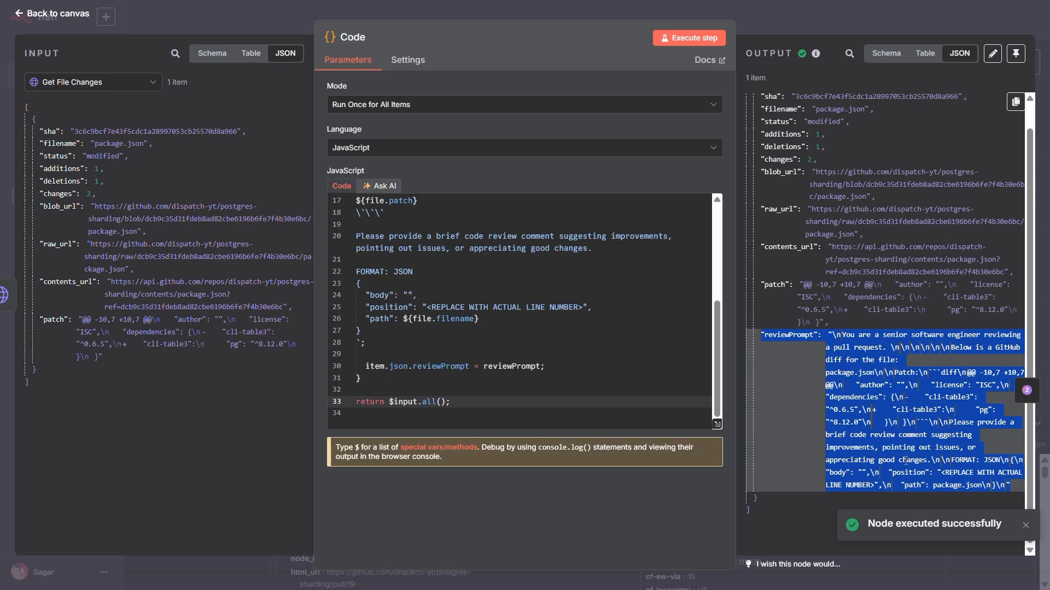
pyautogui.click(51, 14)
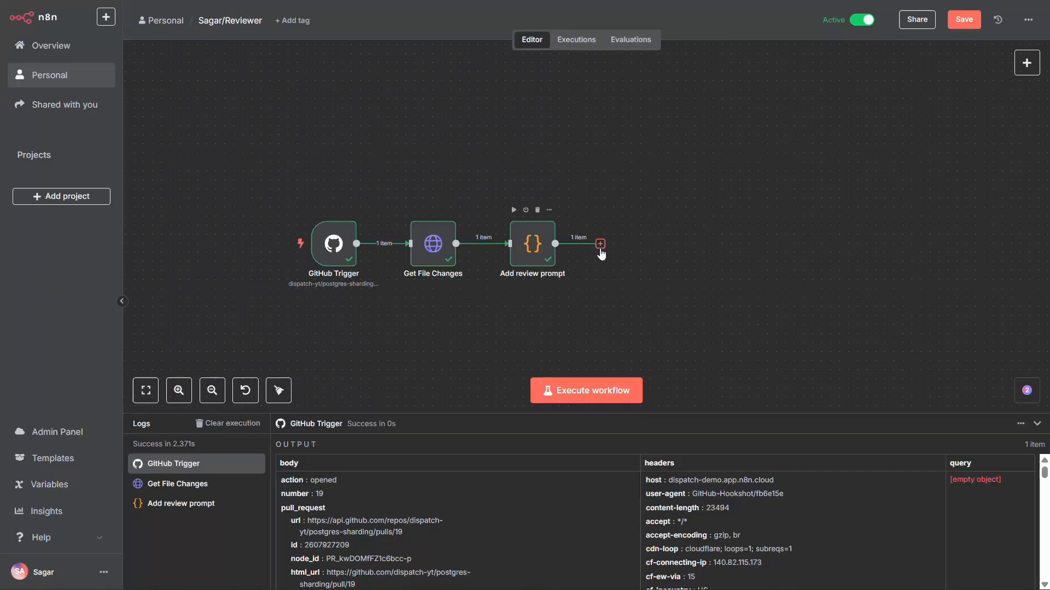
# Step: Add an OpenAI Message a Model node after Add review prompt using CHATGPT-4O-LATEST
pyautogui.click(598, 244)
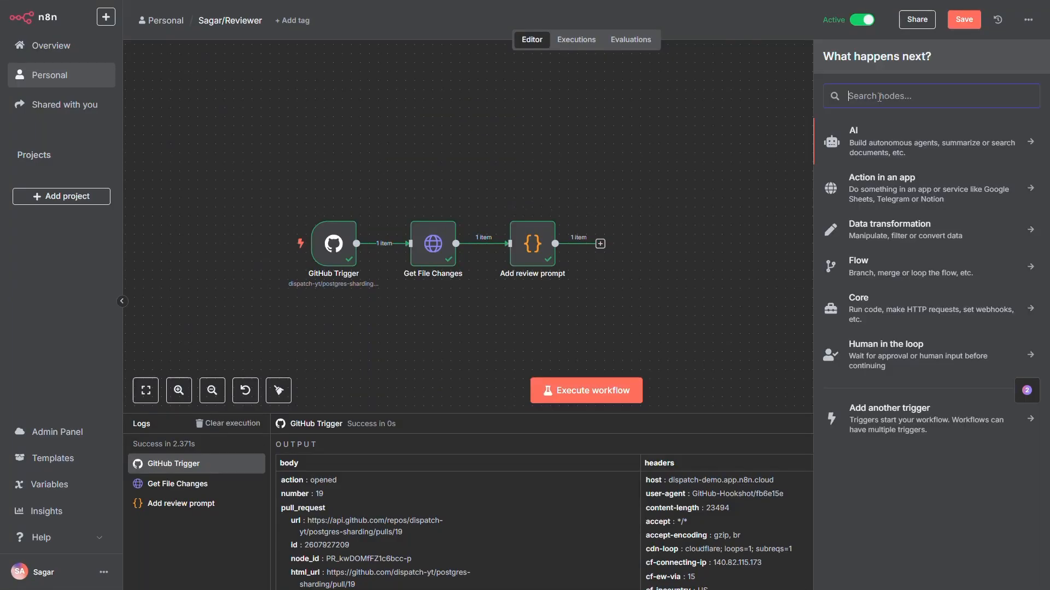
pyautogui.write('openai')
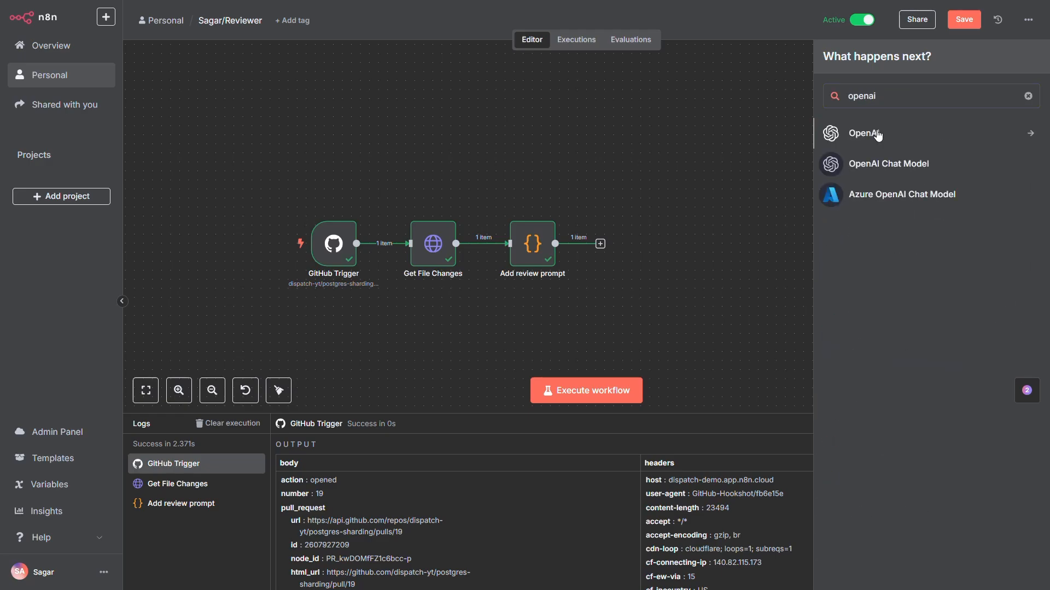
pyautogui.click(864, 134)
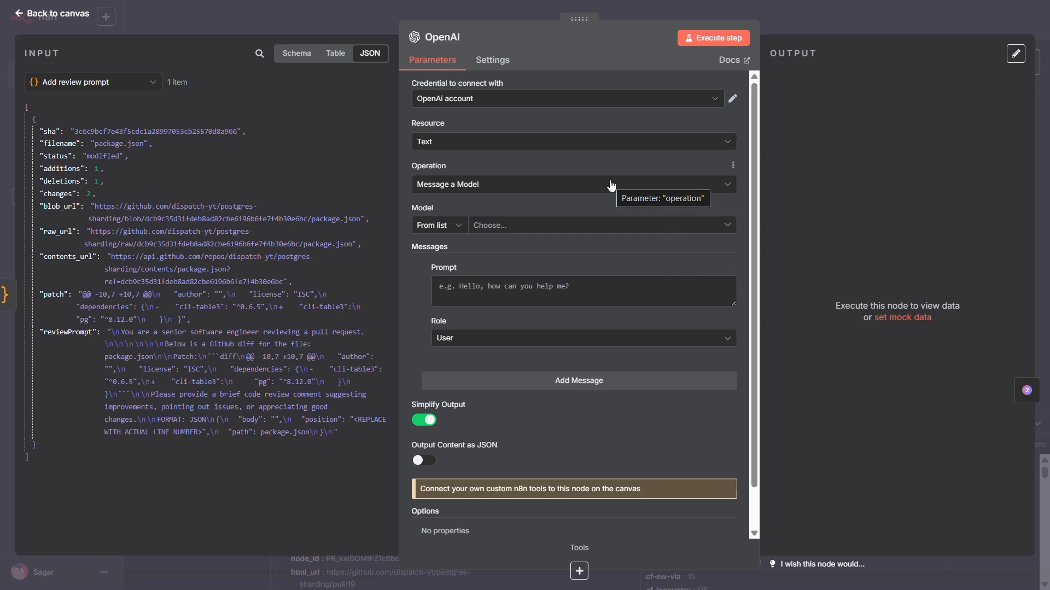
pyautogui.click(596, 225)
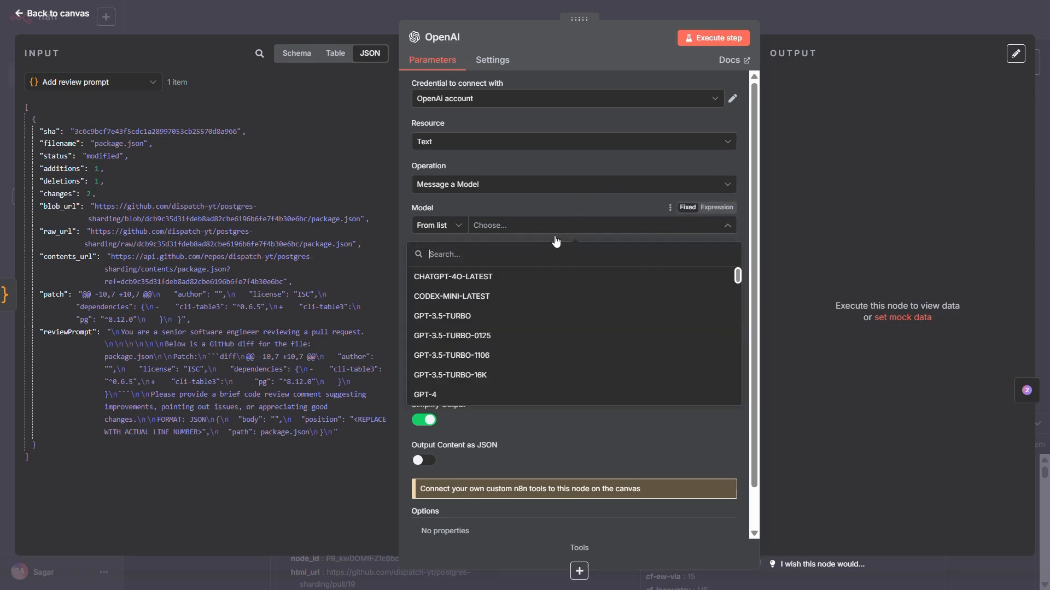
pyautogui.click(453, 276)
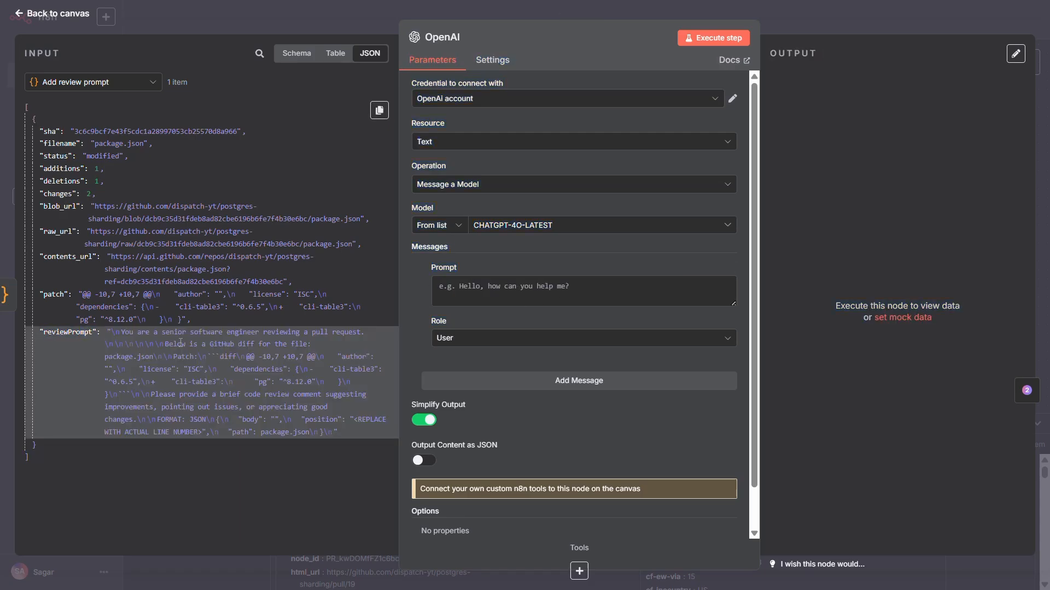
pyautogui.moveTo(79, 332)
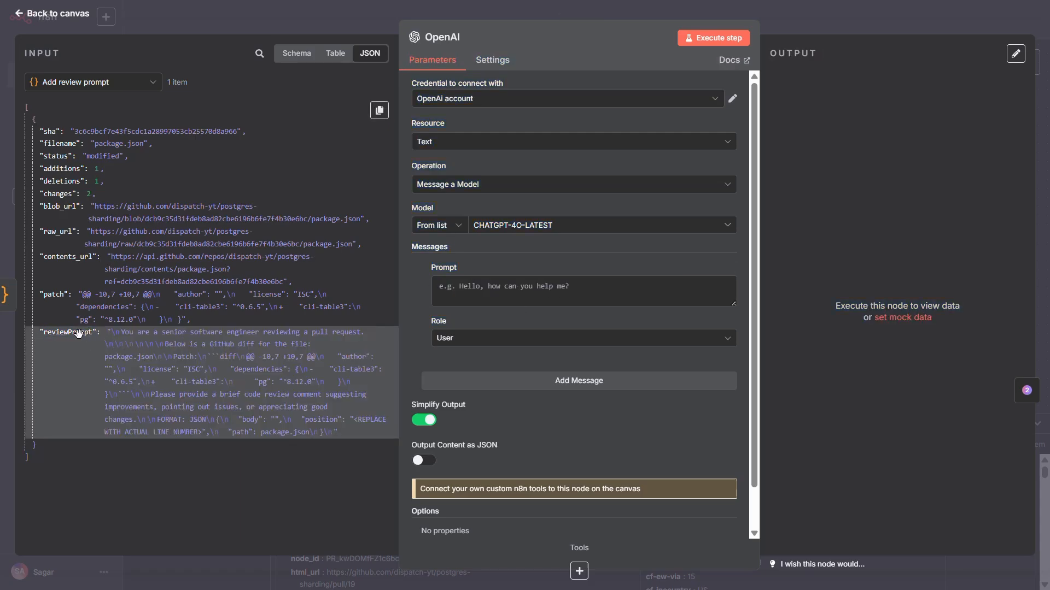
# Step: Set the prompt to {{ $json.reviewPrompt }} with JSON output and run the step
pyautogui.click(583, 291)
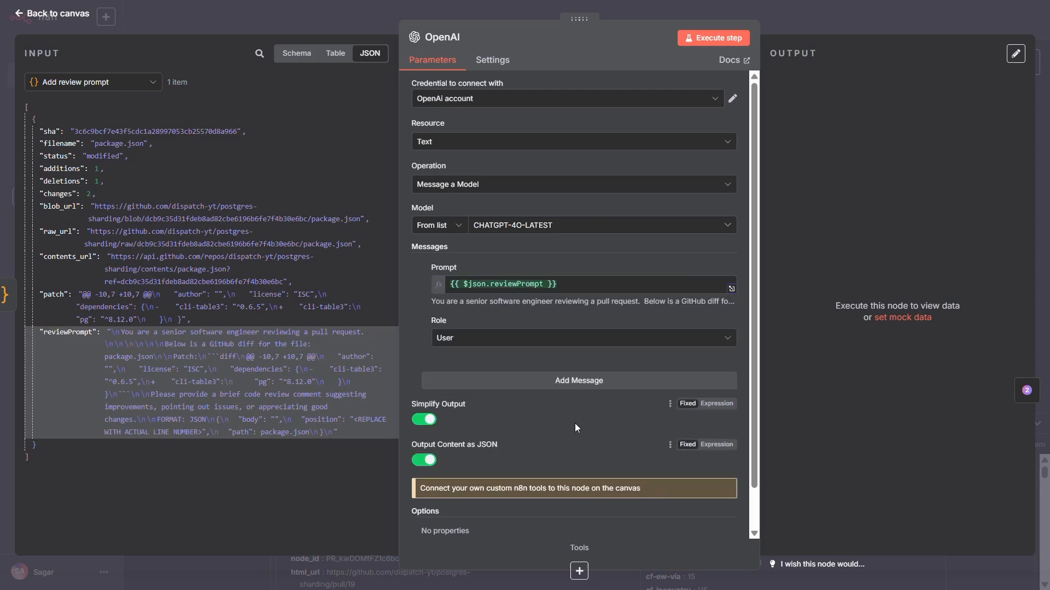
pyautogui.click(712, 37)
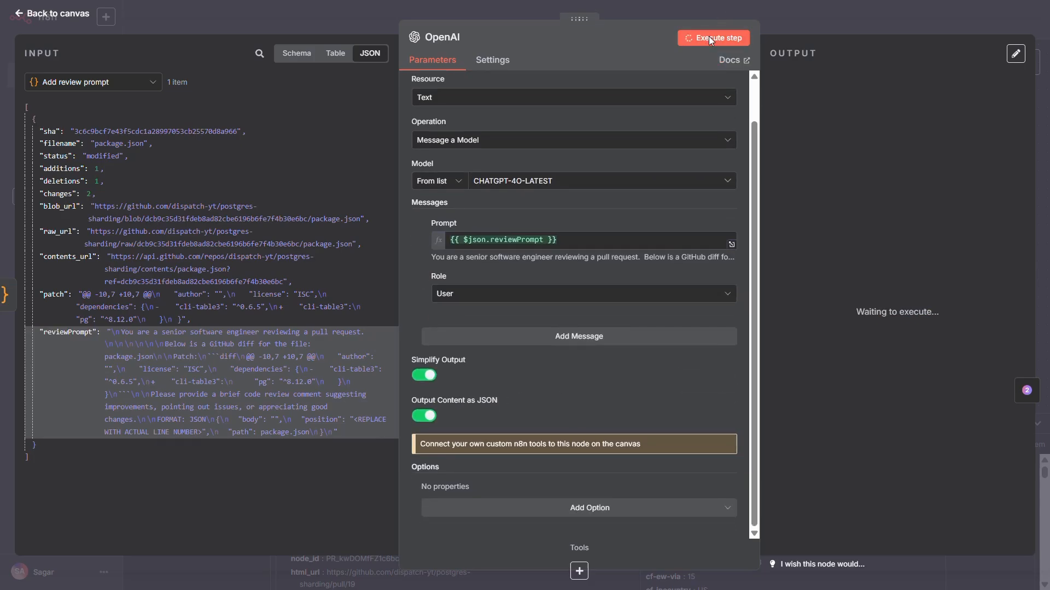
pyautogui.click(712, 37)
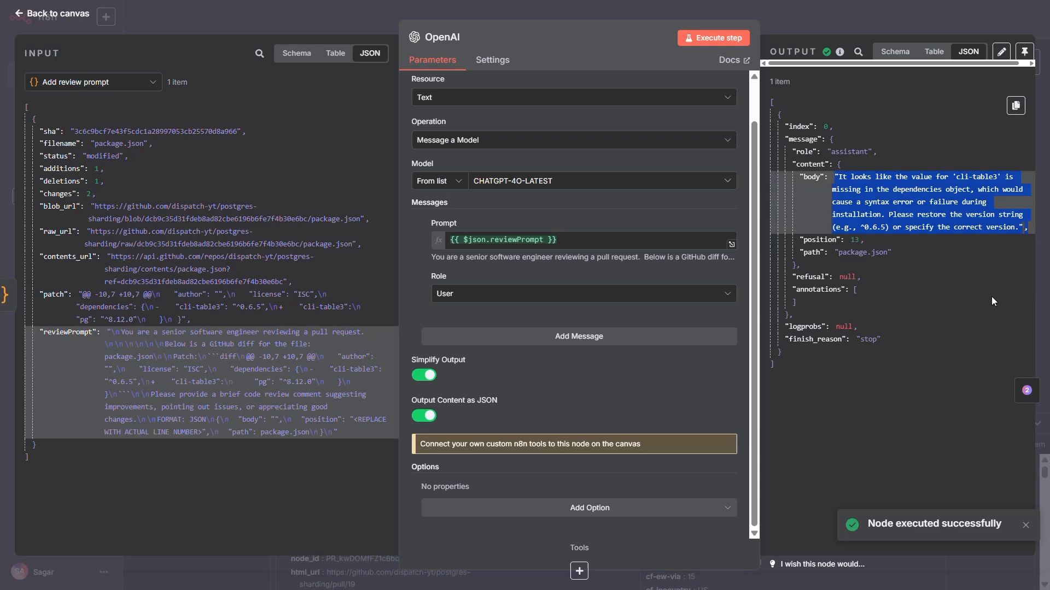
# Step: Add a Code node after OpenAI containing the comments-formatting script
pyautogui.click(751, 244)
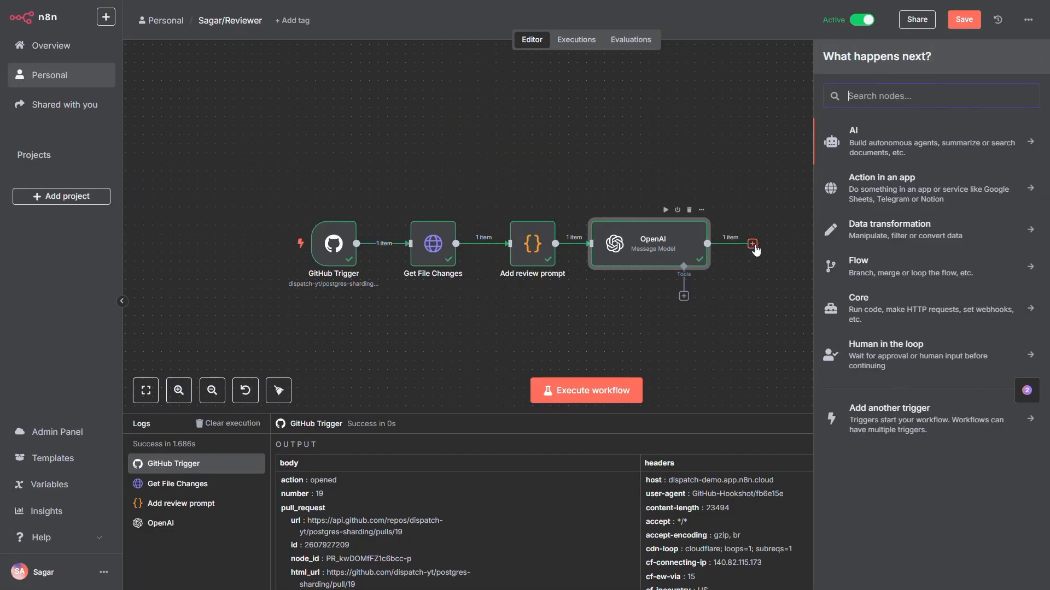
pyautogui.write('cod')
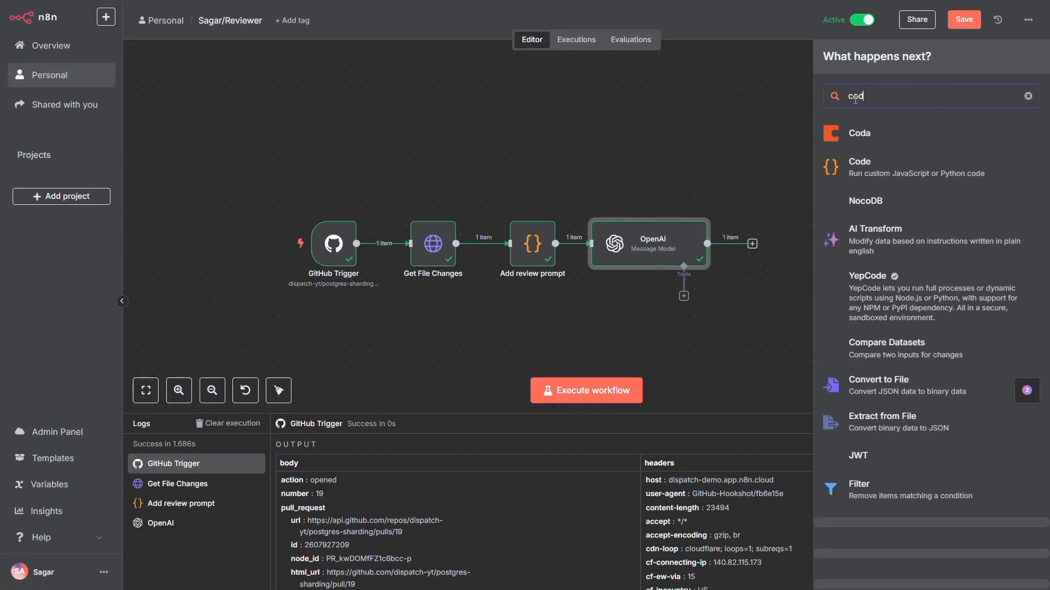
pyautogui.click(859, 166)
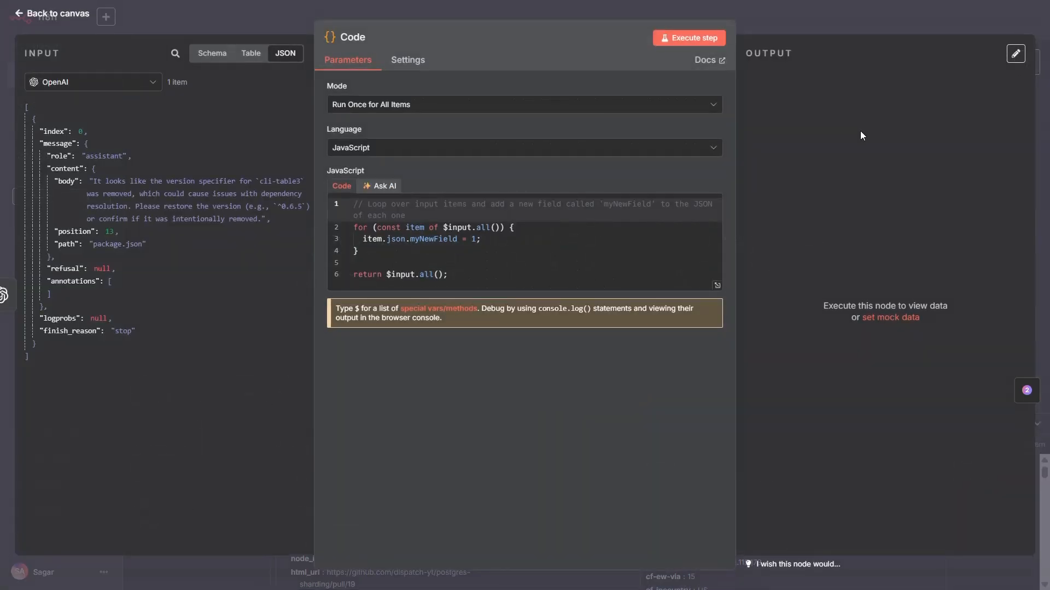
pyautogui.press('ctrl+a')
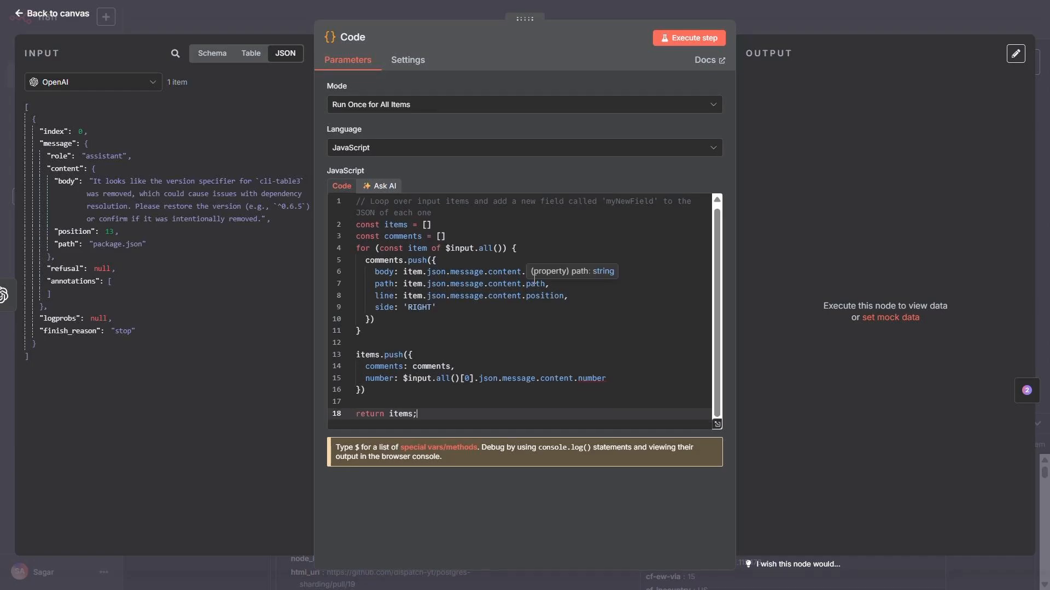
# Step: Run the Code node successfully and return to the canvas
pyautogui.click(688, 37)
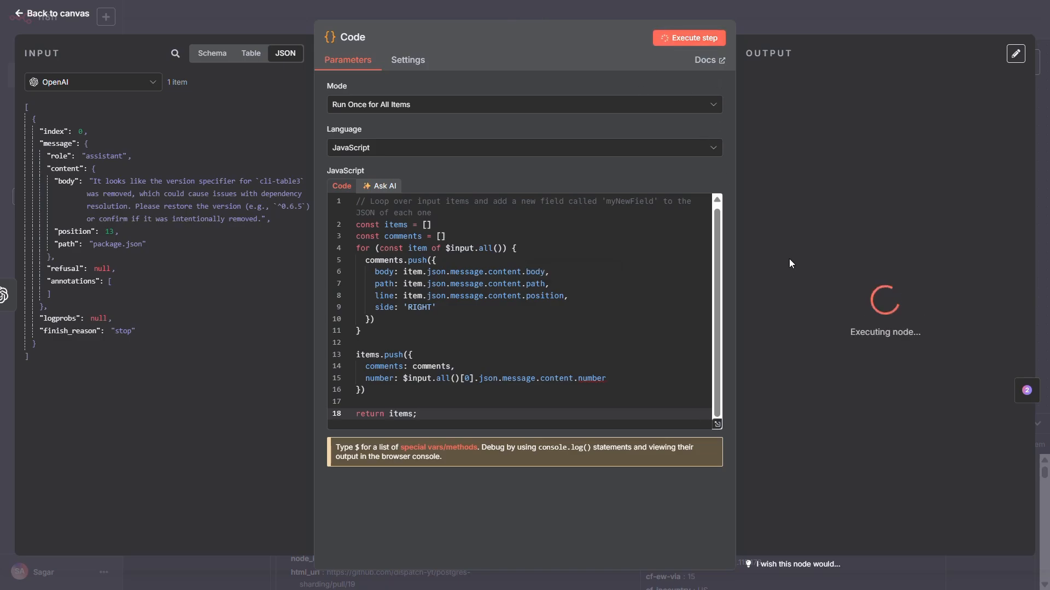
pyautogui.click(688, 37)
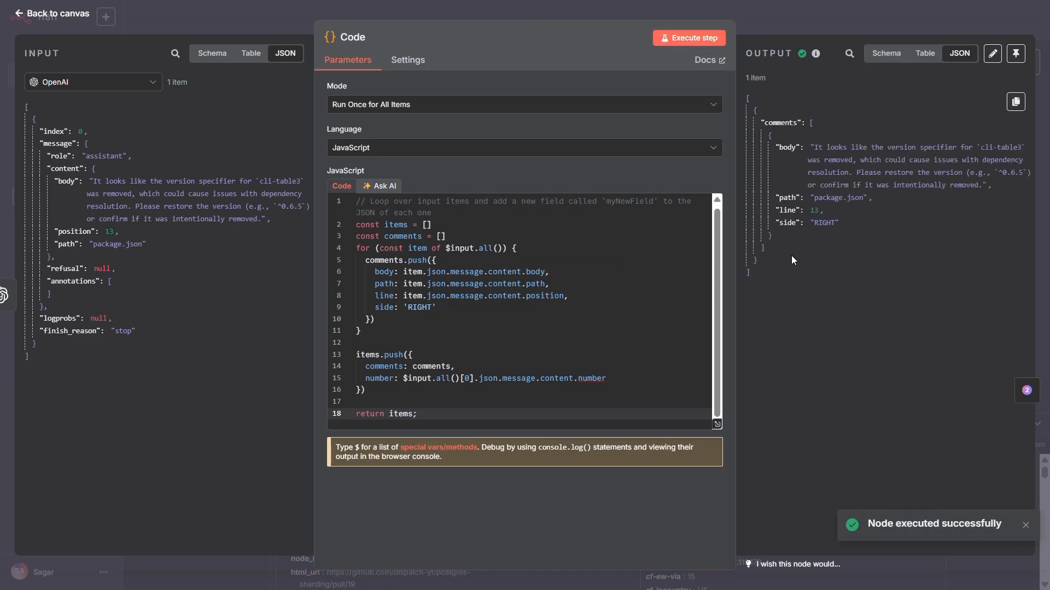
pyautogui.doubleClick(788, 198)
pyautogui.write('api')
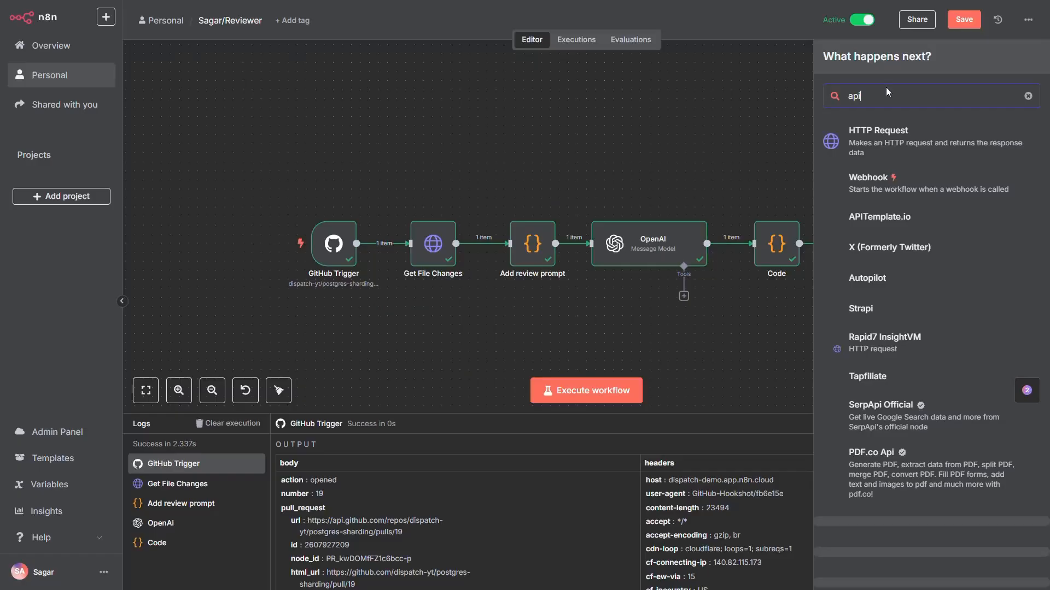
# Step: Add an HTTP Request node with method POST
pyautogui.click(878, 141)
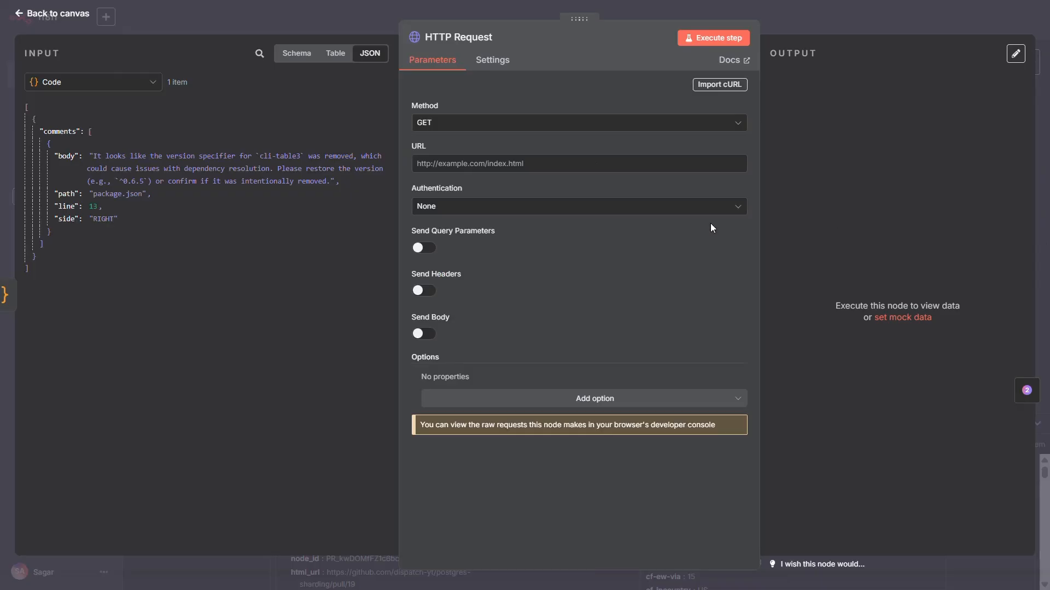
pyautogui.click(577, 123)
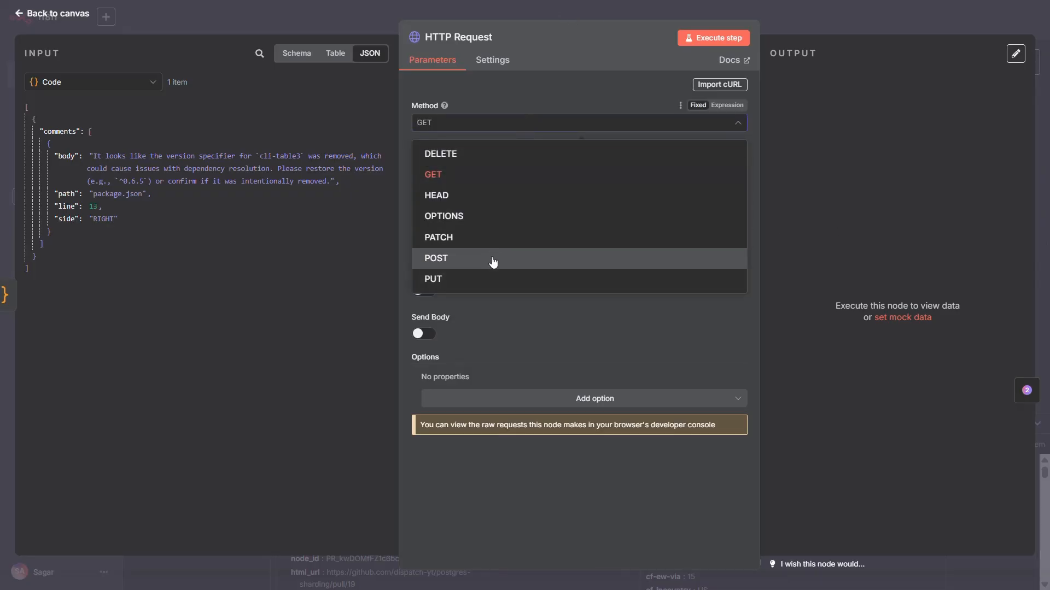
pyautogui.click(436, 259)
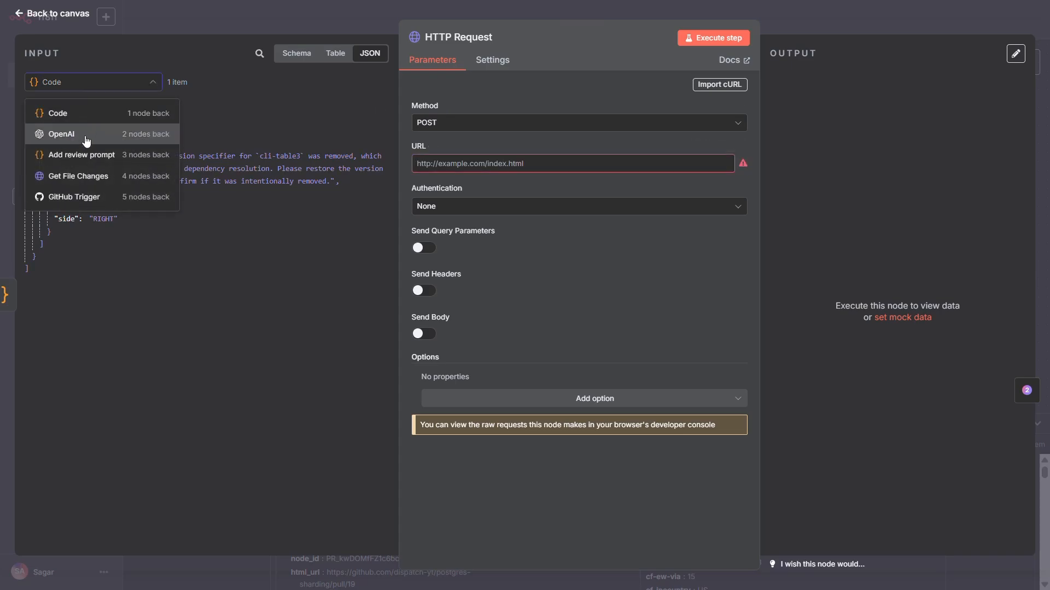
# Step: Set the URL to the GitHub Trigger pull_request.url expression plus /reviews
pyautogui.click(74, 196)
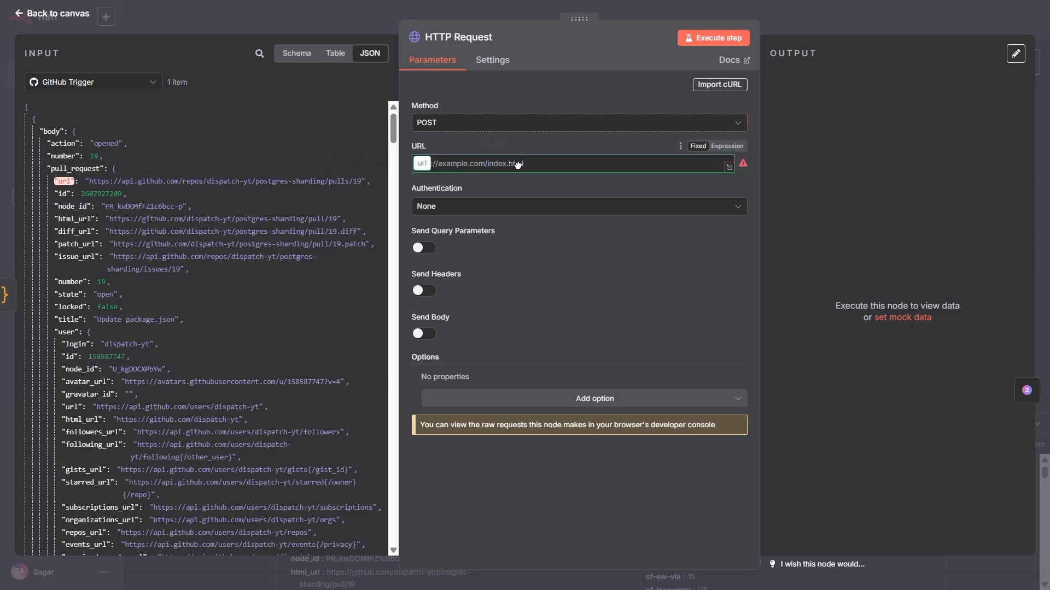
pyautogui.click(726, 146)
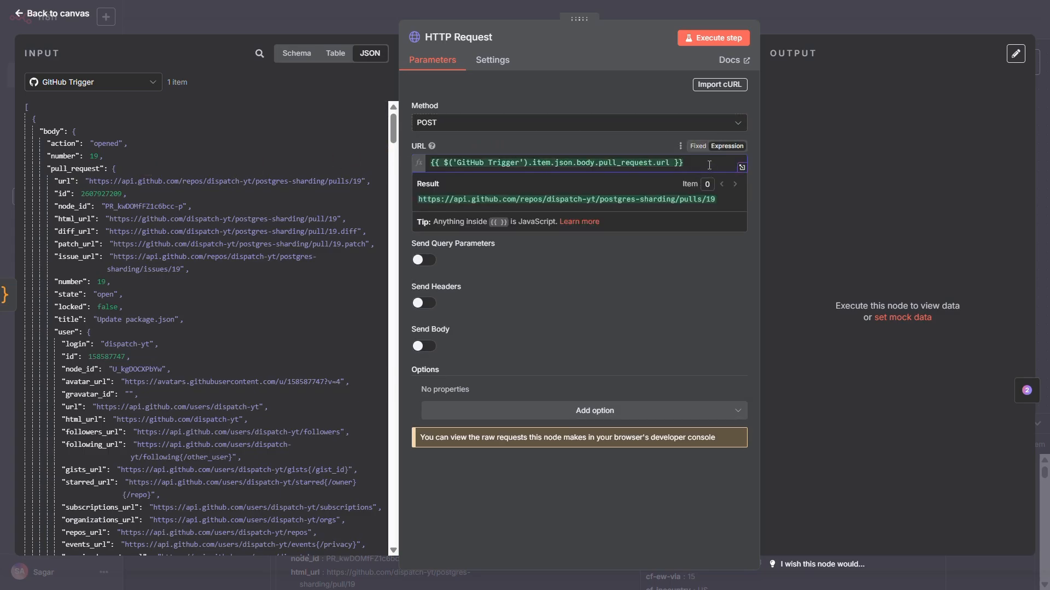
pyautogui.write('/reviews')
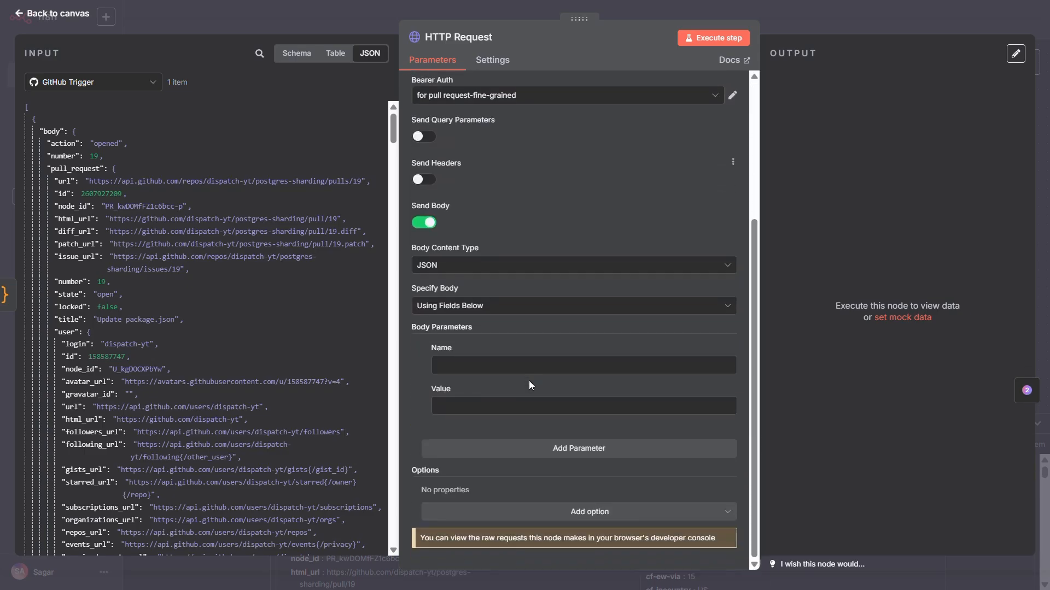
# Step: Add body parameters body, event=COMMENT and comments={{ $json.comments }}, then run the step
pyautogui.click(583, 365)
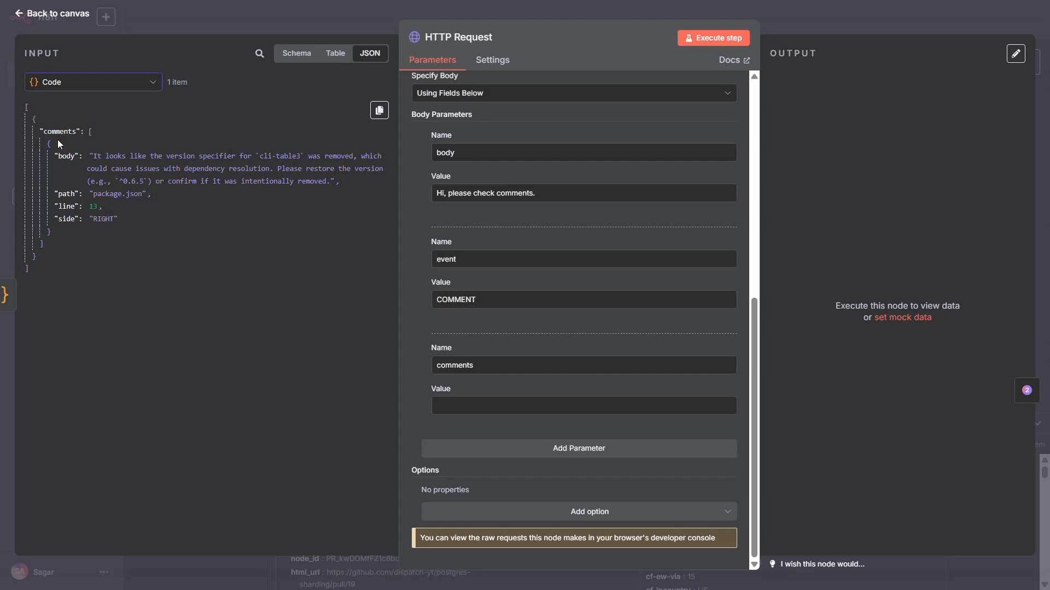
pyautogui.click(581, 404)
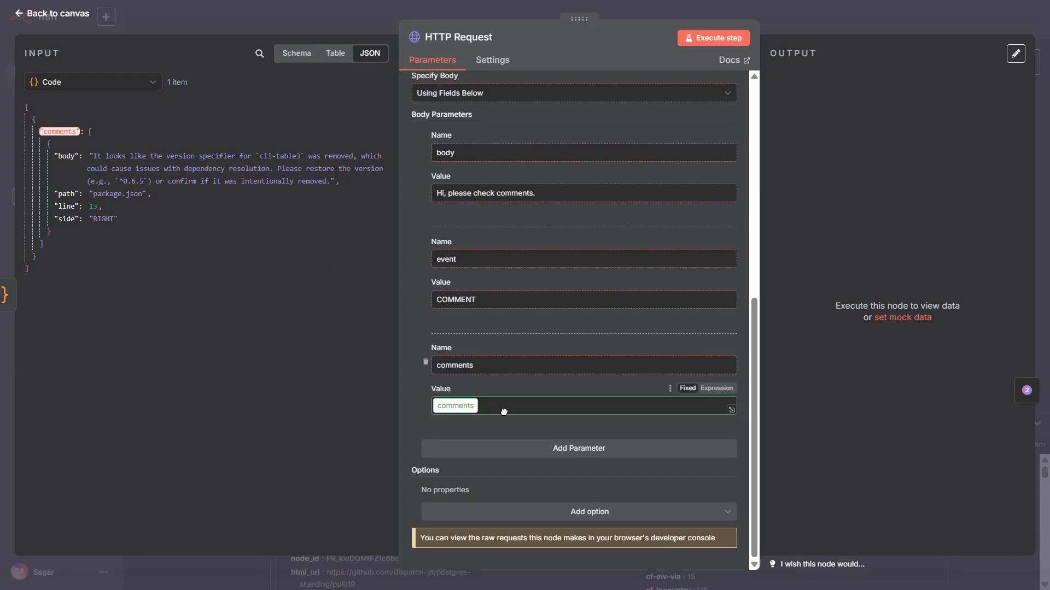
pyautogui.click(715, 388)
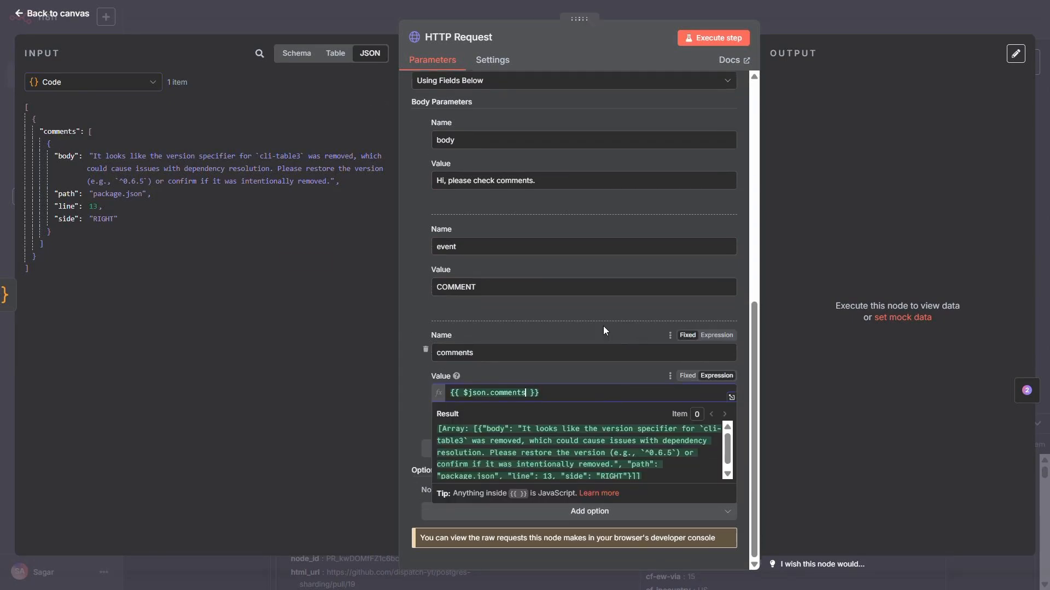
pyautogui.click(712, 37)
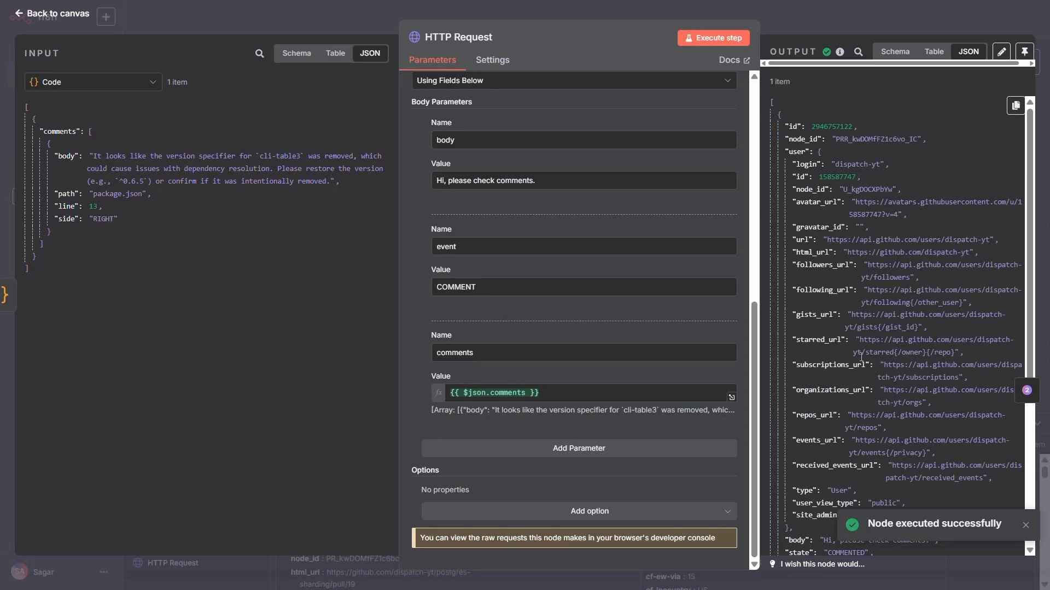
pyautogui.click(50, 13)
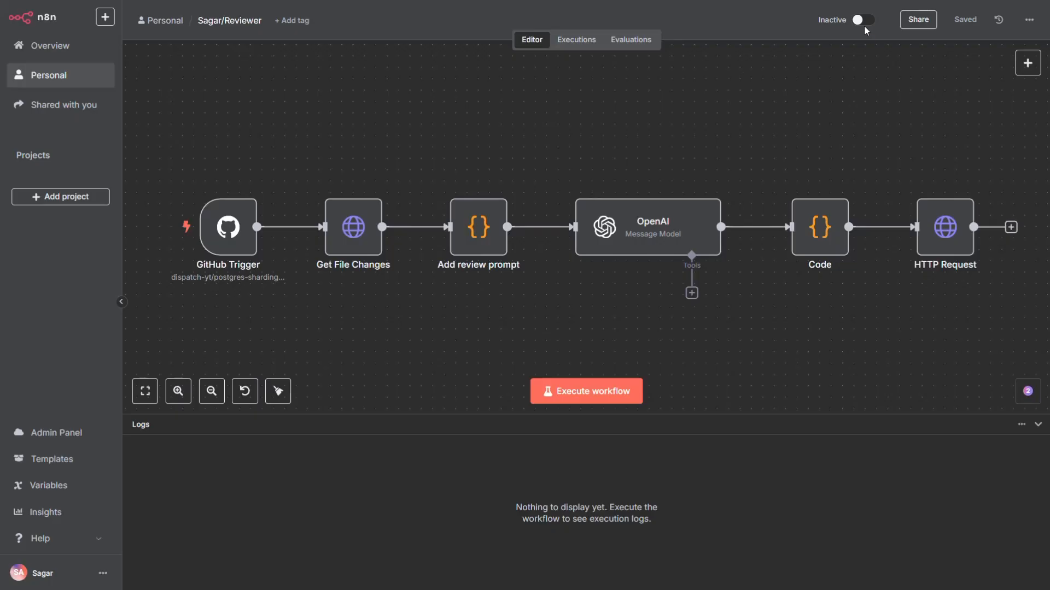
# Step: Switch the Reviewer workflow to Active and dismiss the activation notice
pyautogui.click(863, 20)
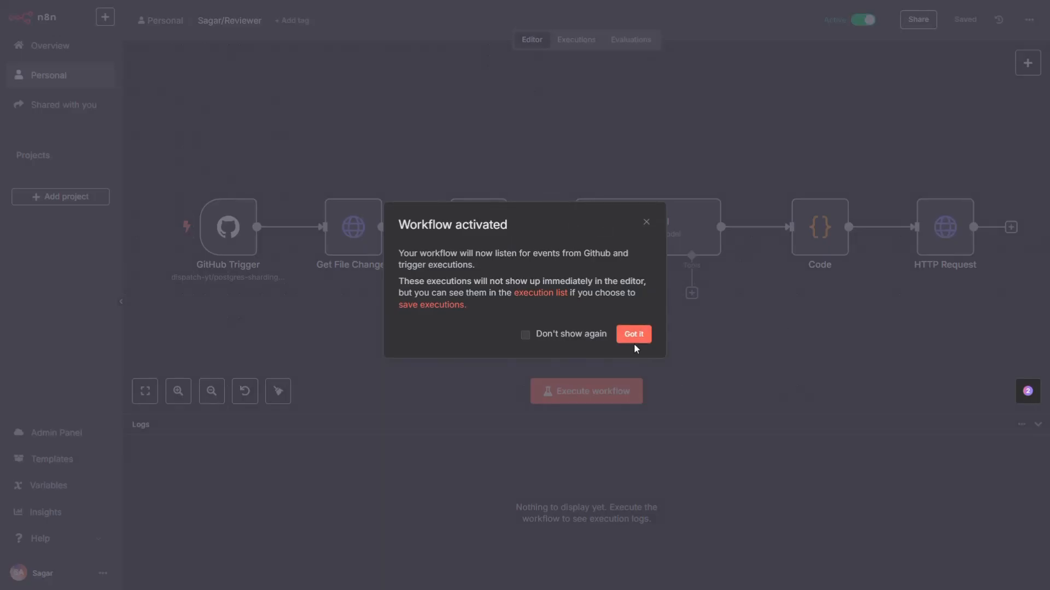
pyautogui.click(632, 335)
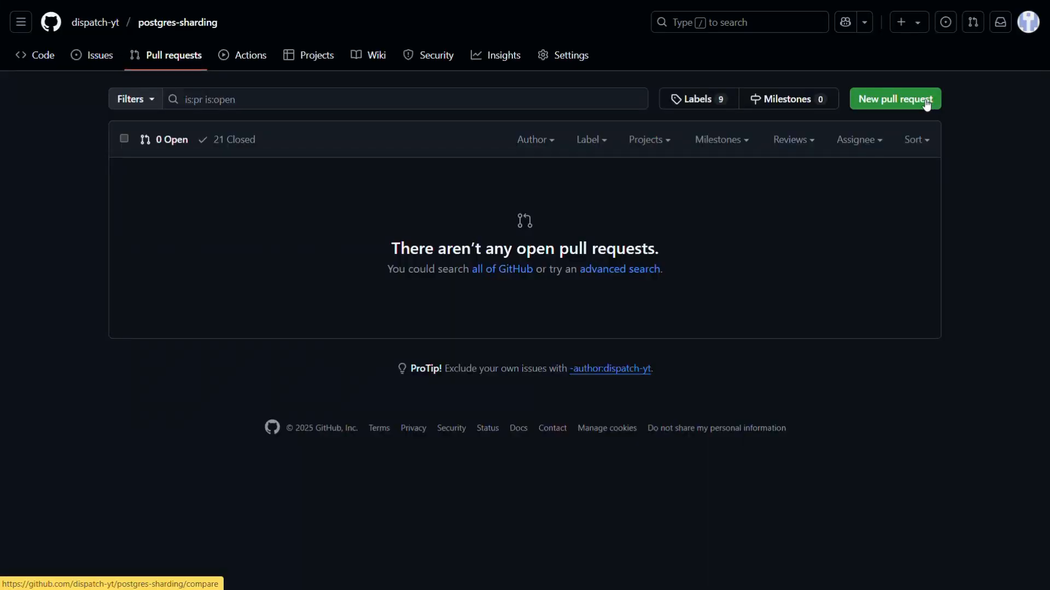
# Step: Create a pull request comparing feature/search against main
pyautogui.click(894, 99)
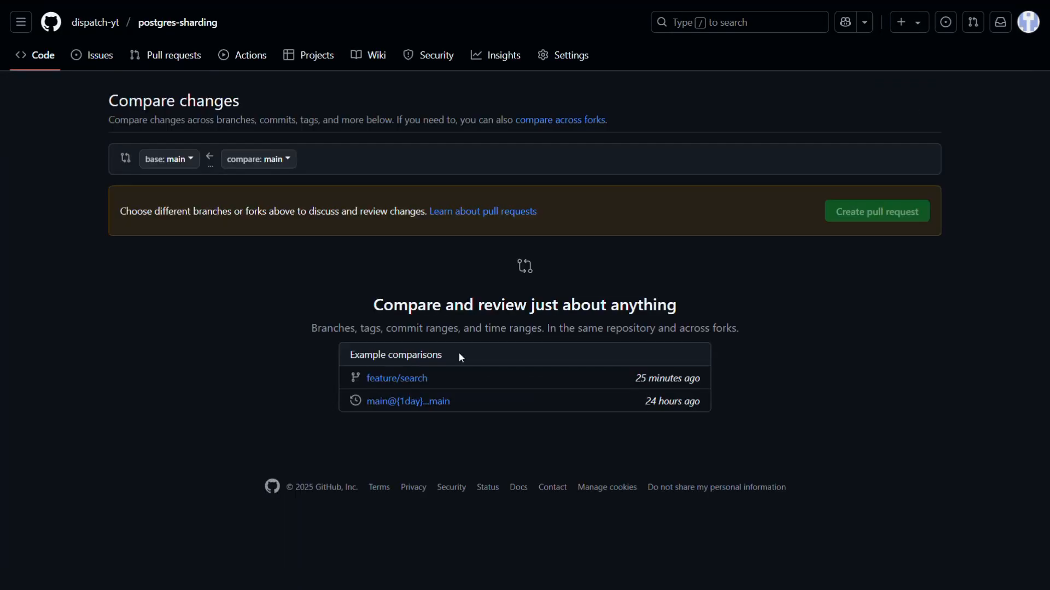
pyautogui.click(396, 378)
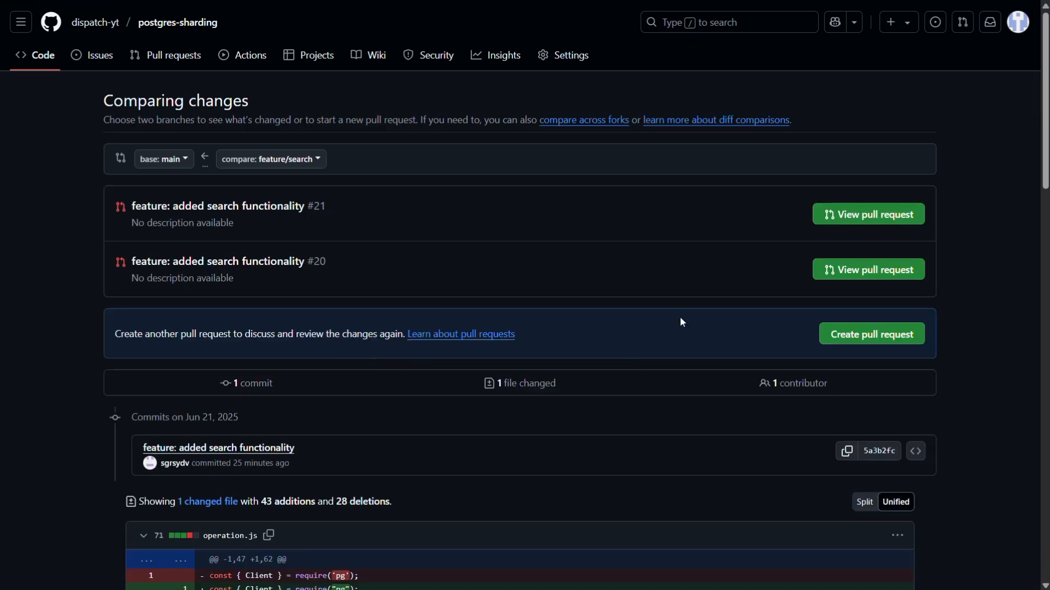
pyautogui.moveTo(851, 343)
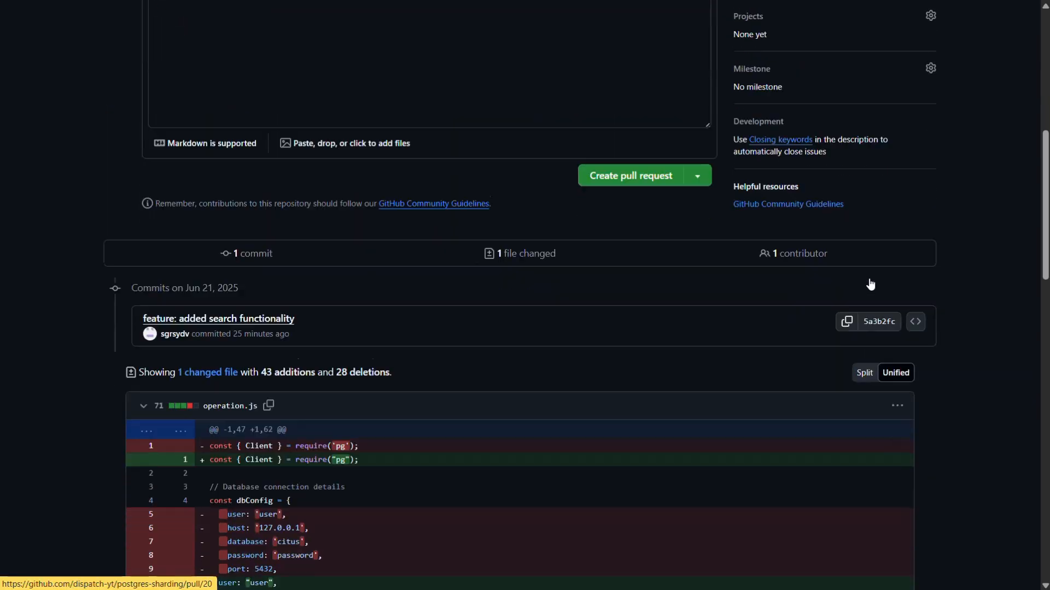
pyautogui.scroll(3)
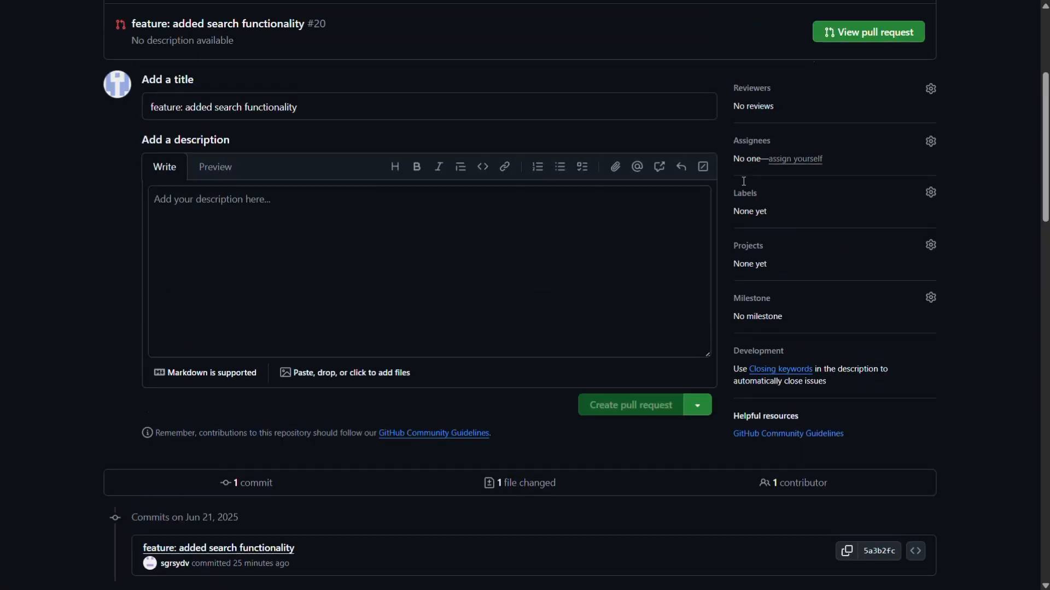
pyautogui.click(628, 404)
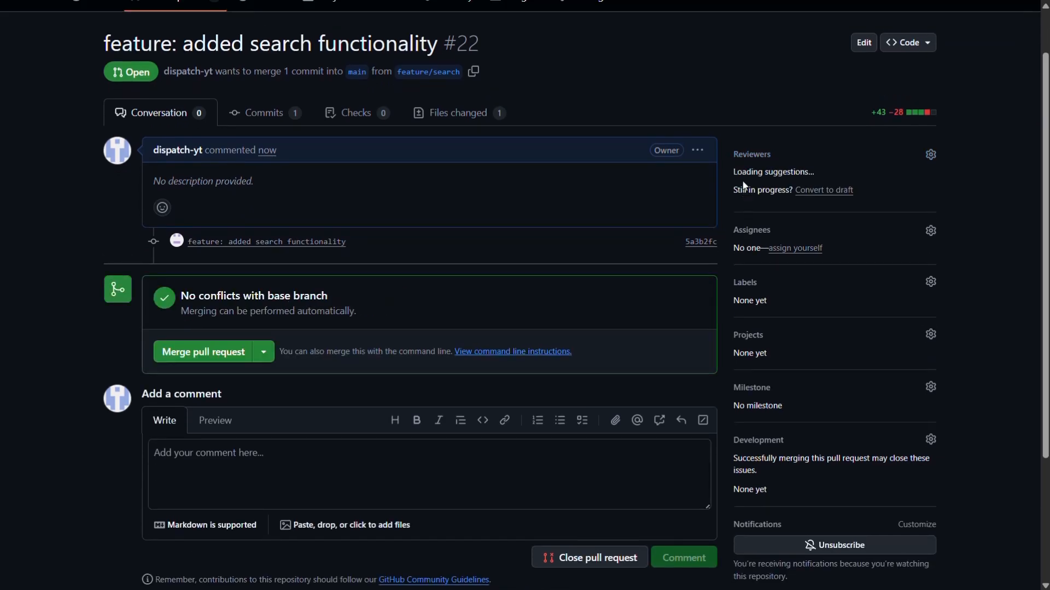
# Step: Scroll through PR #22's conversation to read the automated review comments on operation.js
pyautogui.scroll(-3)
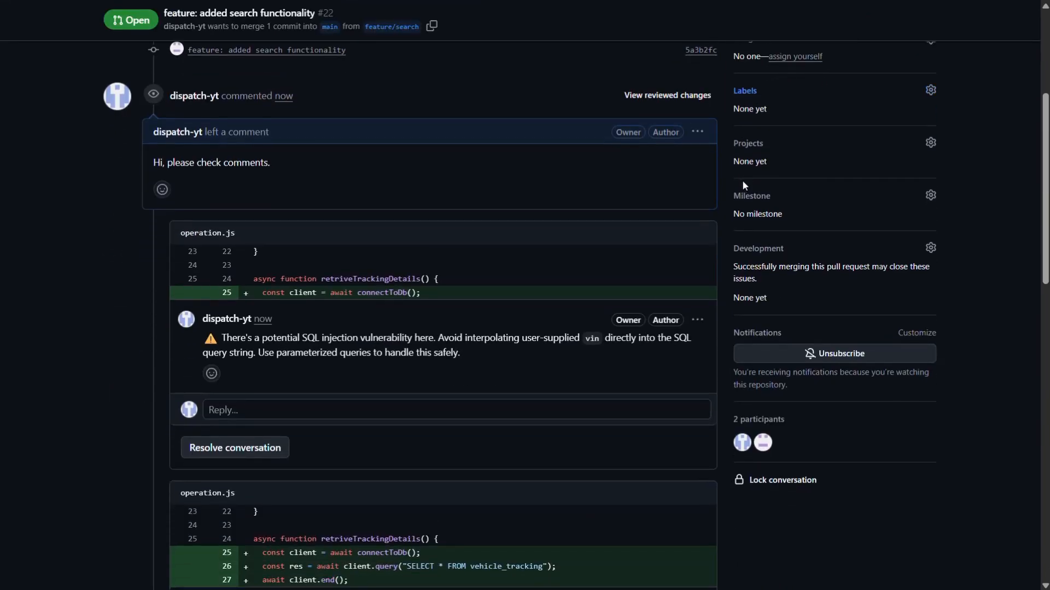
pyautogui.scroll(-3)
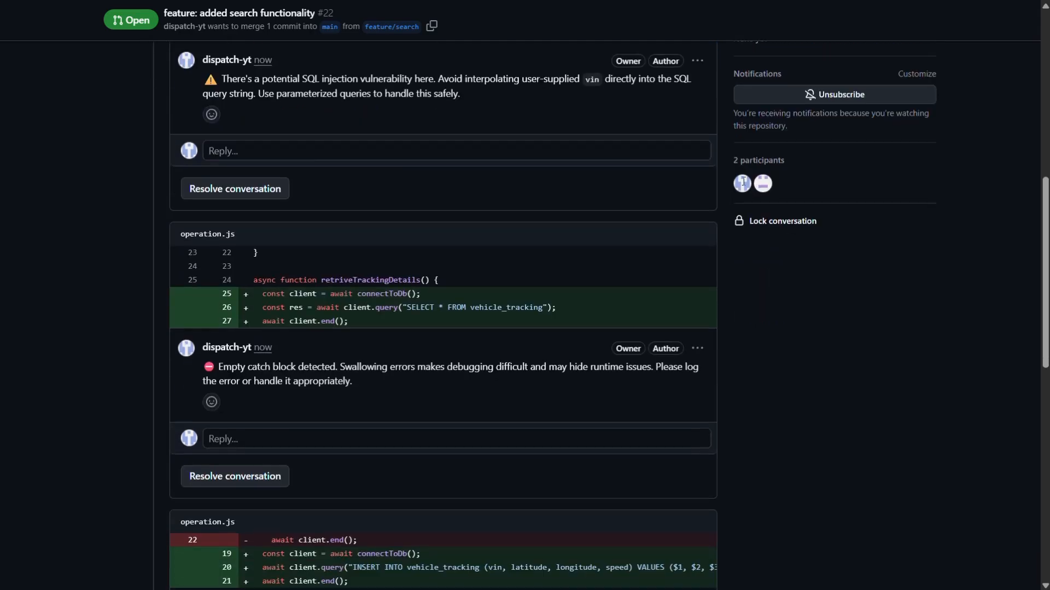
pyautogui.scroll(-3)
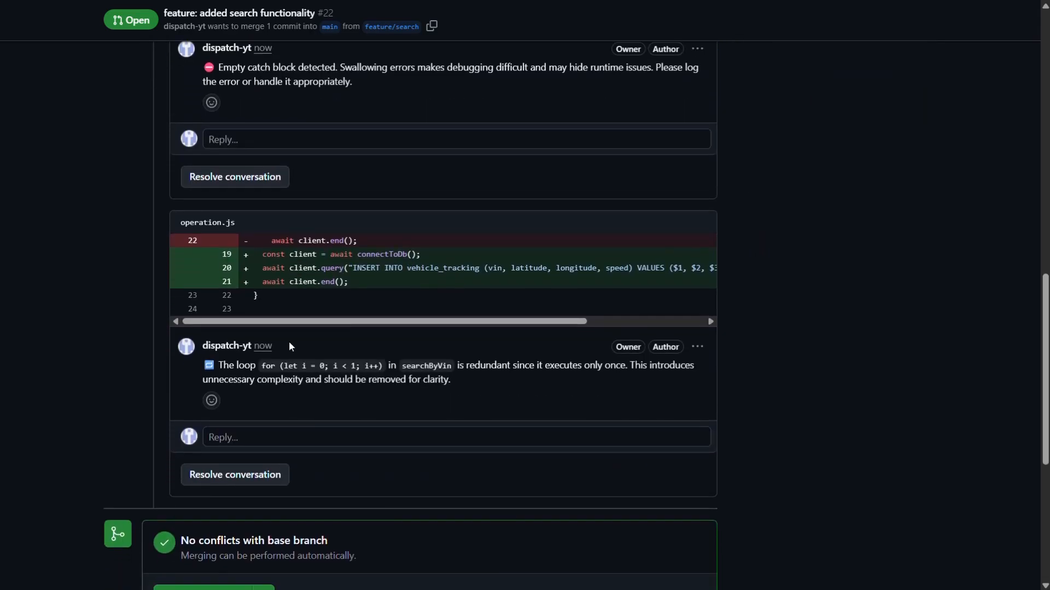
pyautogui.scroll(3)
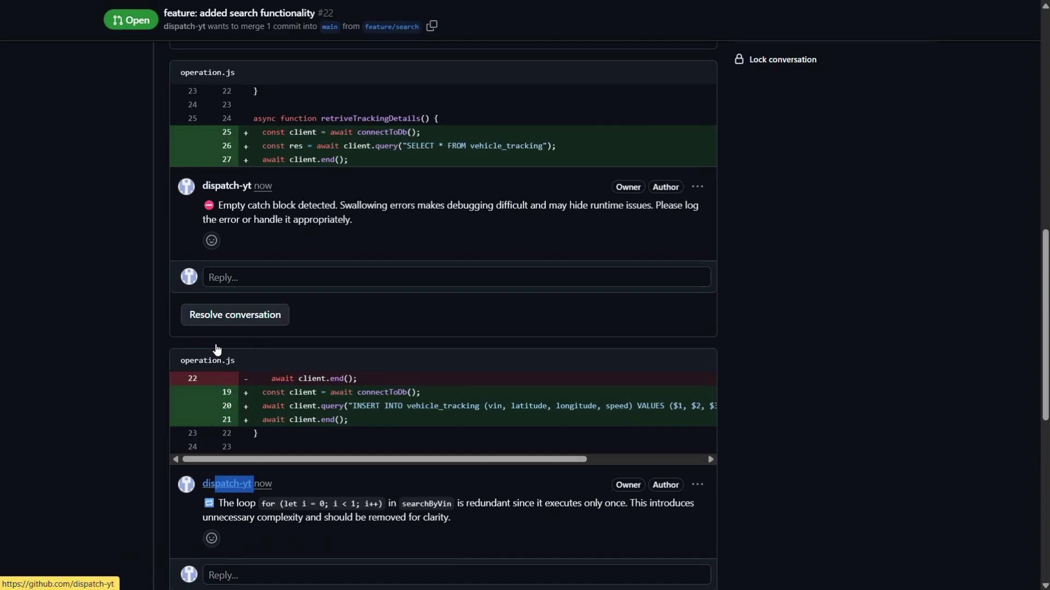
pyautogui.scroll(3)
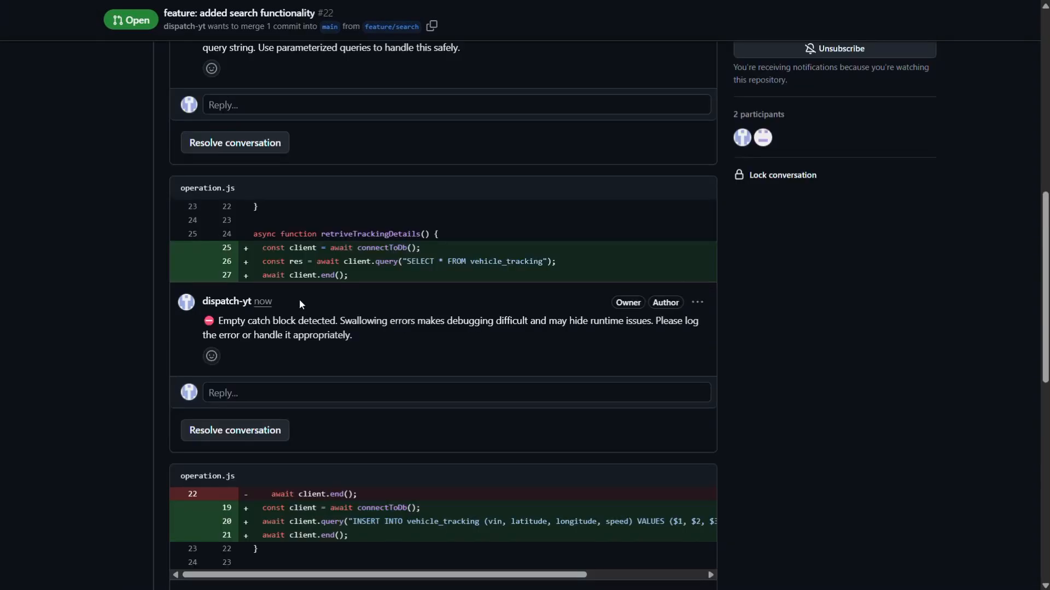
pyautogui.scroll(3)
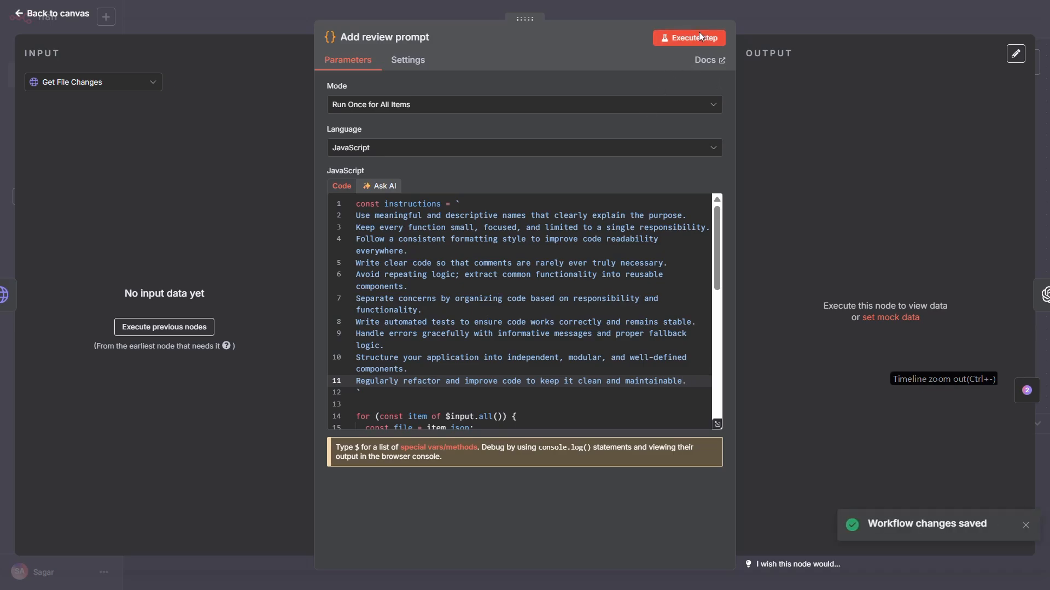
# Step: Open the Executions list and select the run from Jun 21, 16:58:47
pyautogui.click(689, 38)
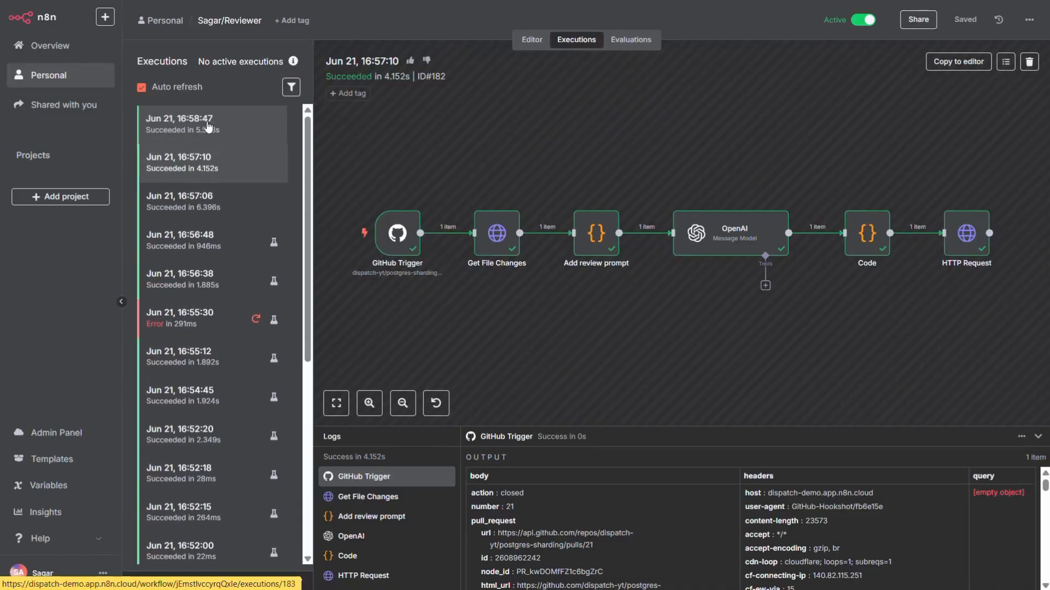
pyautogui.click(211, 123)
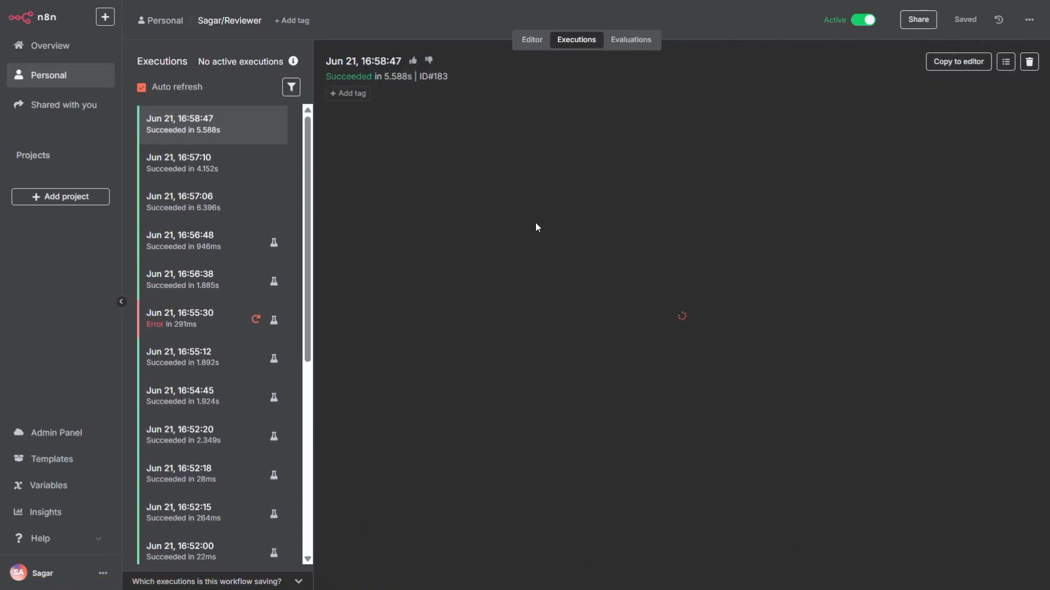
pyautogui.moveTo(550, 231)
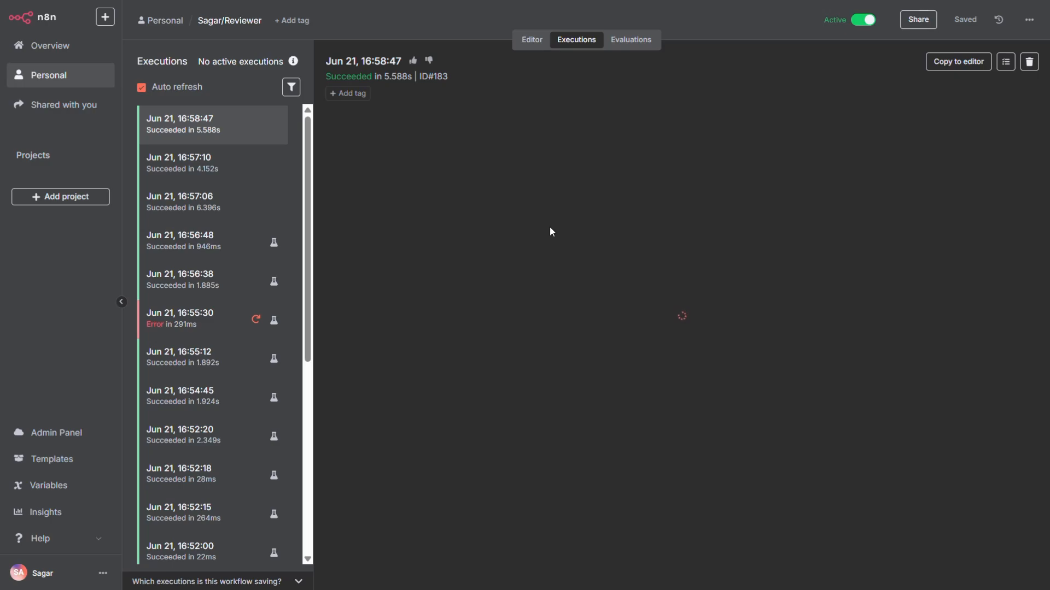